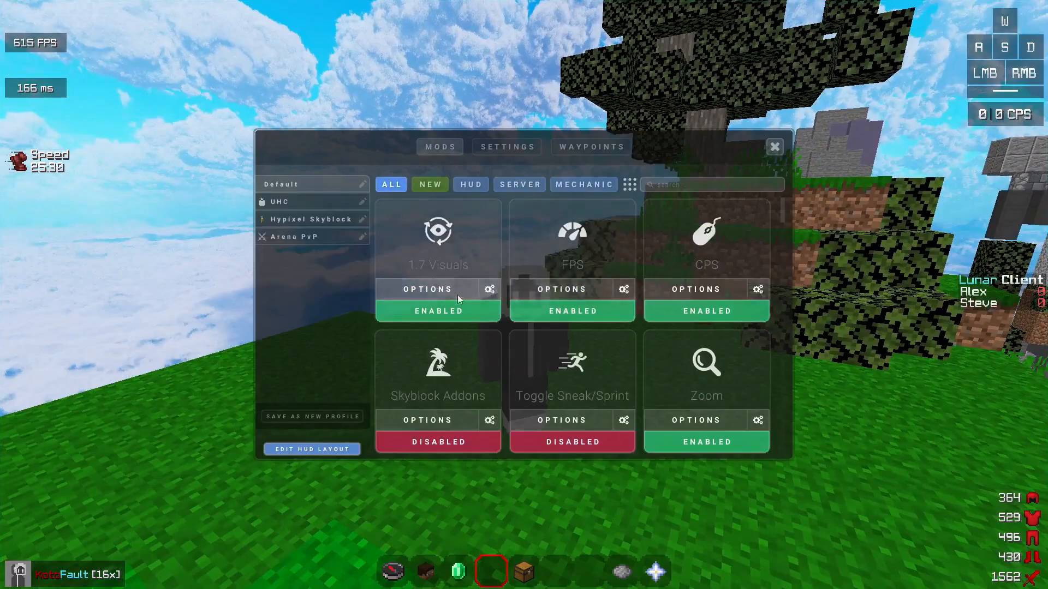
mouse_move(644, 224)
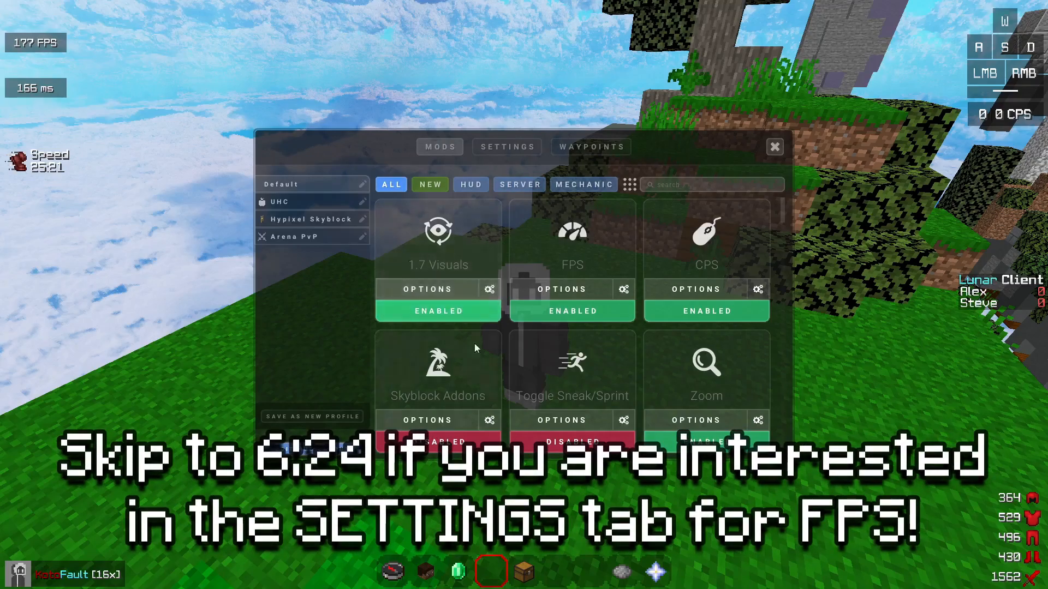
Step: View the 1.7 Visuals options, then toggle the FPS mod off and back on
click(427, 289)
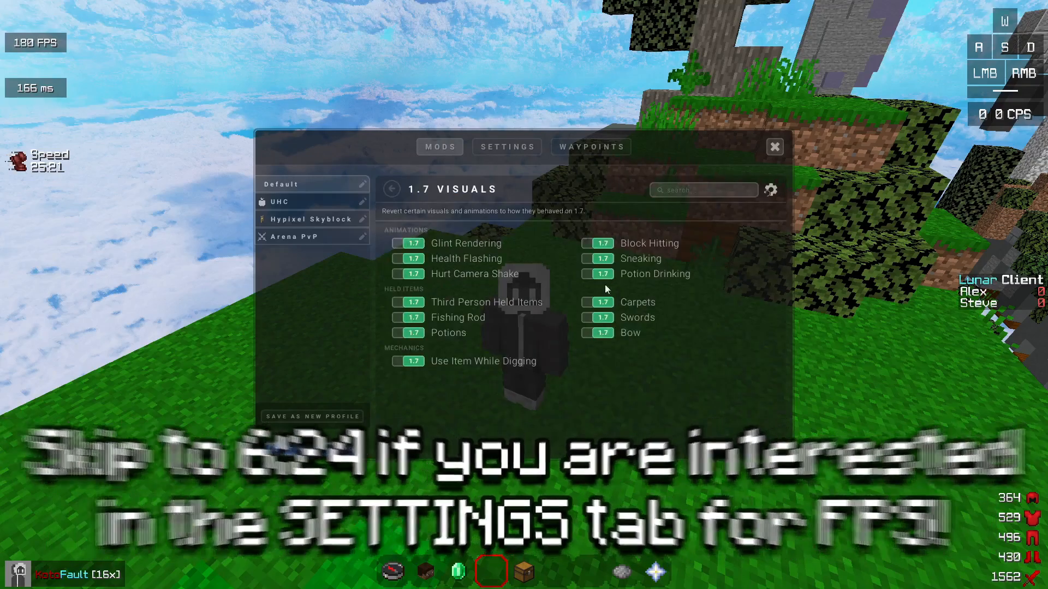
click(391, 189)
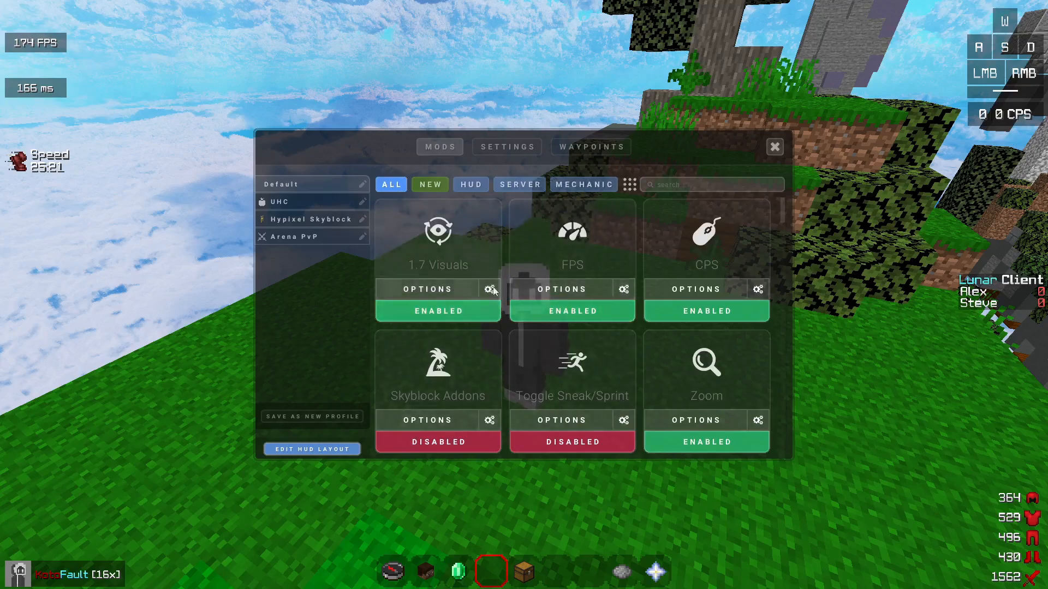
click(572, 311)
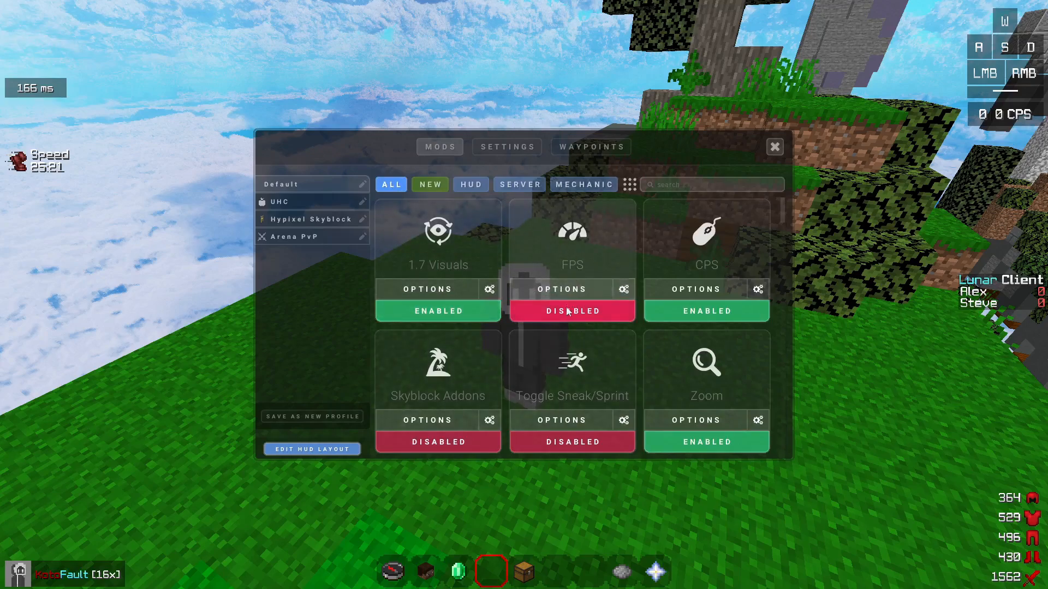
click(572, 311)
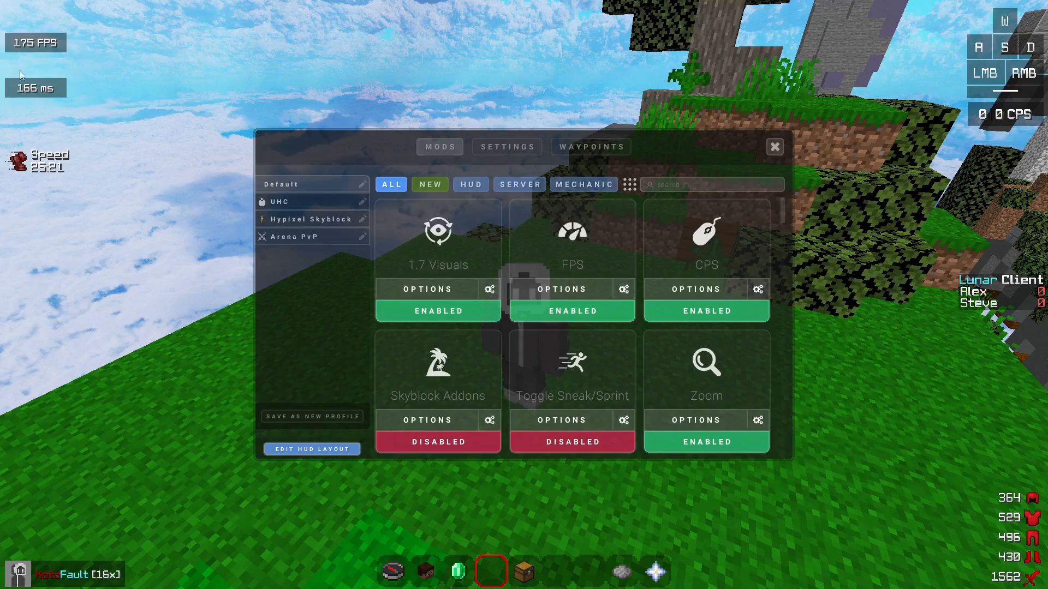
Step: Open the CPS mod options and toggle CPS off and back on
click(758, 289)
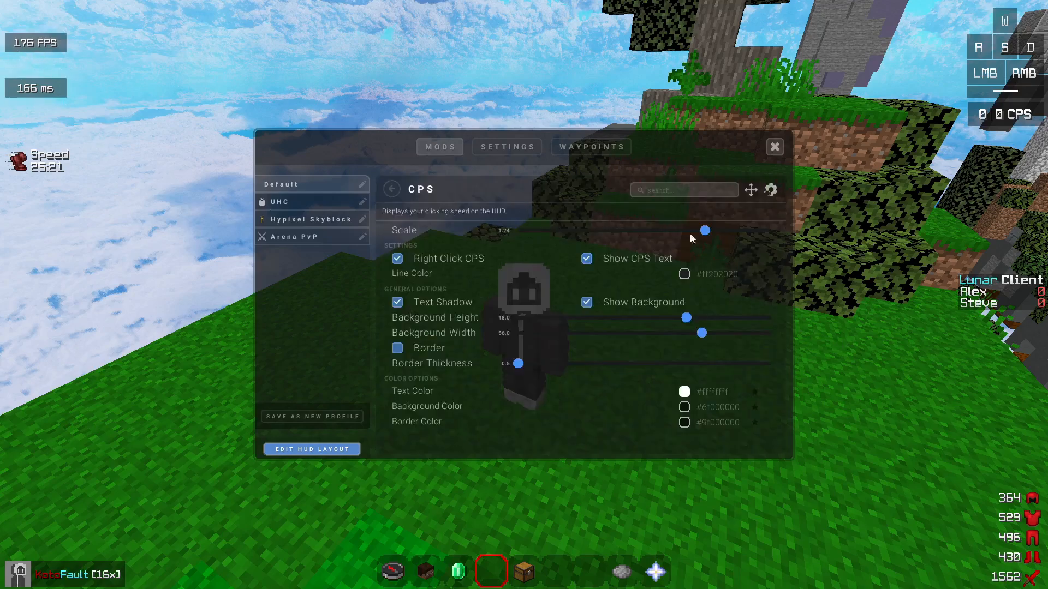
click(391, 188)
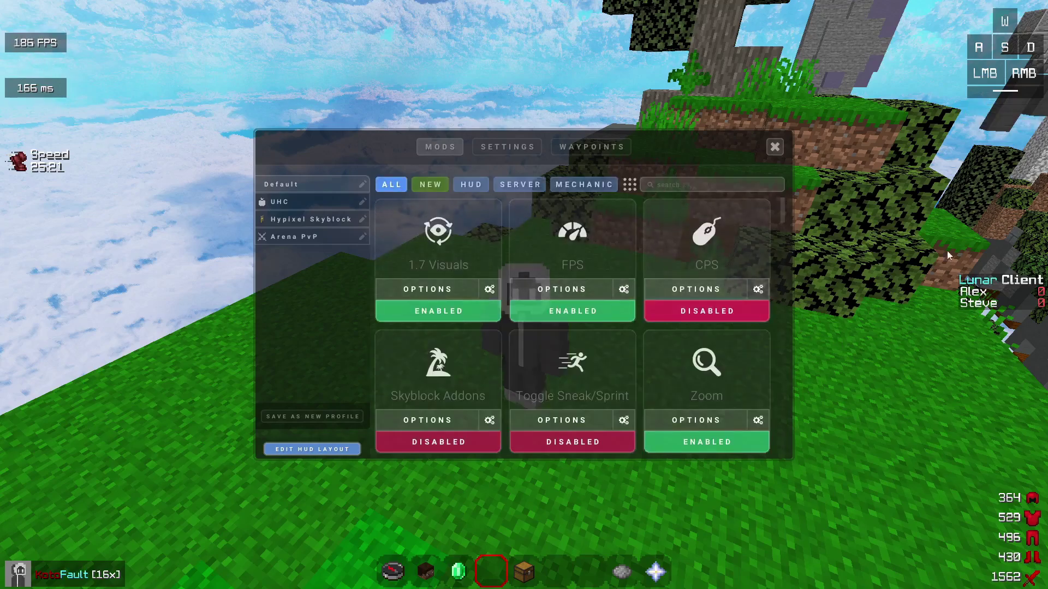
click(706, 311)
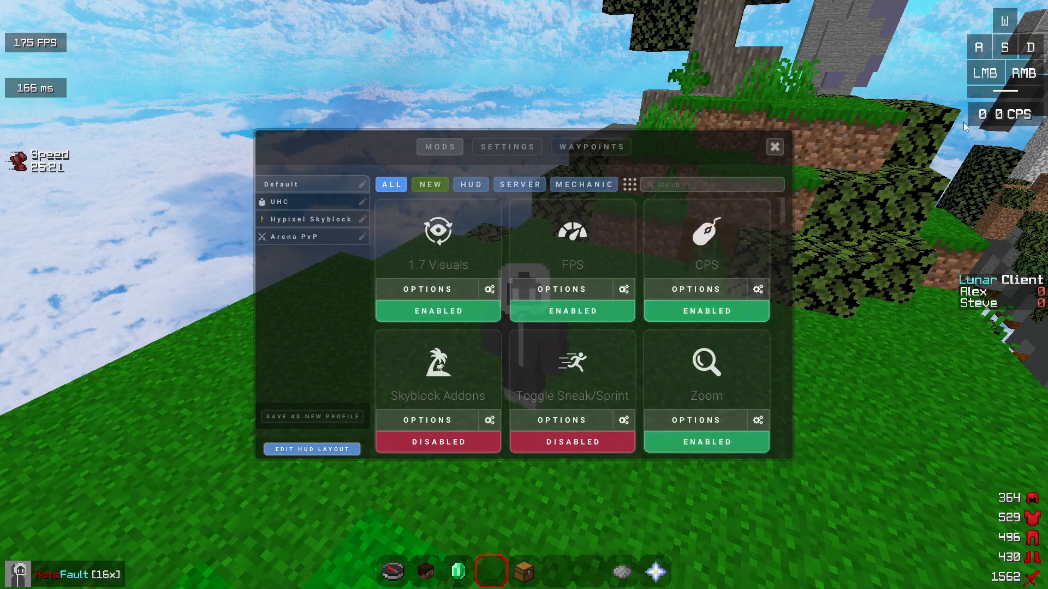
mouse_move(899, 261)
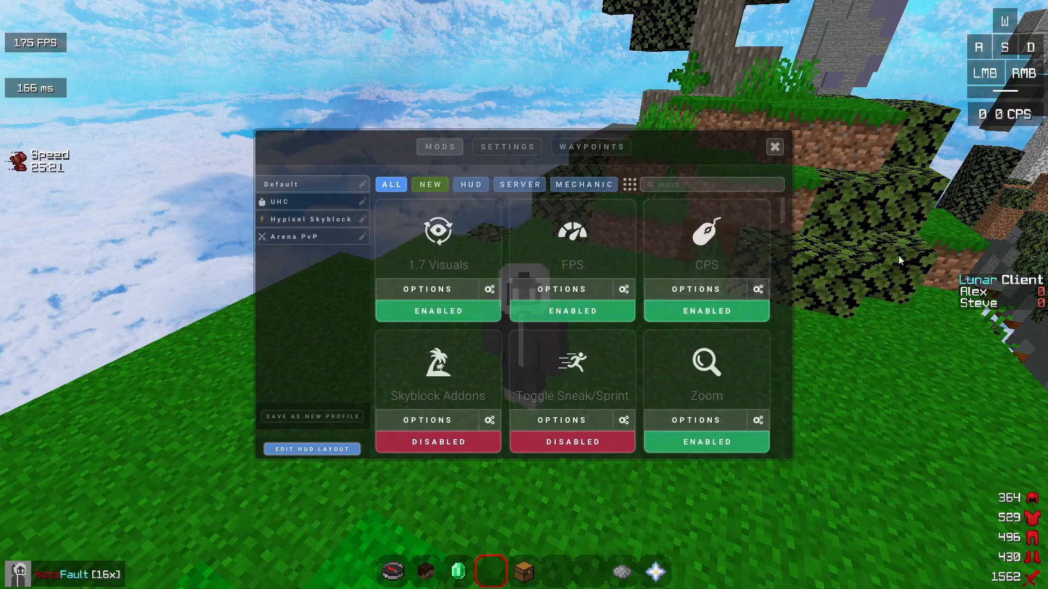
Step: Try the Key Strokes left-click CPS option, then close and reopen the mods menu
scroll(down, 3)
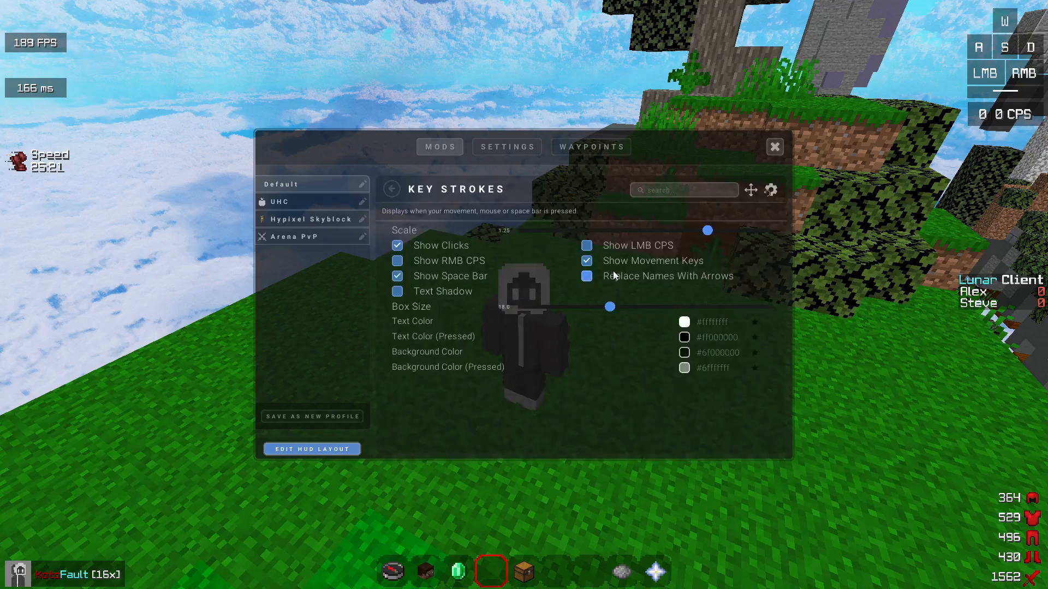
click(586, 245)
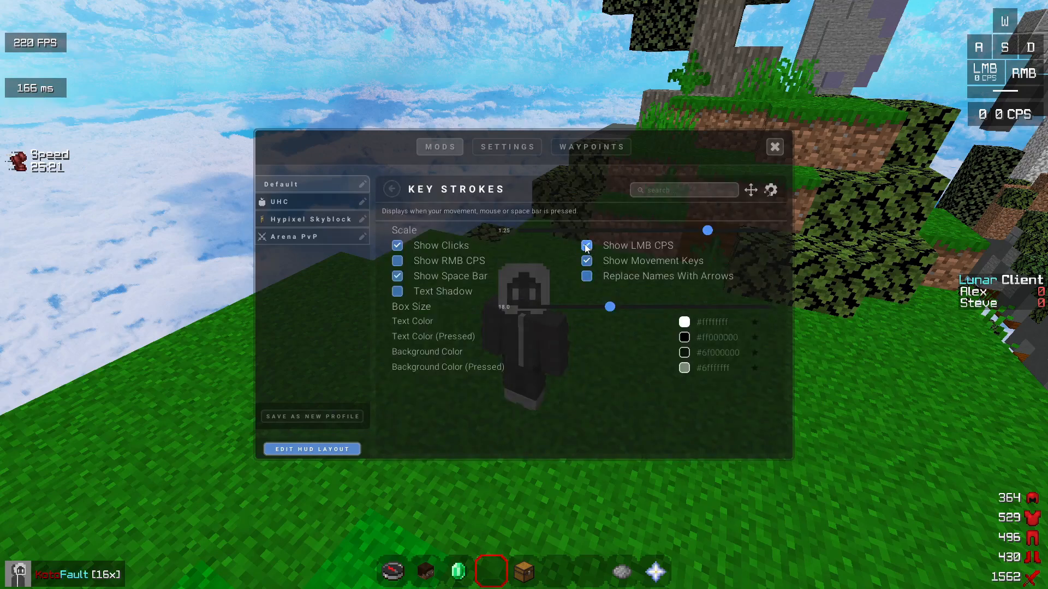
click(587, 246)
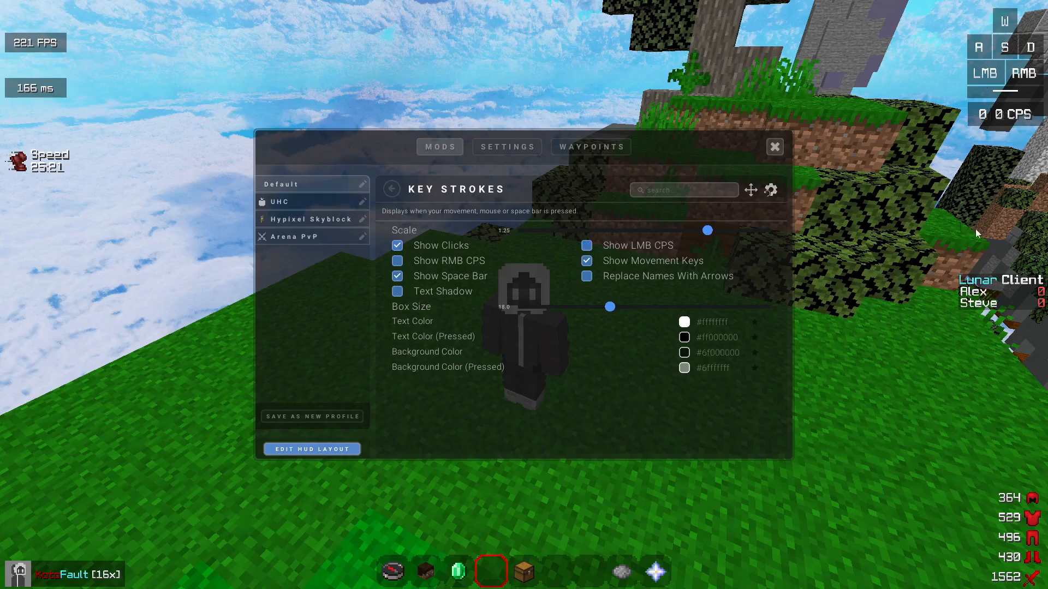
click(774, 146)
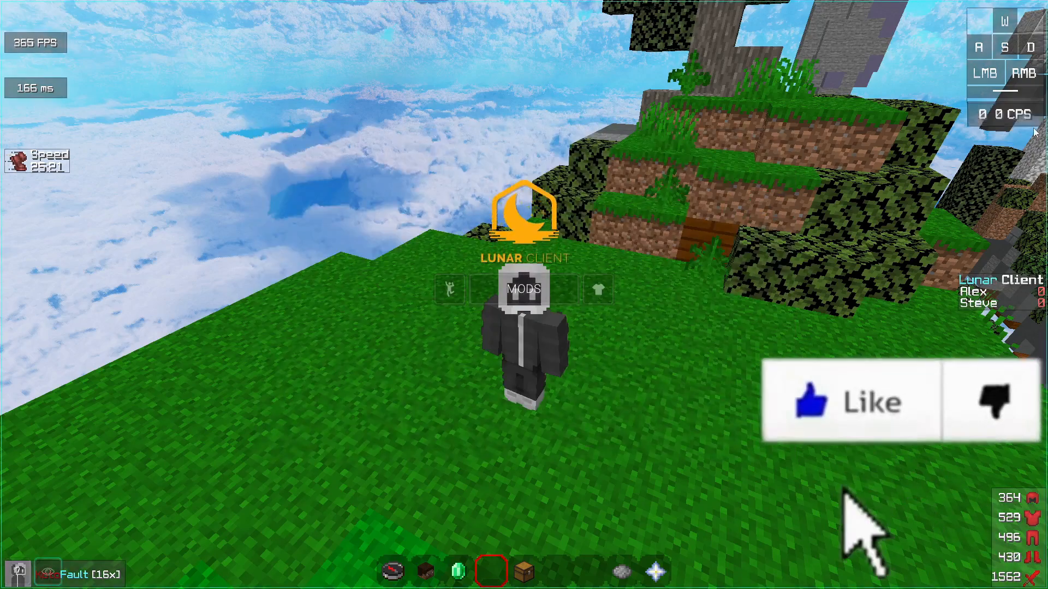
click(522, 290)
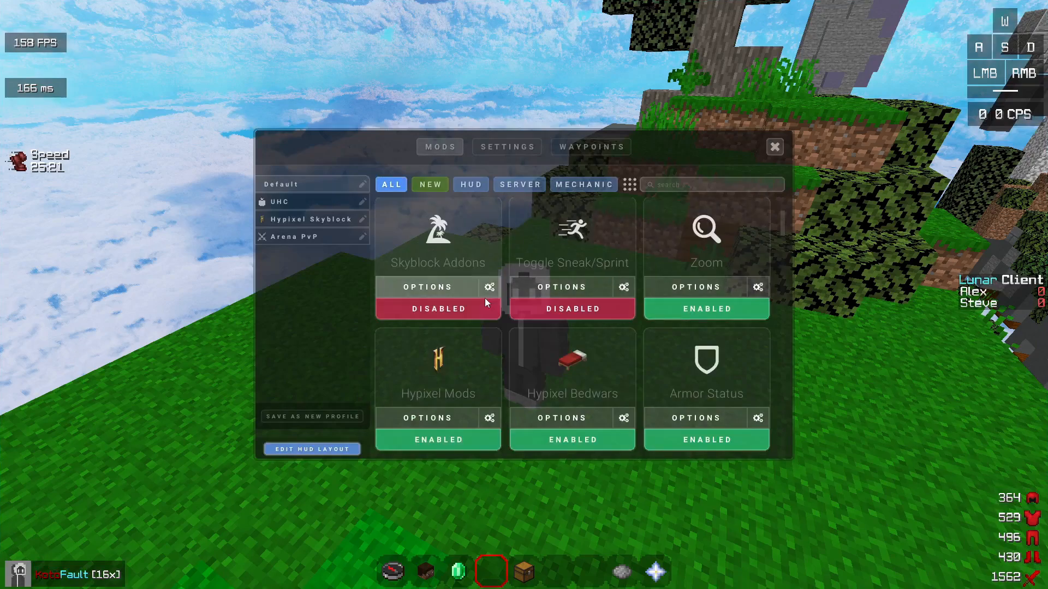
Step: Turn on Toggle Sprint in Toggle Sneak/Sprint, leaving Toggle Sneak off
click(427, 287)
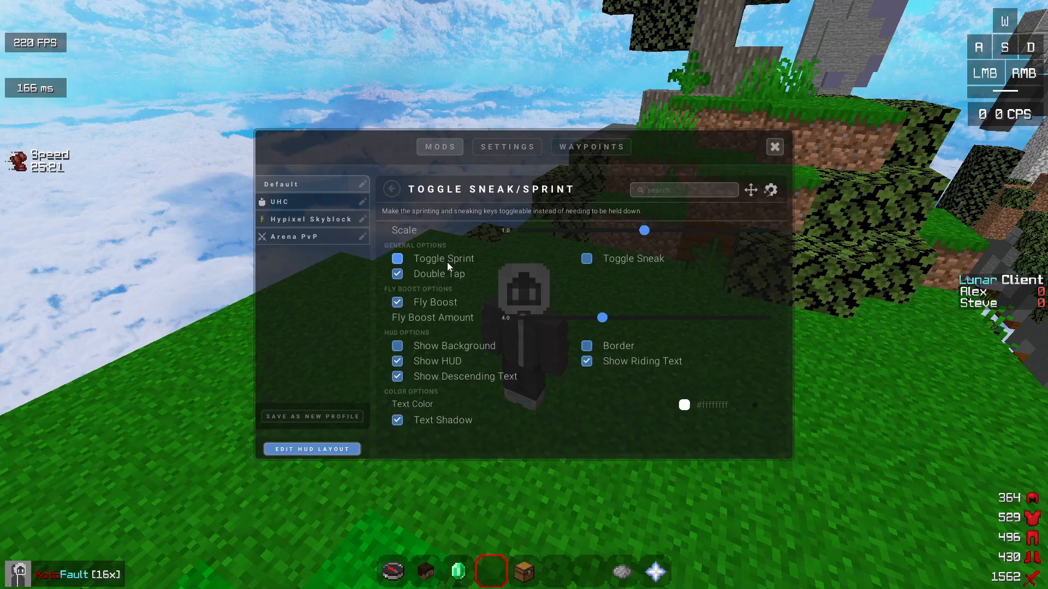
click(396, 258)
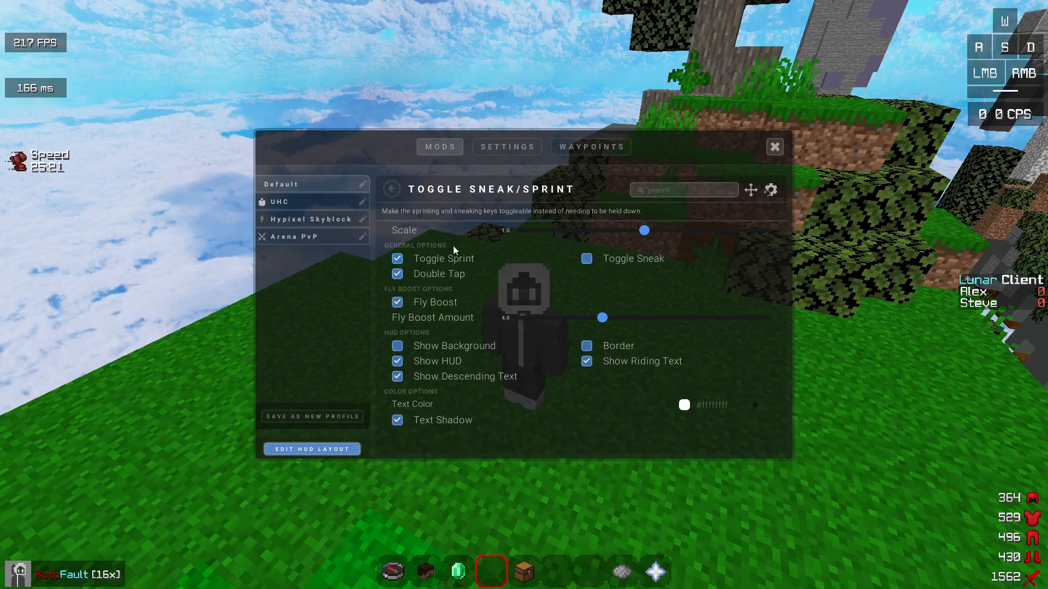
click(774, 147)
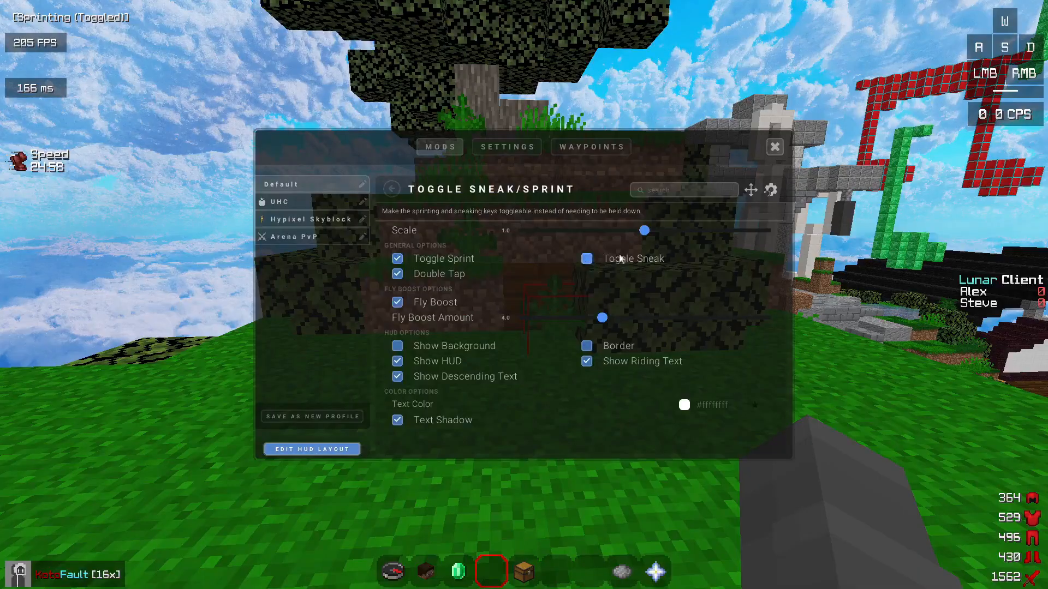
click(586, 258)
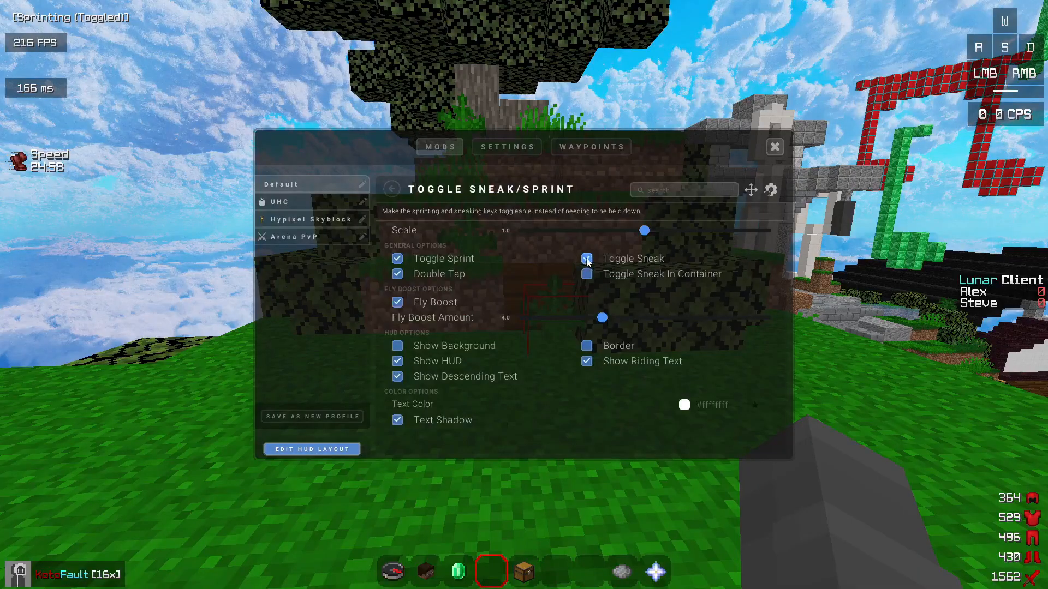
click(587, 259)
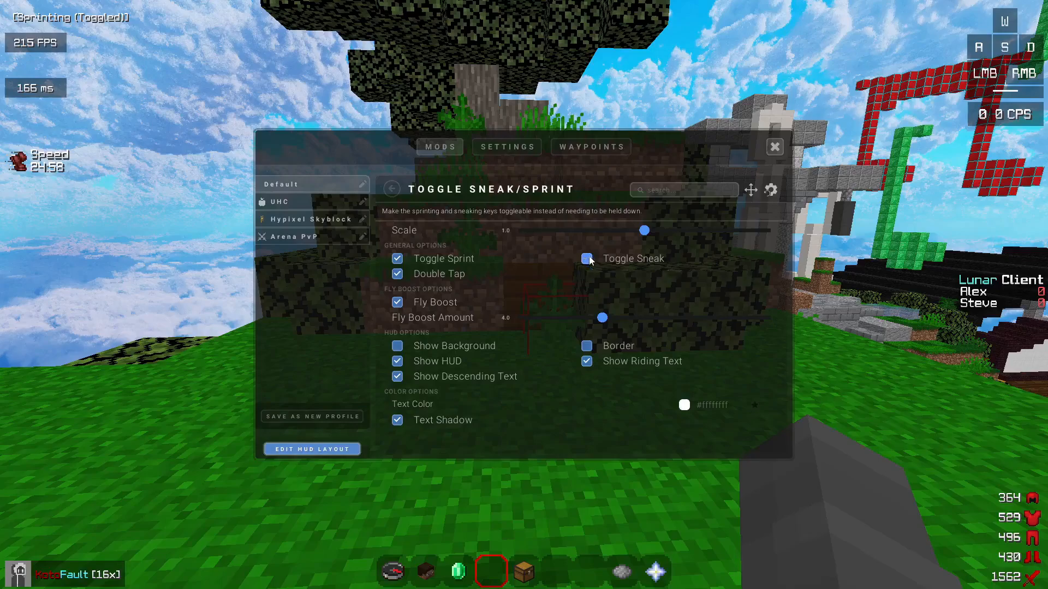
click(587, 258)
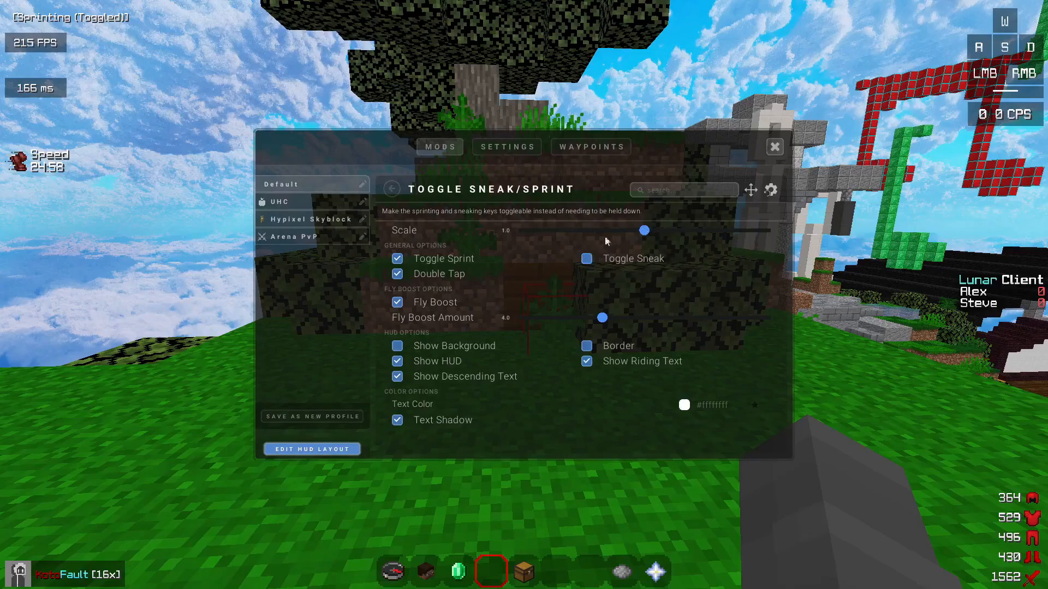
click(390, 189)
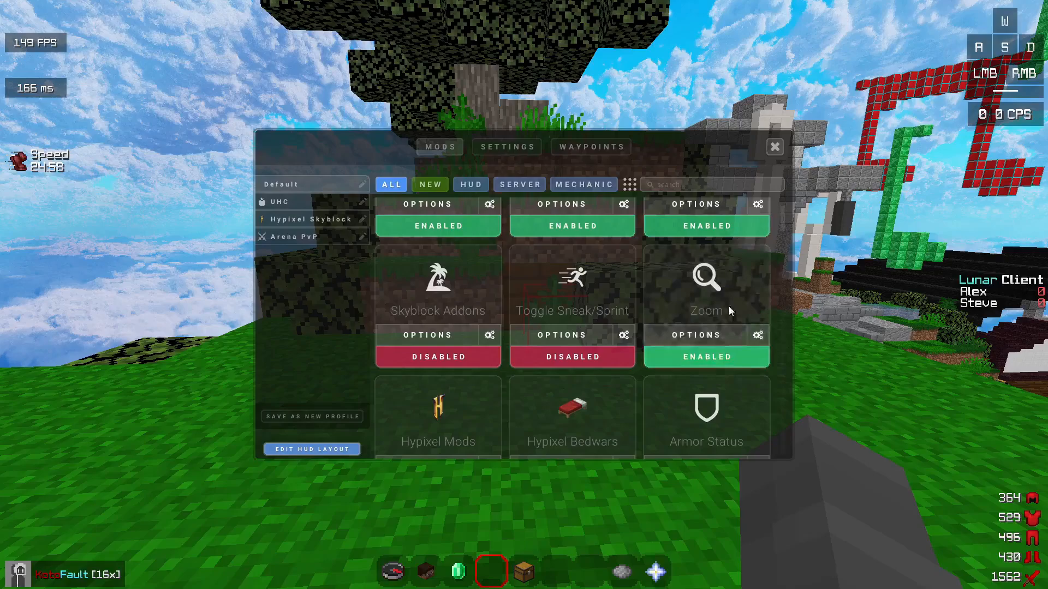
Step: Look at the Zoom mod options, then open the Hypixel Mods options
click(758, 335)
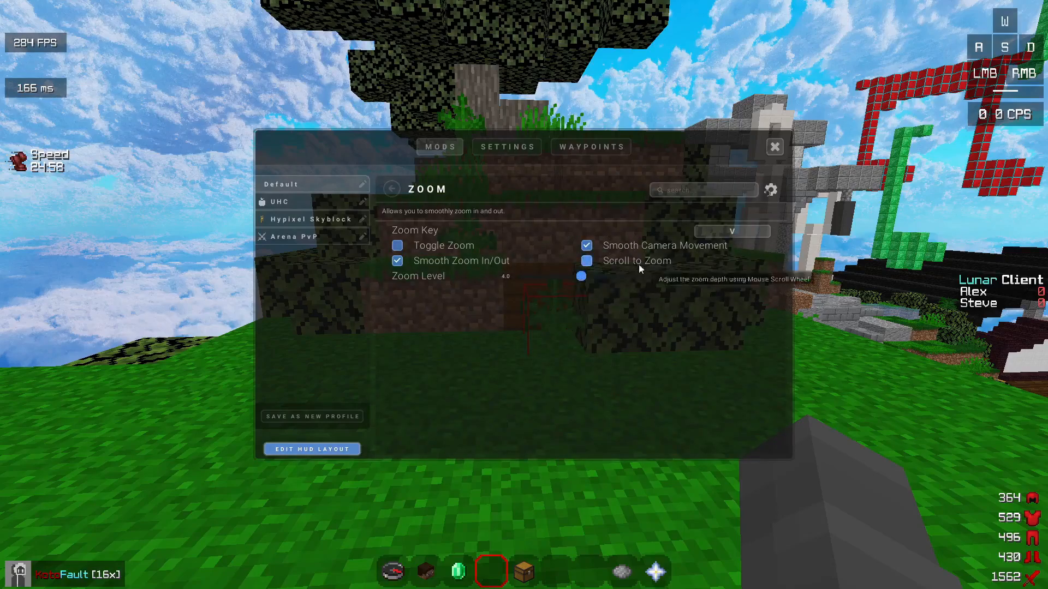
mouse_move(432, 246)
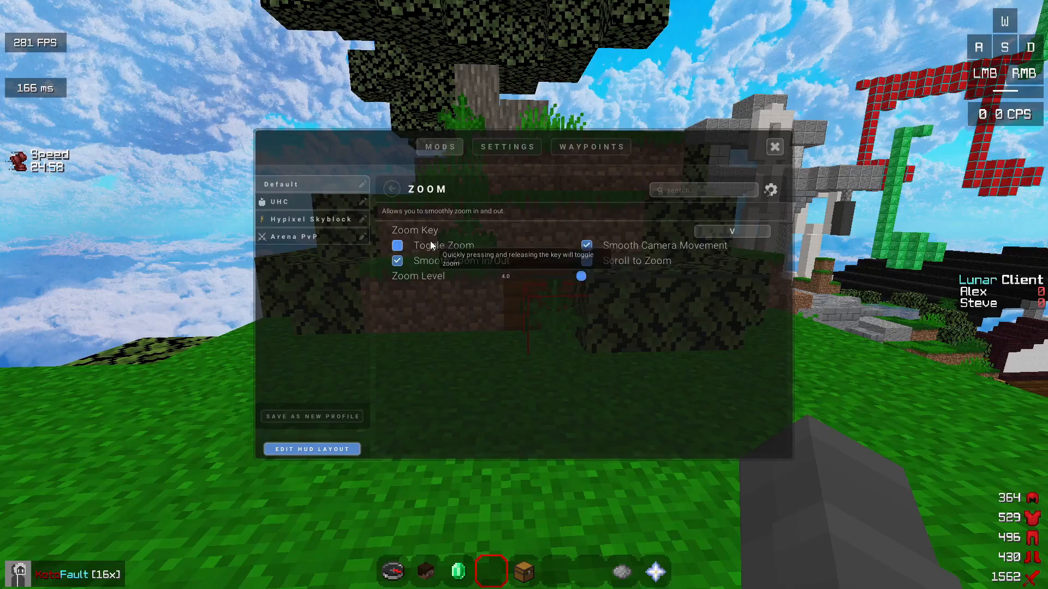
click(774, 147)
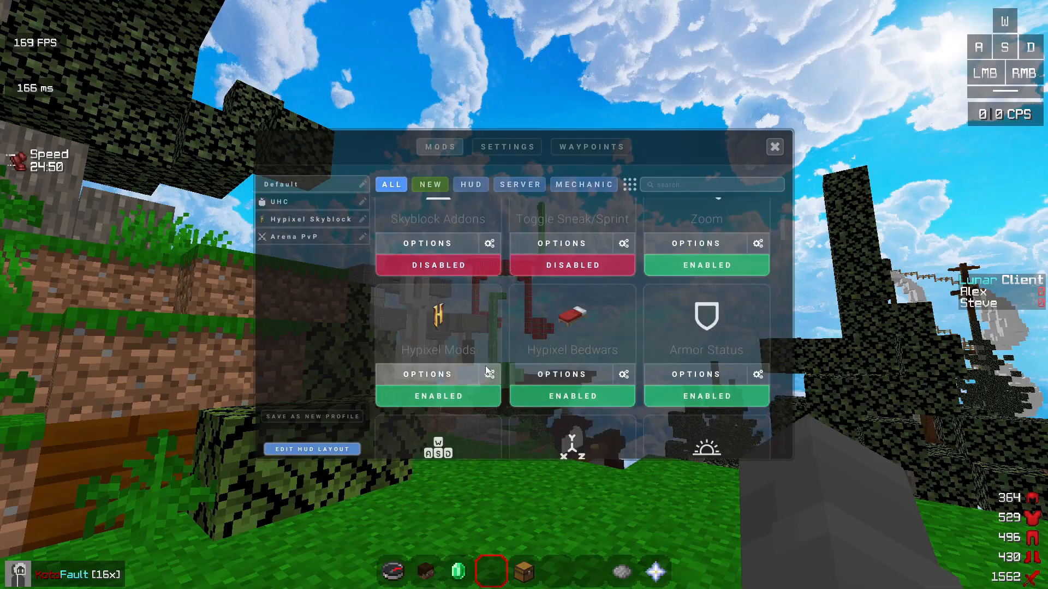
click(427, 374)
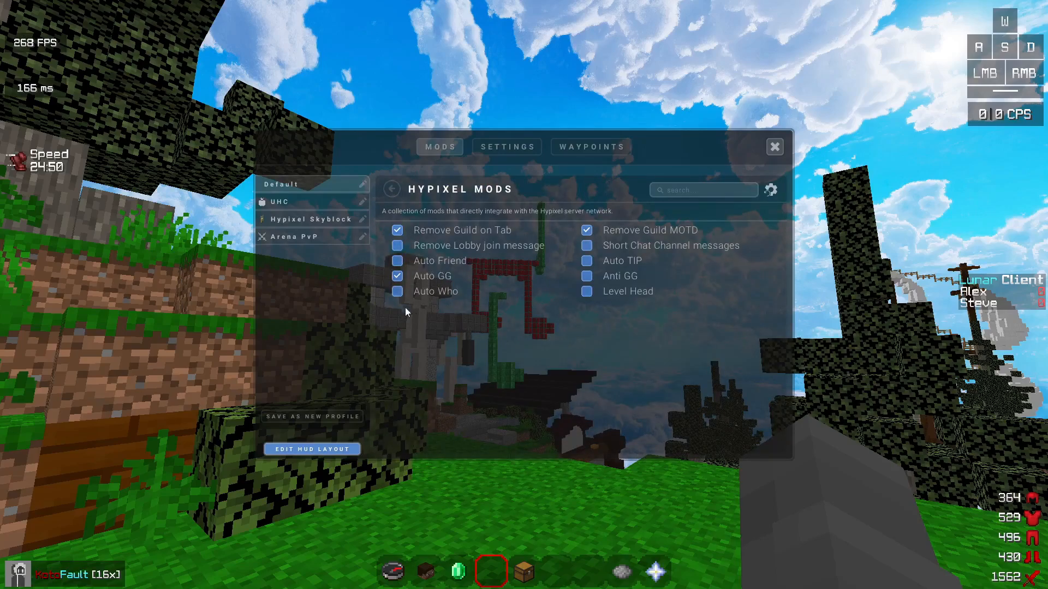
mouse_move(564, 280)
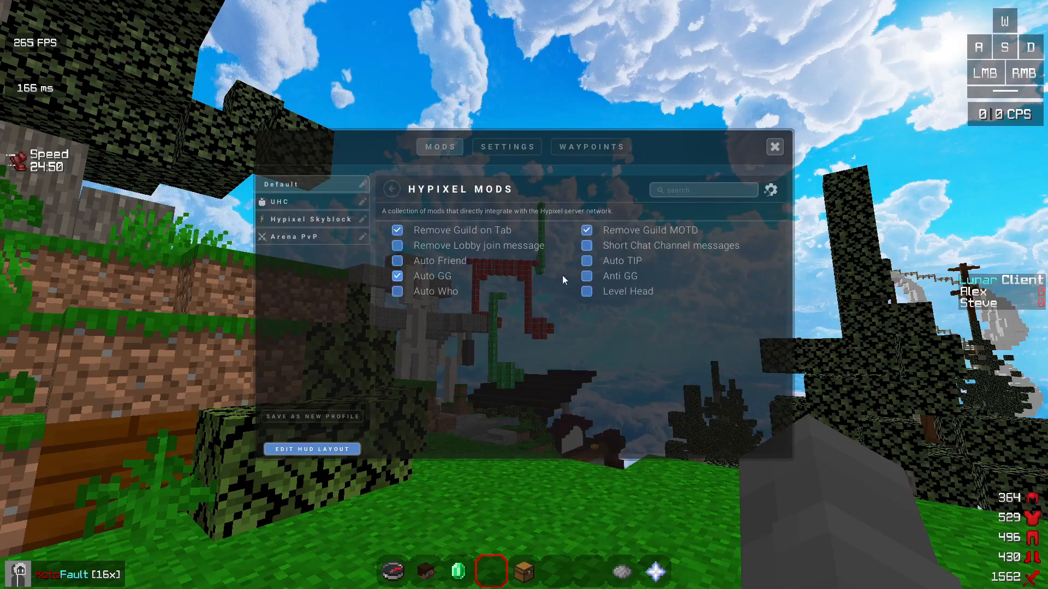
mouse_move(640, 236)
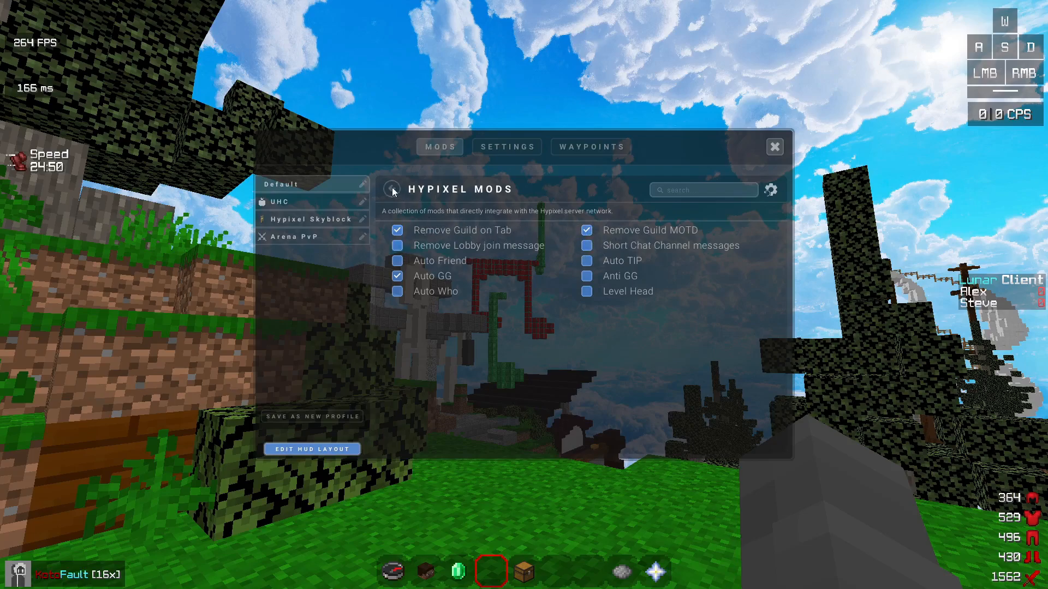
mouse_move(389, 199)
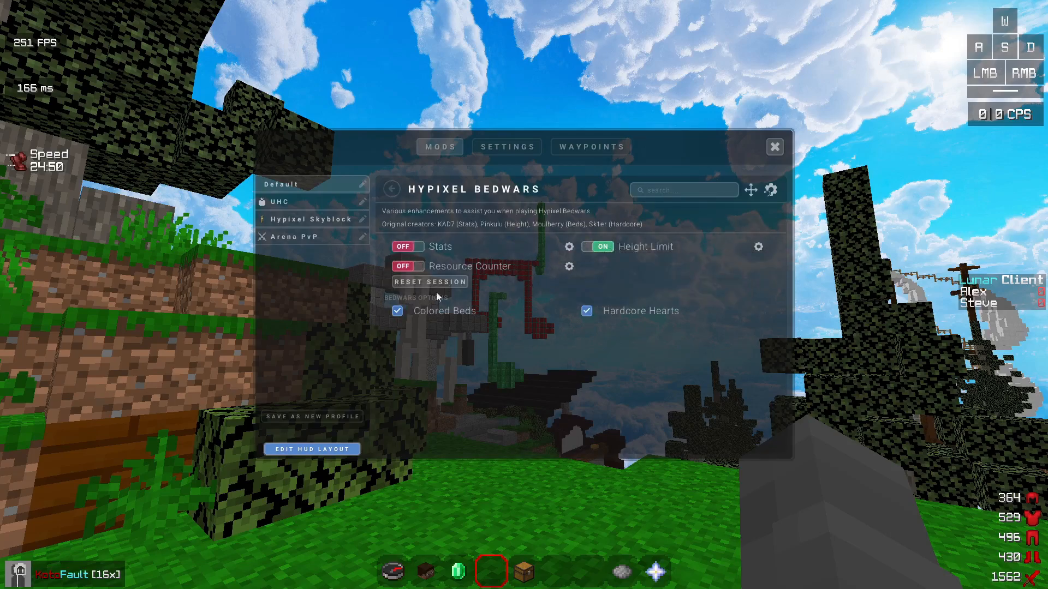
mouse_move(610, 315)
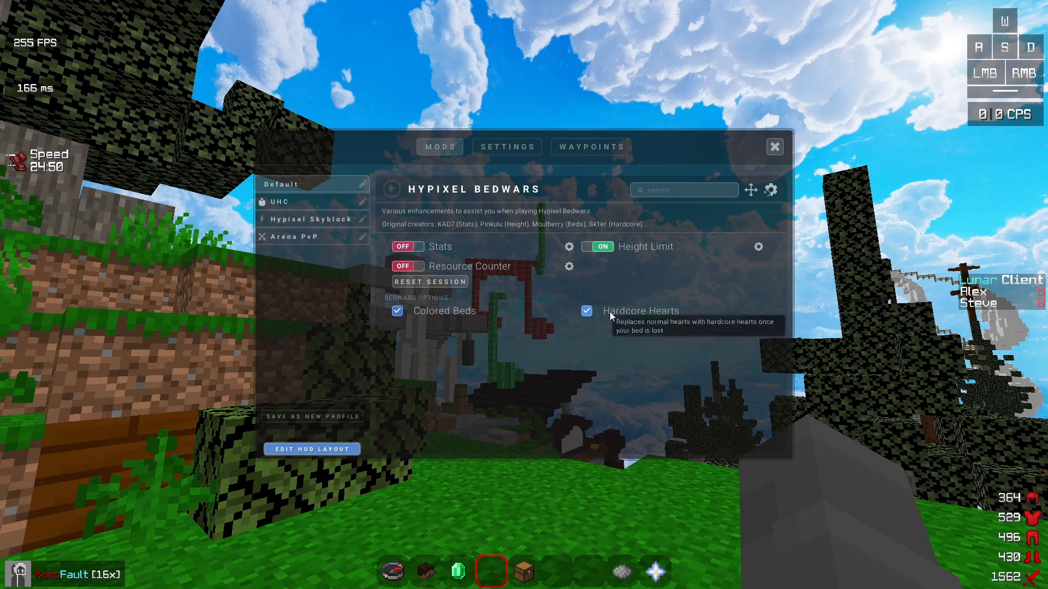
mouse_move(661, 310)
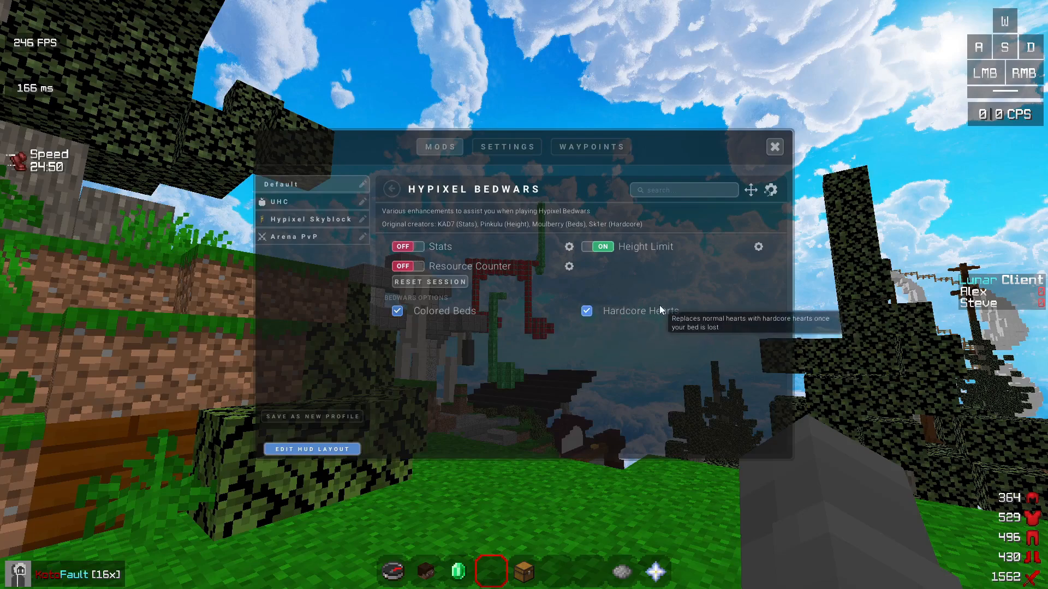
mouse_move(655, 314)
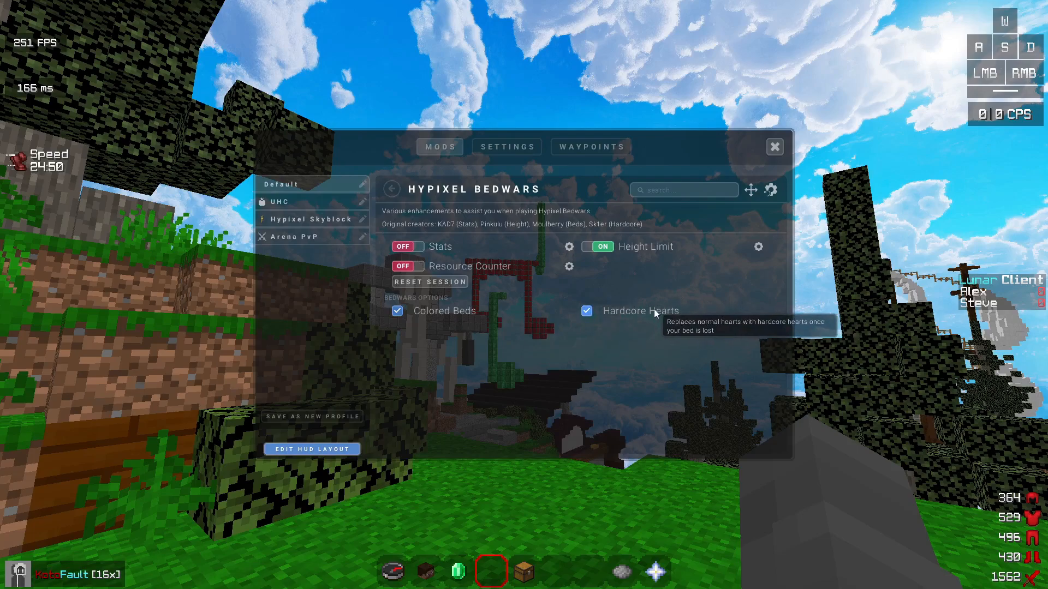
mouse_move(661, 362)
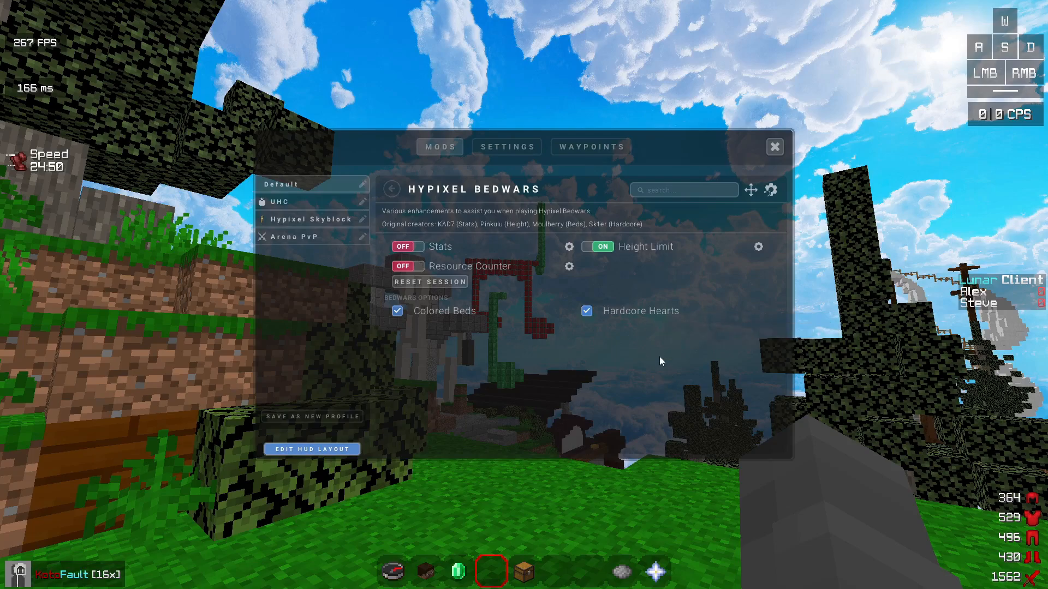
mouse_move(581, 298)
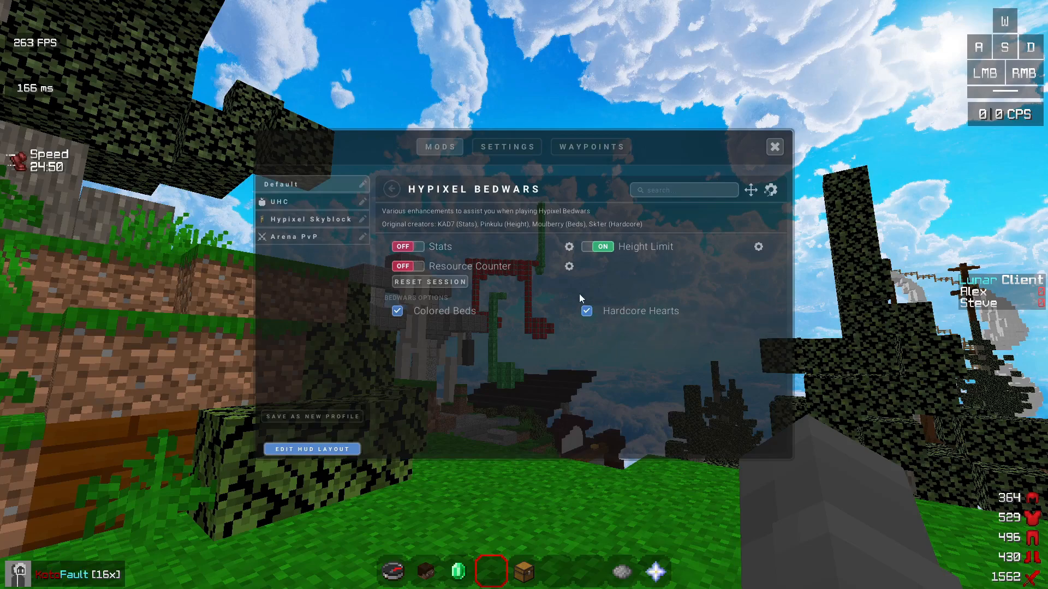
mouse_move(759, 247)
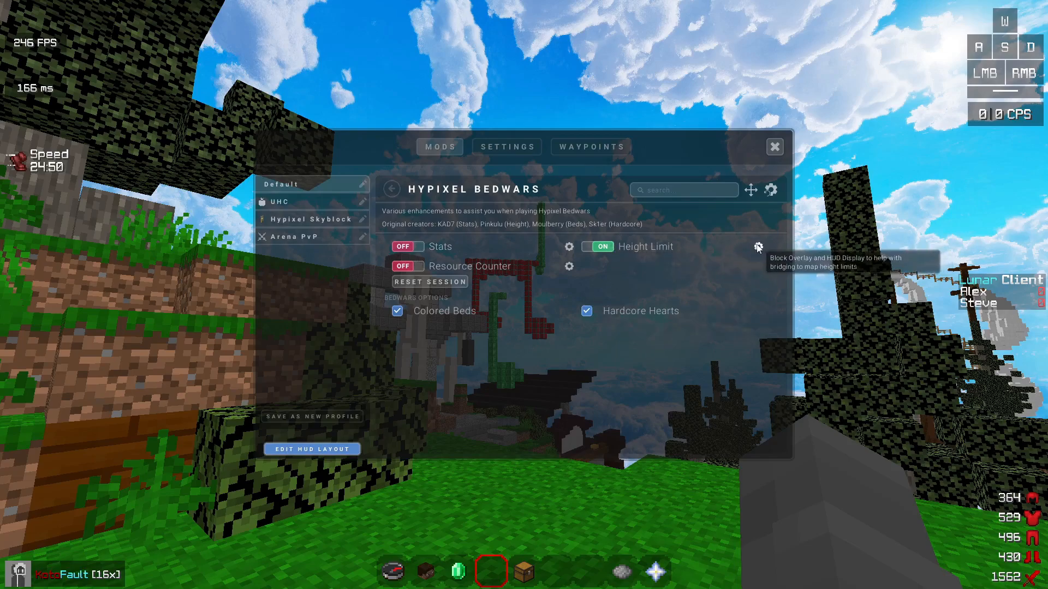
Step: Expand Height Limit in Hypixel Bedwars options and switch it off
click(759, 247)
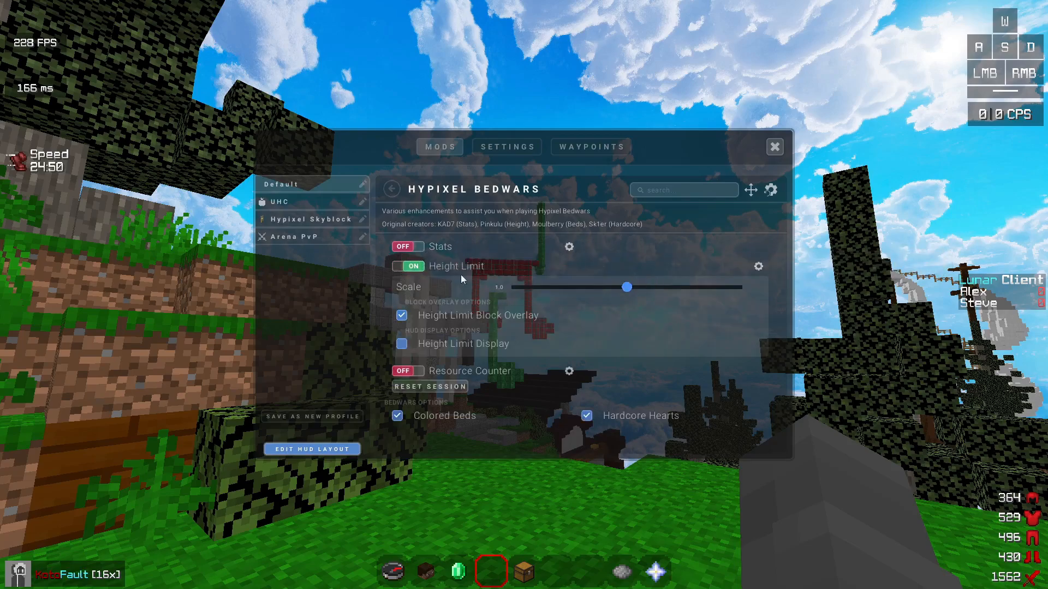
click(408, 267)
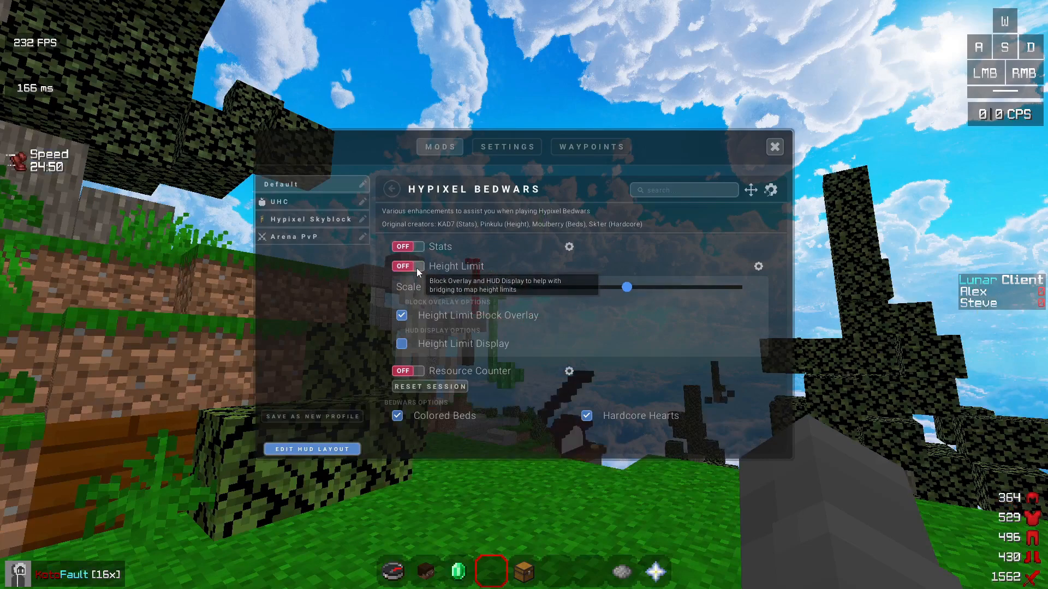
click(407, 267)
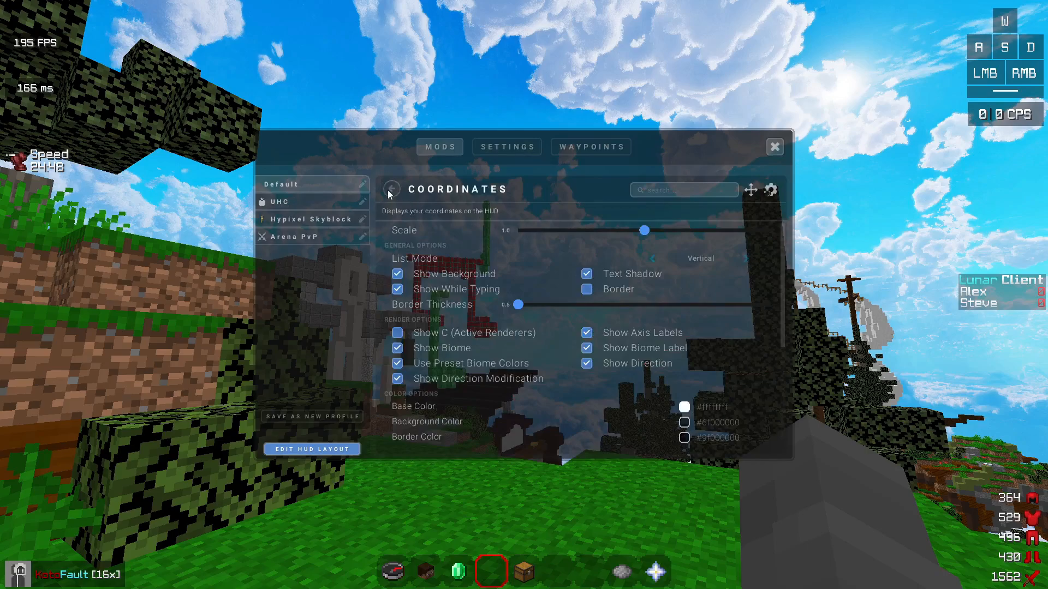
Step: Return to all mods, view the Crosshair mod settings, and go back
click(390, 190)
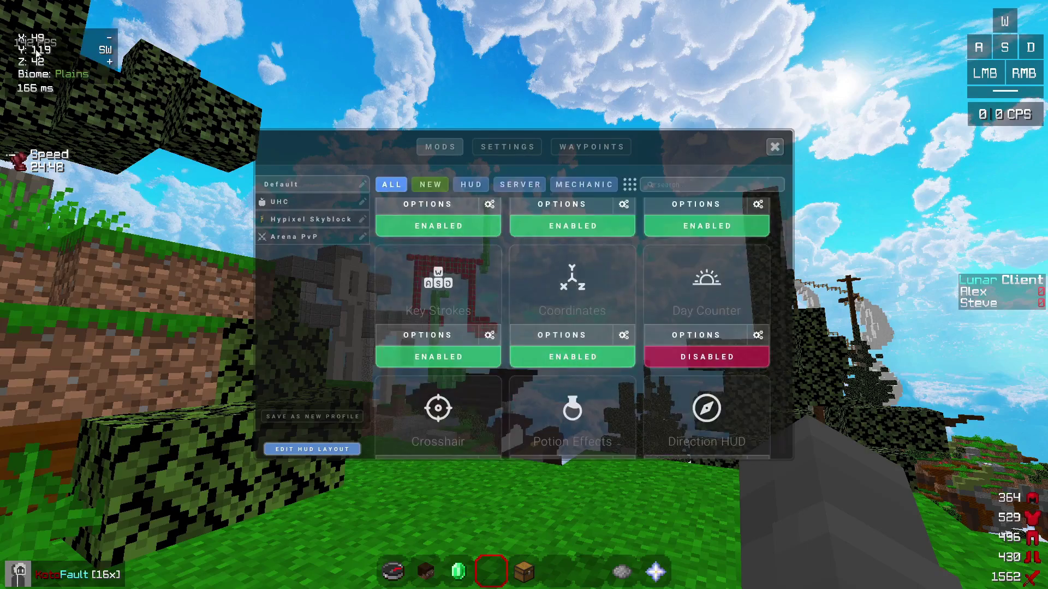
mouse_move(64, 47)
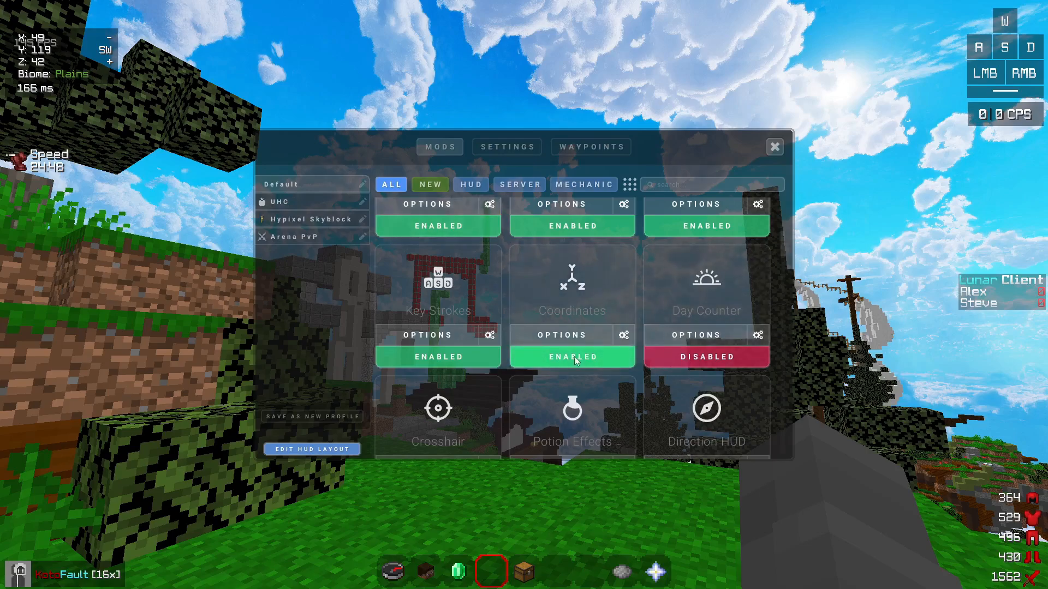
mouse_move(587, 350)
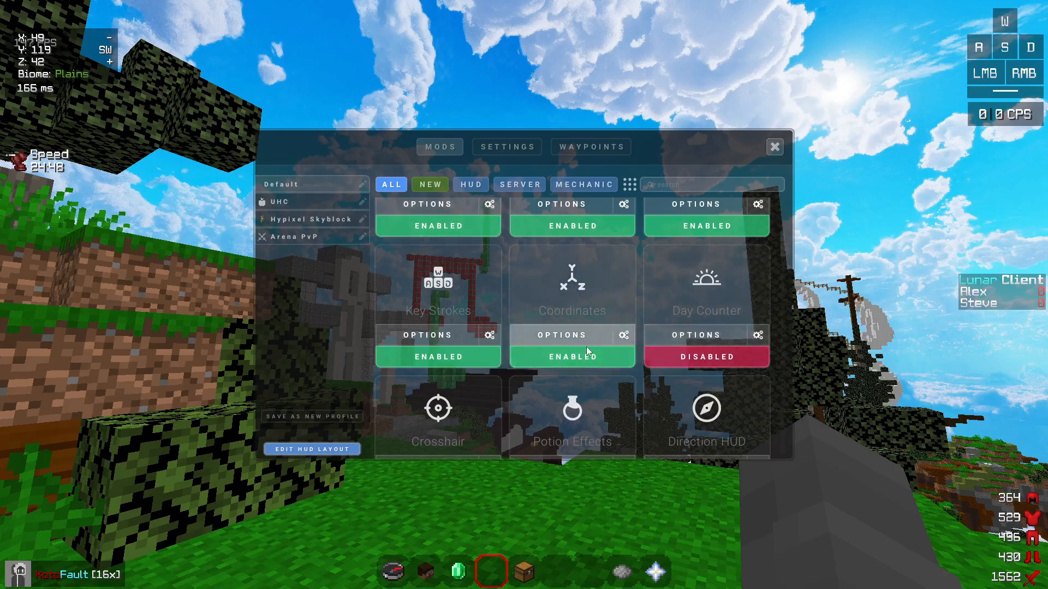
mouse_move(219, 149)
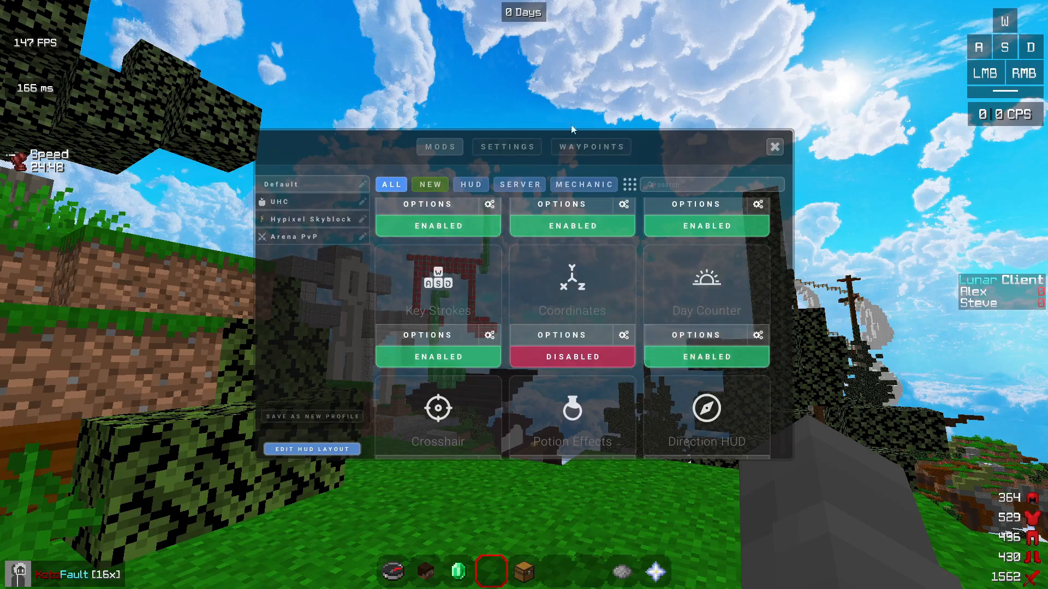
mouse_move(552, 27)
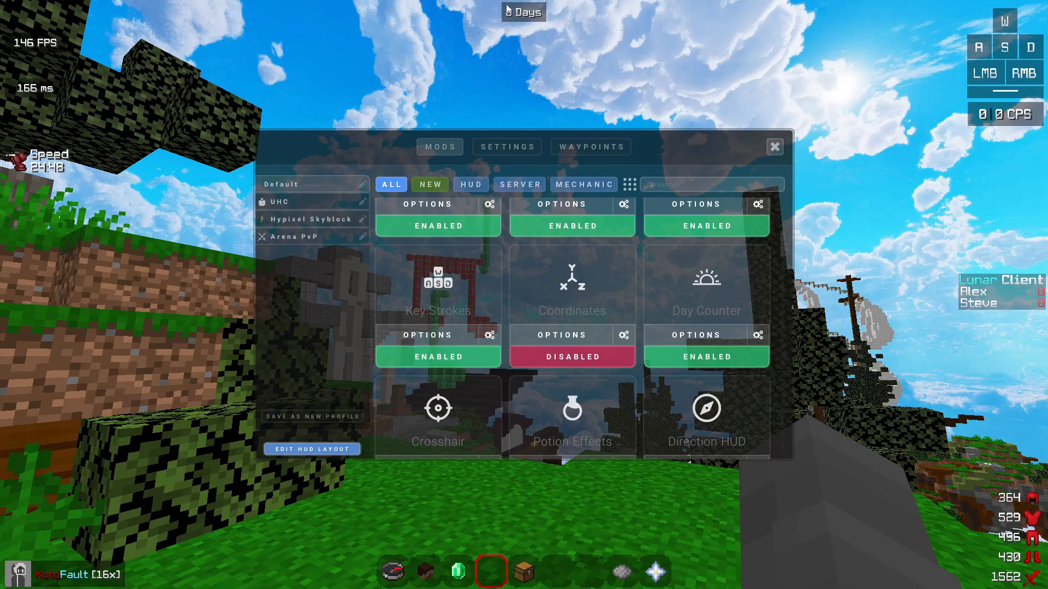
scroll(down, 3)
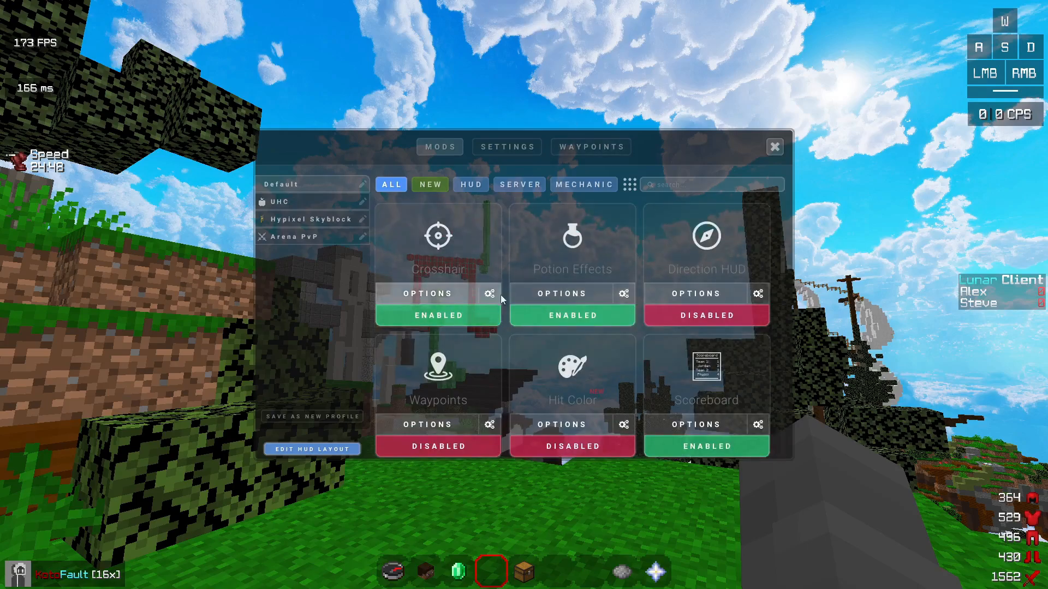
click(428, 294)
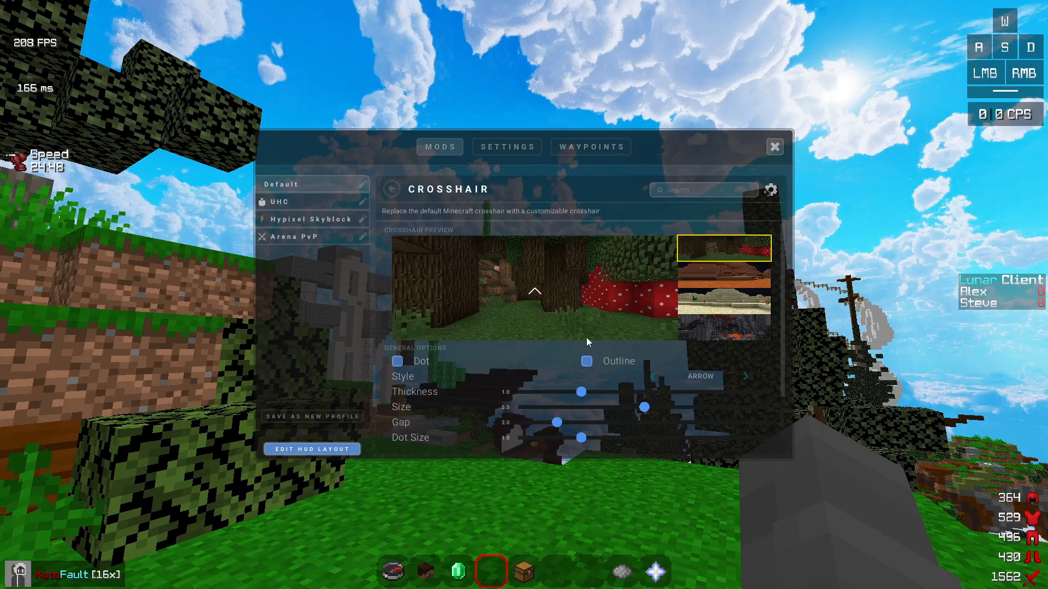
mouse_move(533, 307)
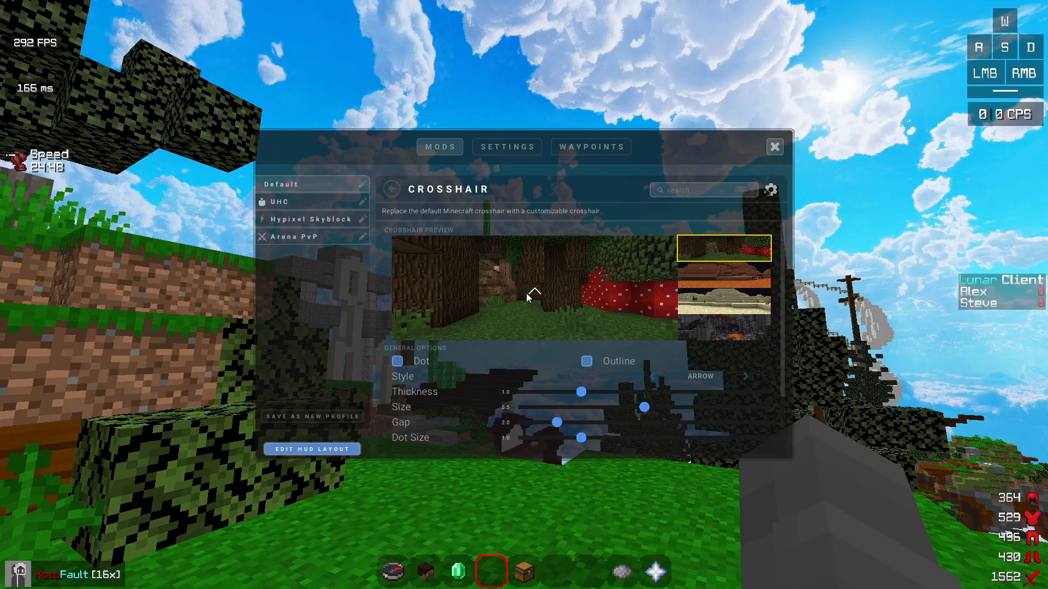
click(392, 189)
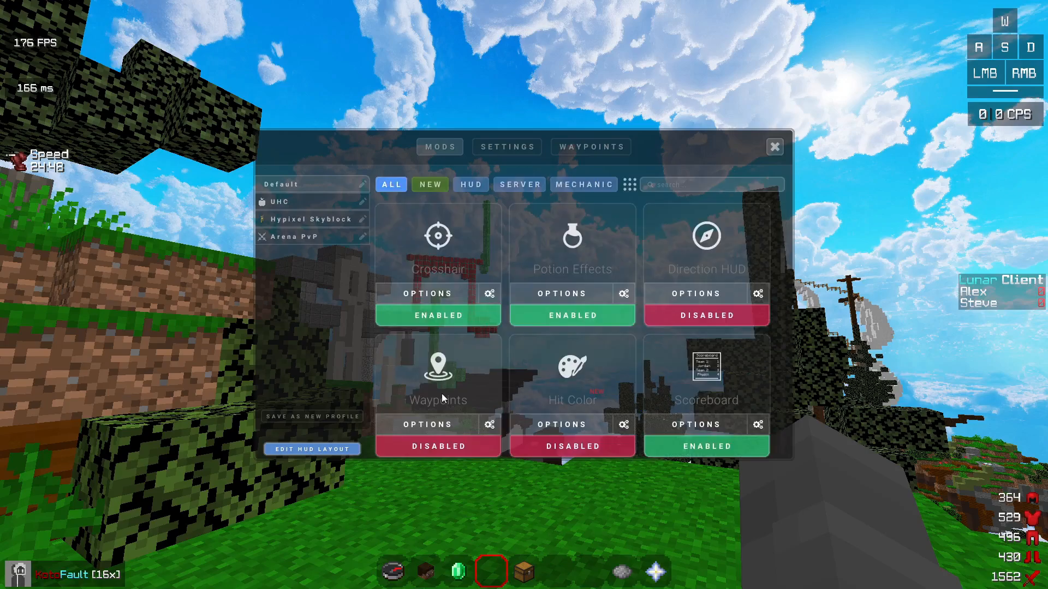
mouse_move(451, 391)
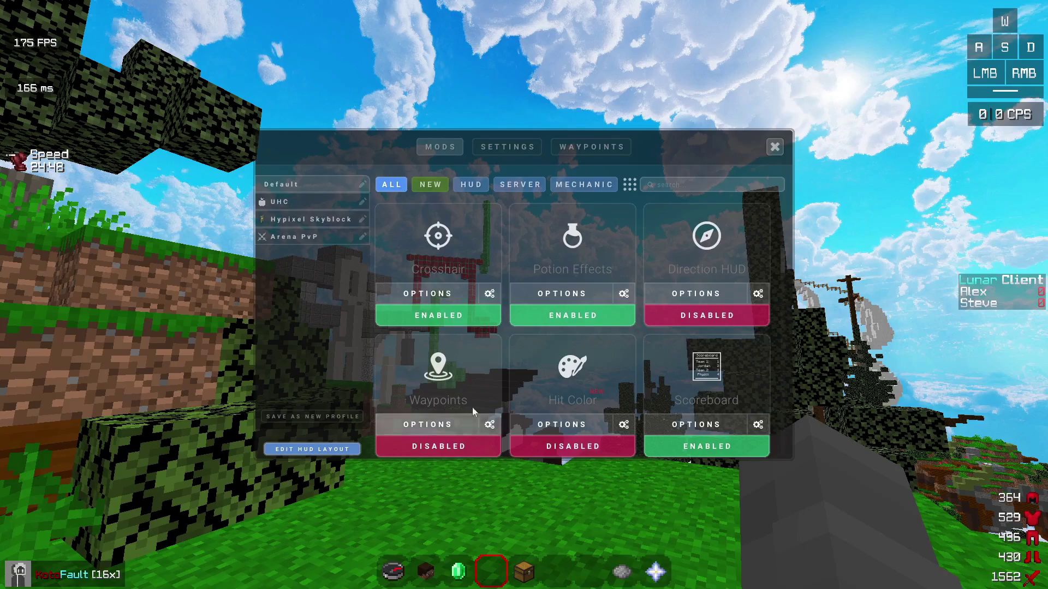
mouse_move(570, 418)
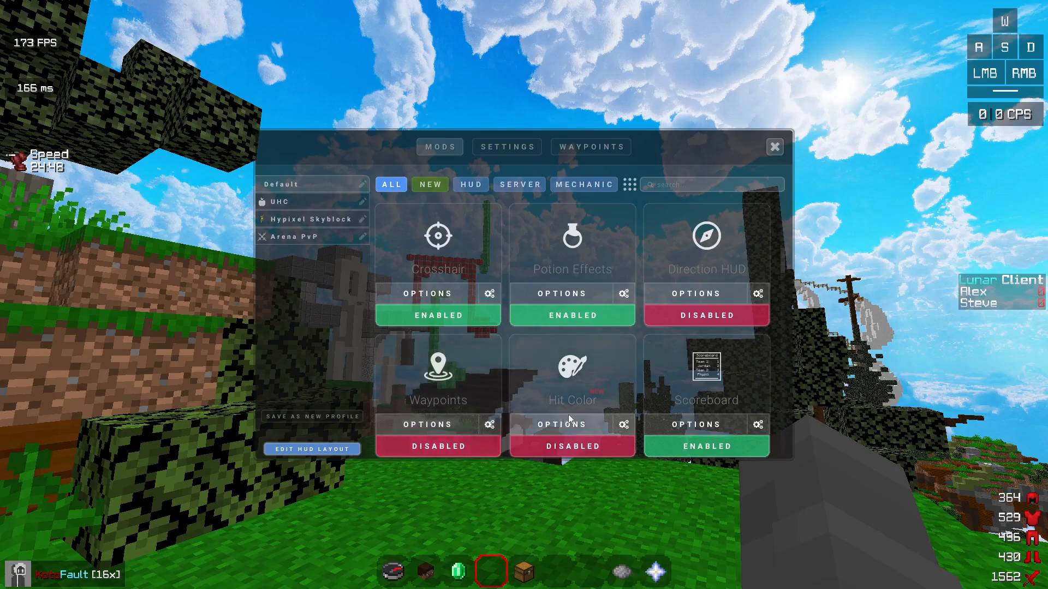
mouse_move(697, 261)
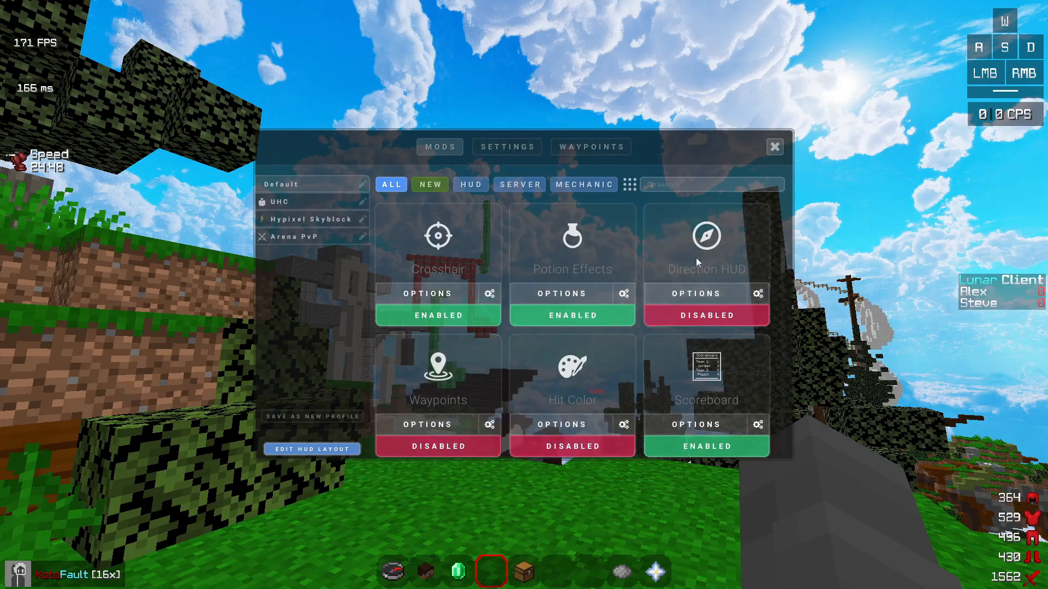
mouse_move(629, 4)
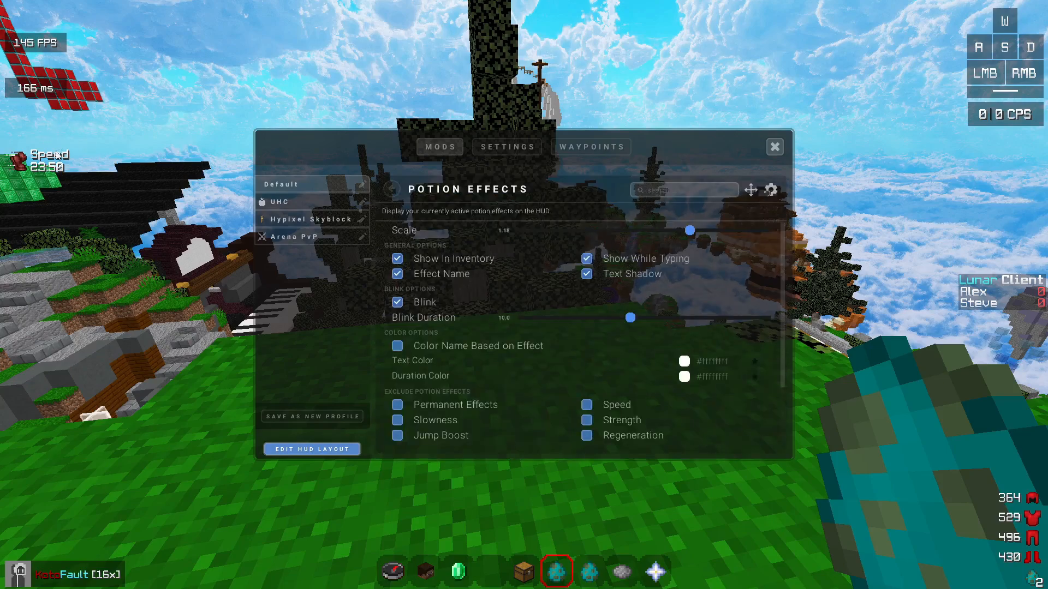
mouse_move(44, 122)
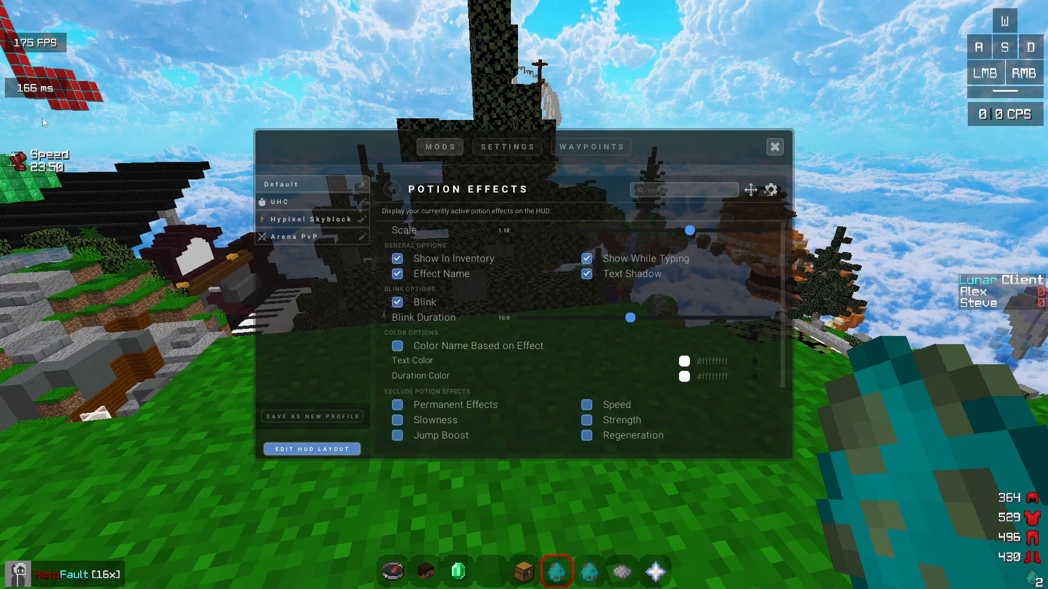
Step: Browse the mods list, enabling Direction HUD and opening Pack Organizer options
scroll(down, 3)
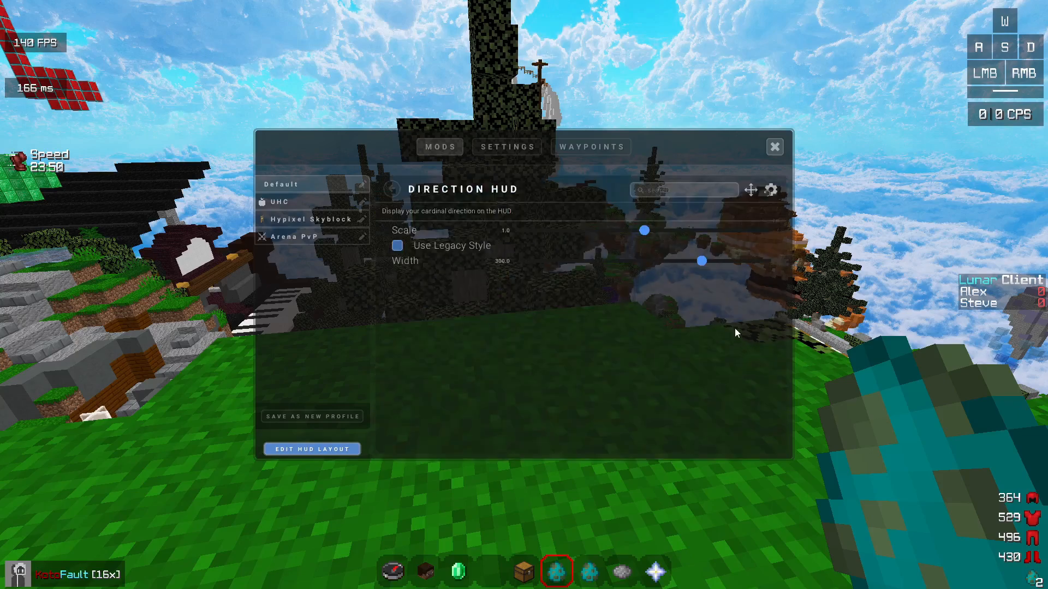
click(390, 189)
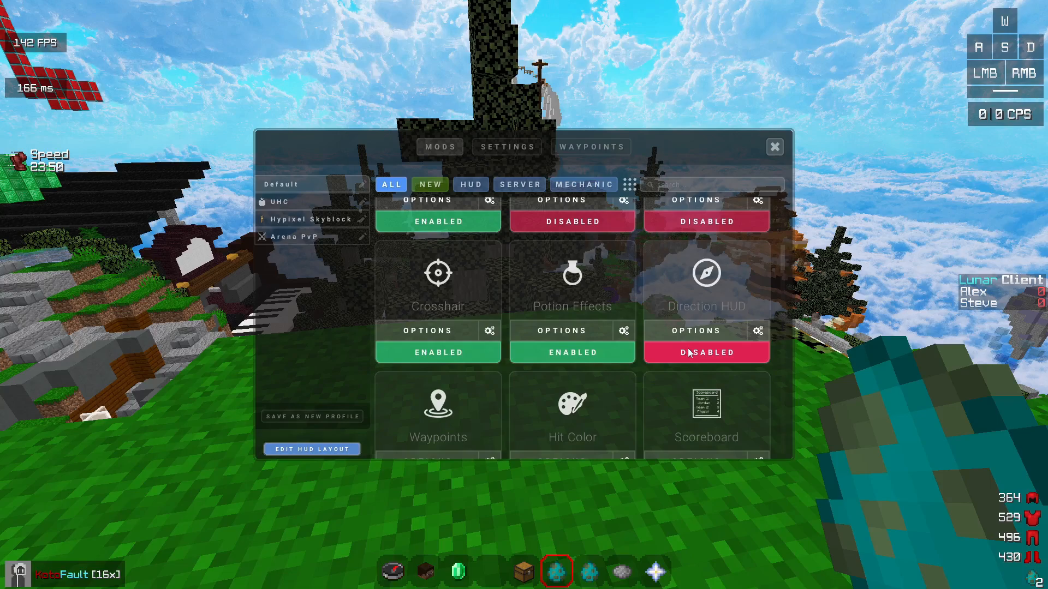
click(707, 353)
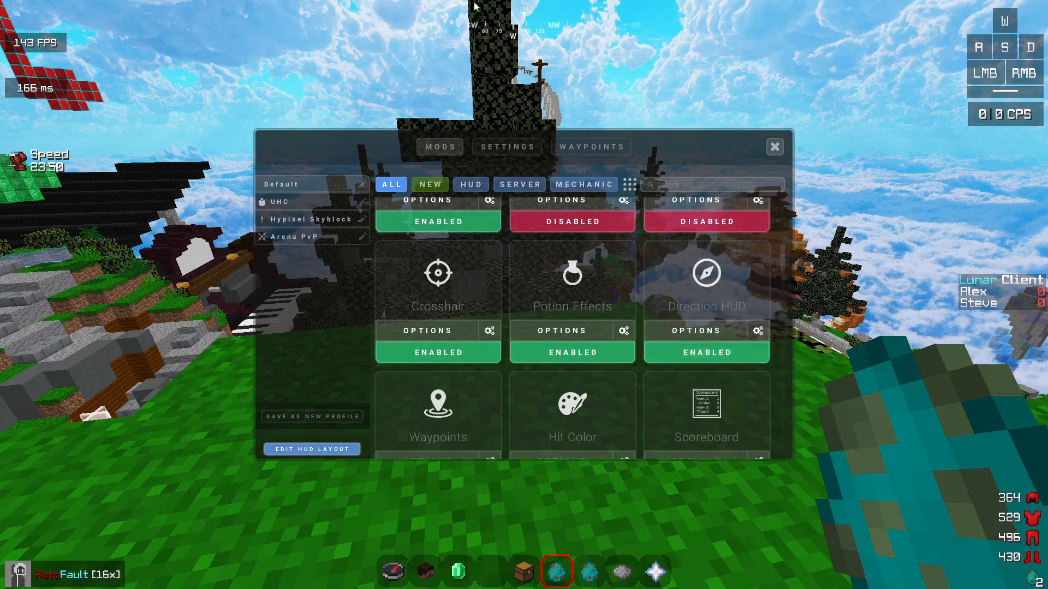
scroll(down, 3)
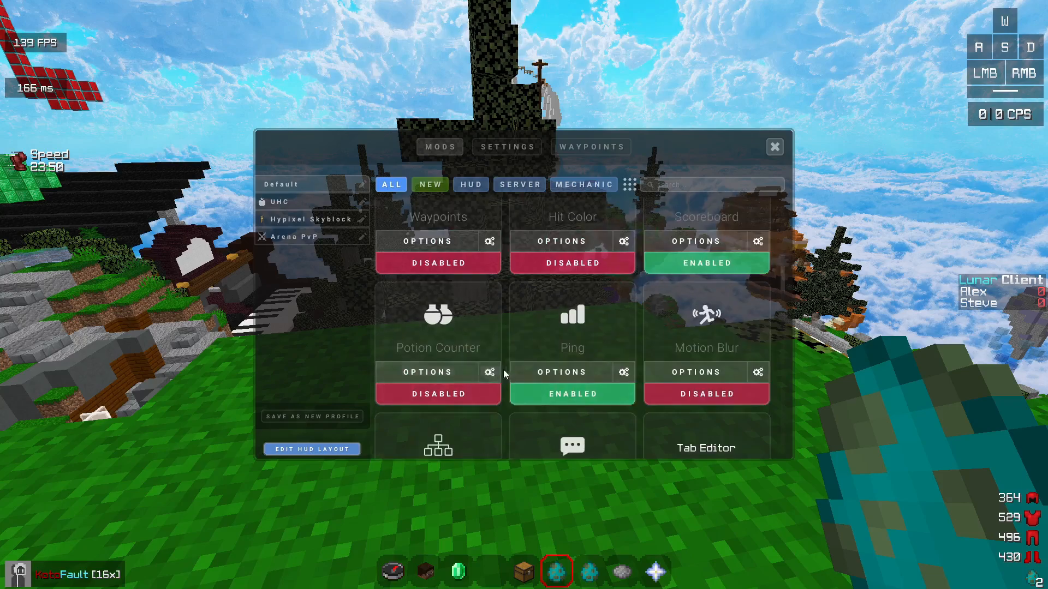
click(490, 372)
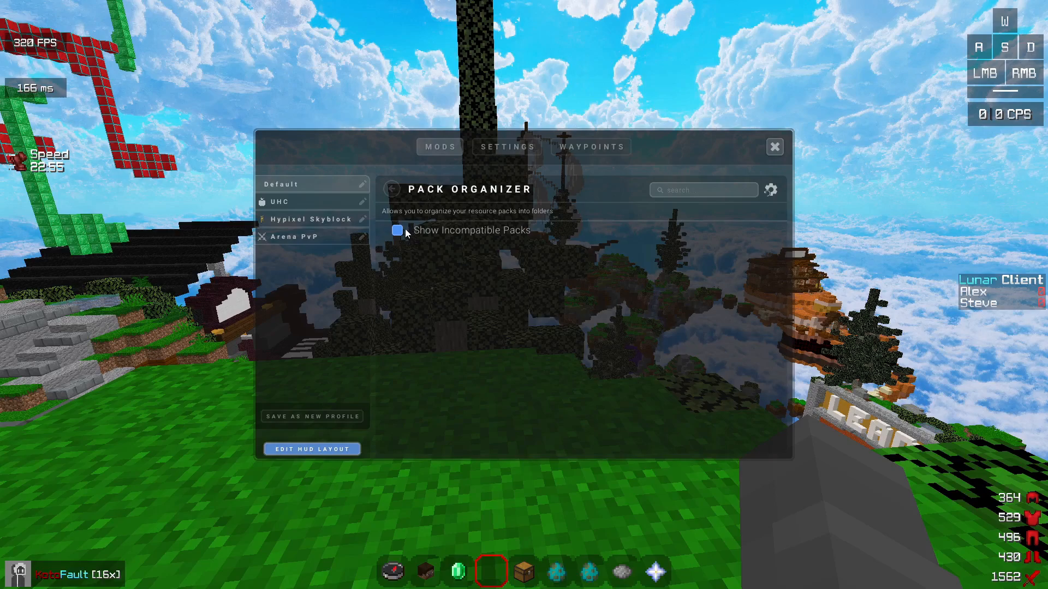
Step: Leave Pack Organizer, then view and leave the Chat mod settings
click(389, 189)
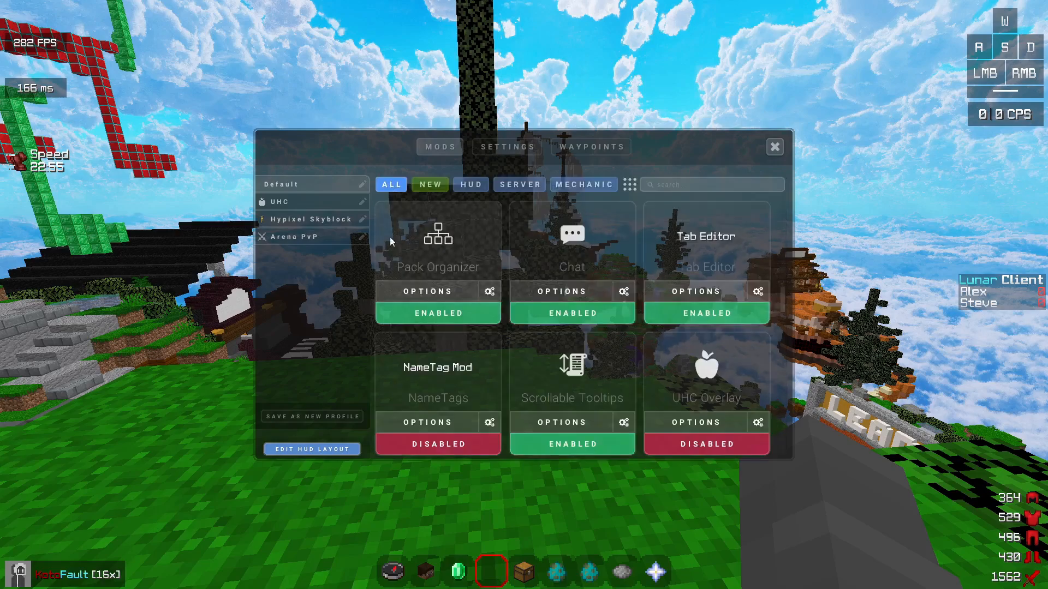
mouse_move(458, 291)
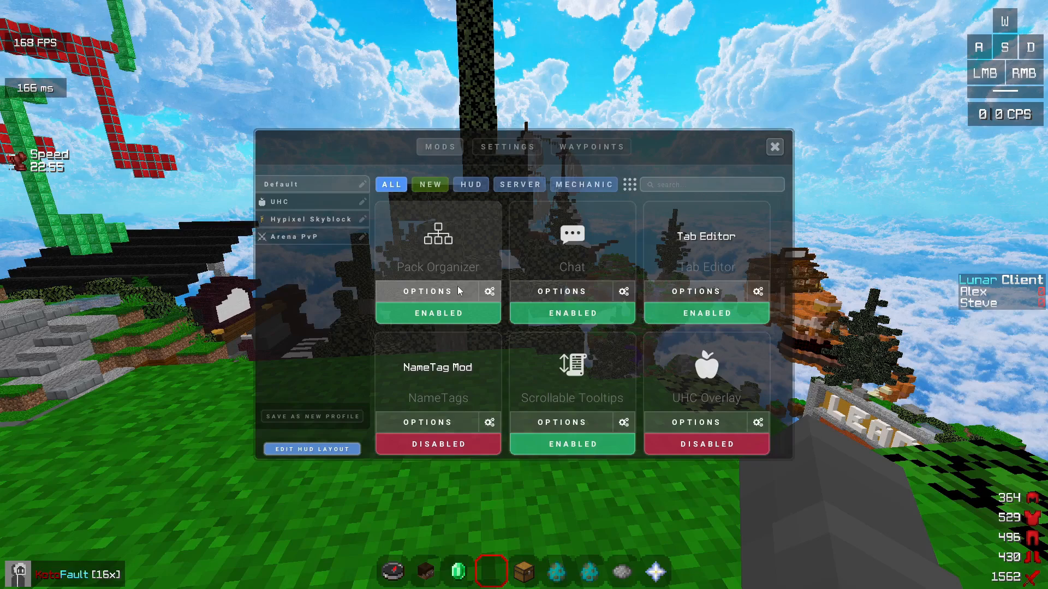
mouse_move(569, 274)
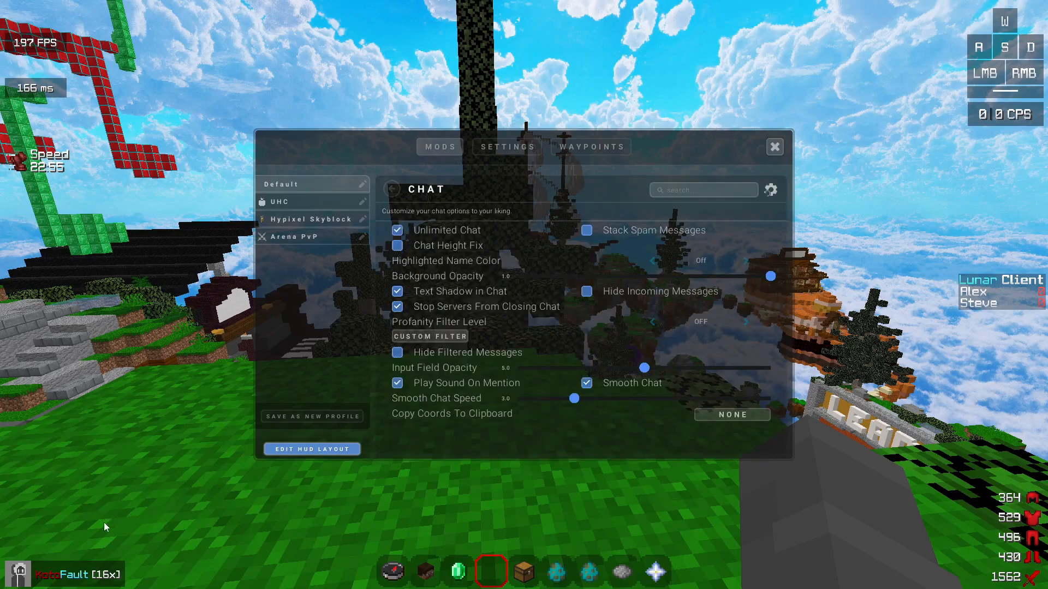
mouse_move(104, 561)
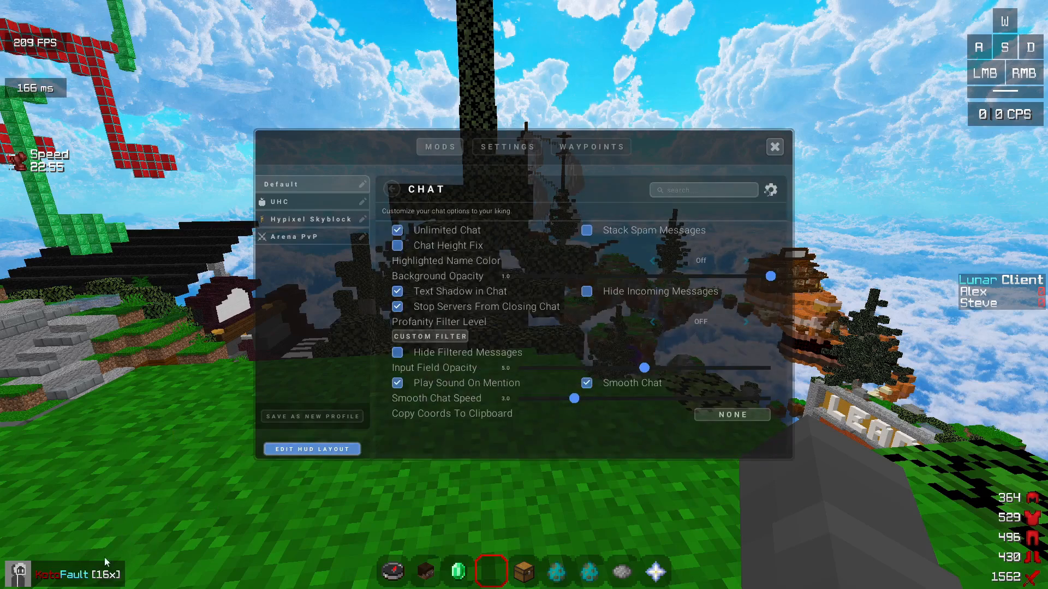
mouse_move(435, 241)
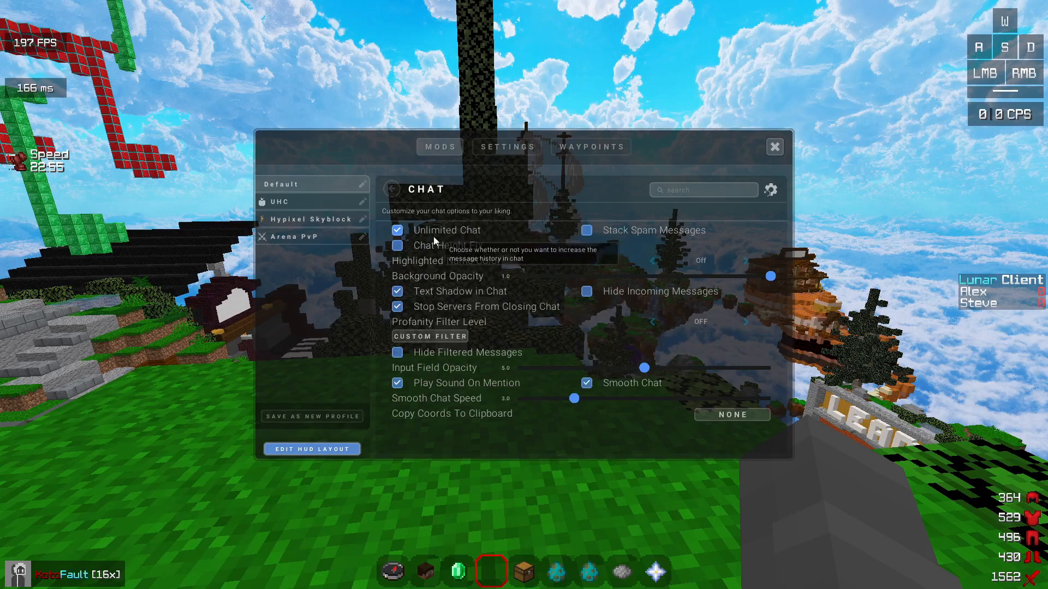
click(775, 147)
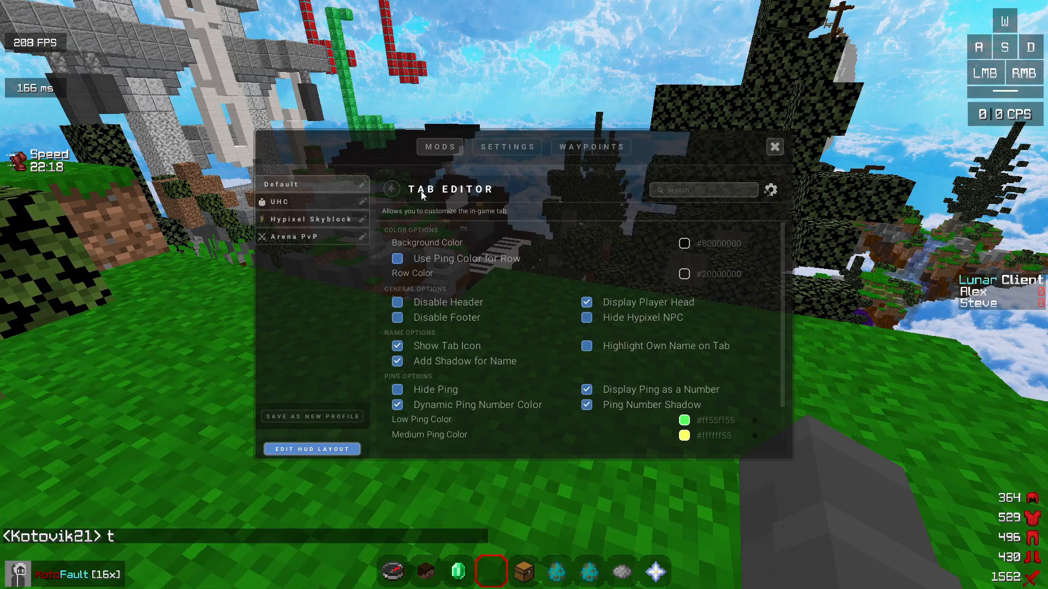
Step: Look over the Tab Editor options without changes, scrolling through them
click(775, 146)
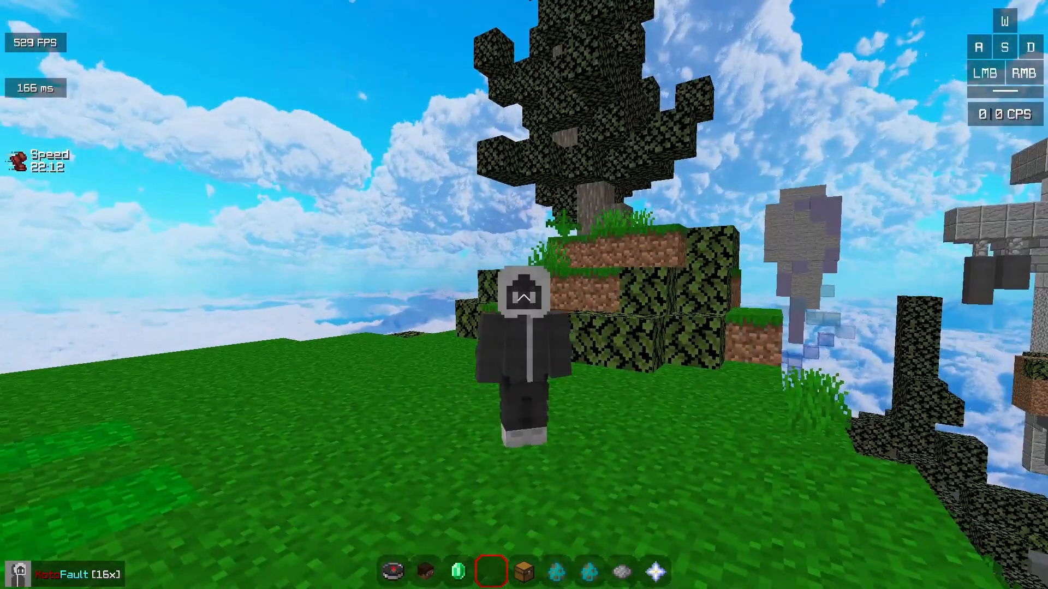
mouse_move(524, 295)
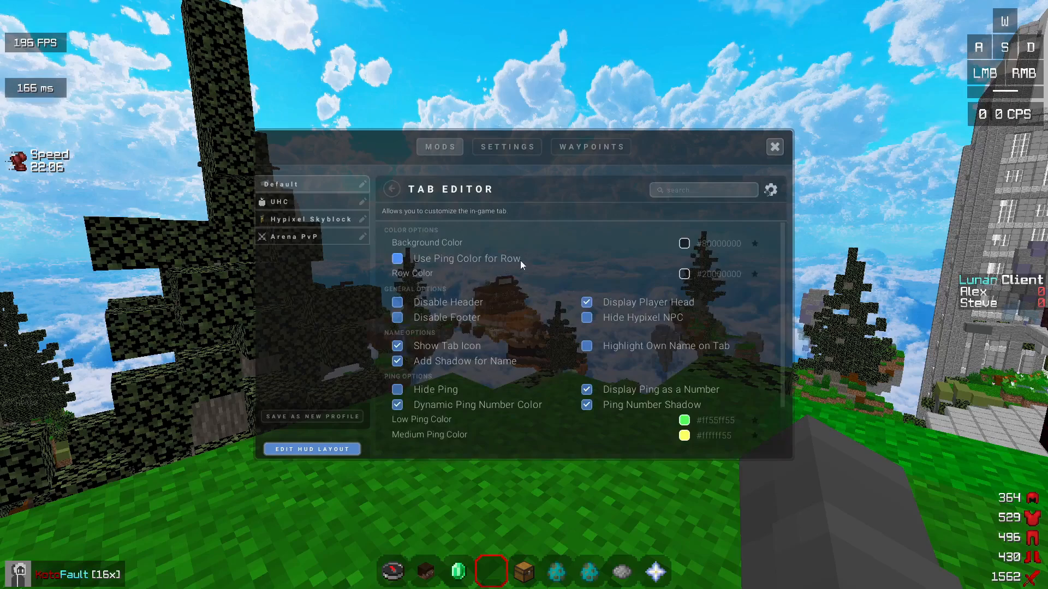
mouse_move(640, 391)
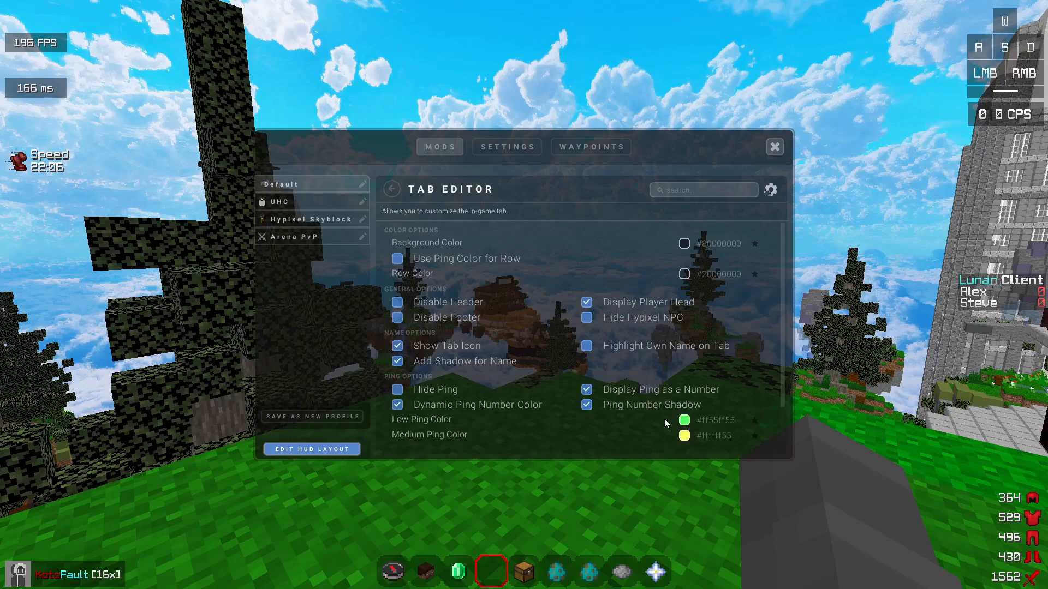
scroll(down, 3)
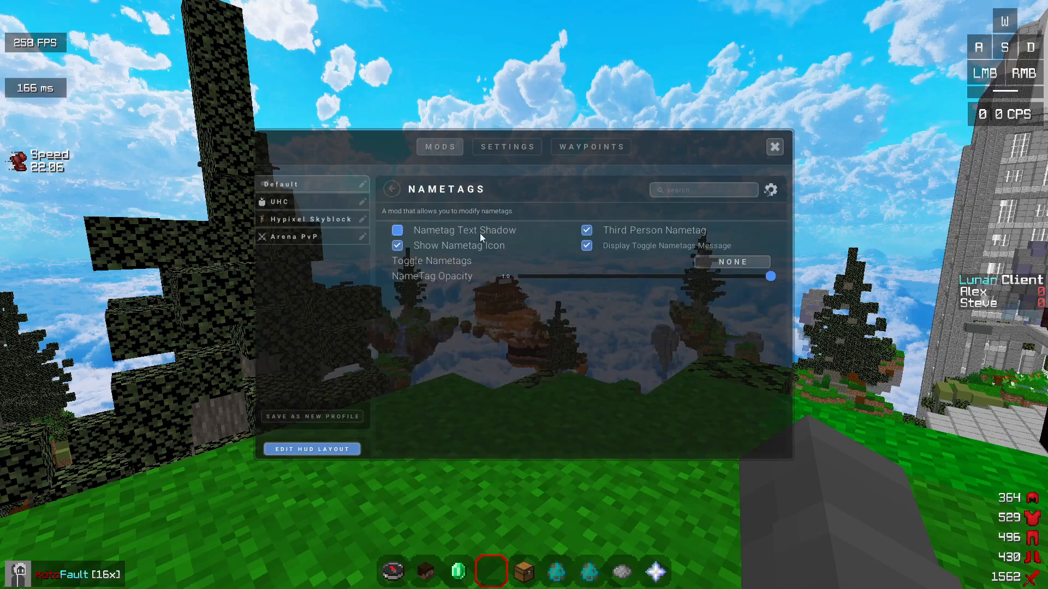
mouse_move(427, 234)
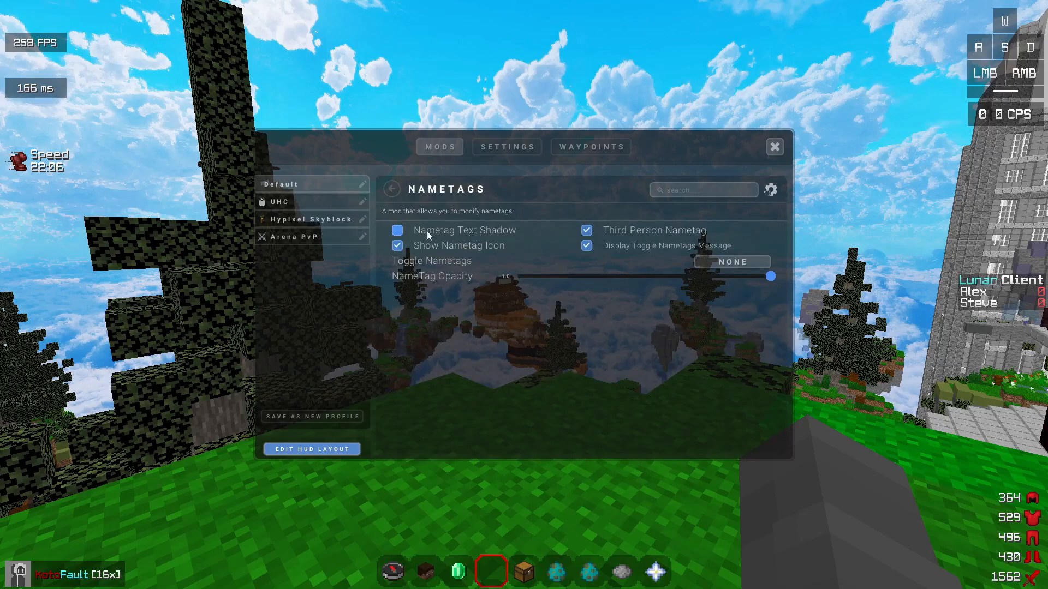
mouse_move(604, 230)
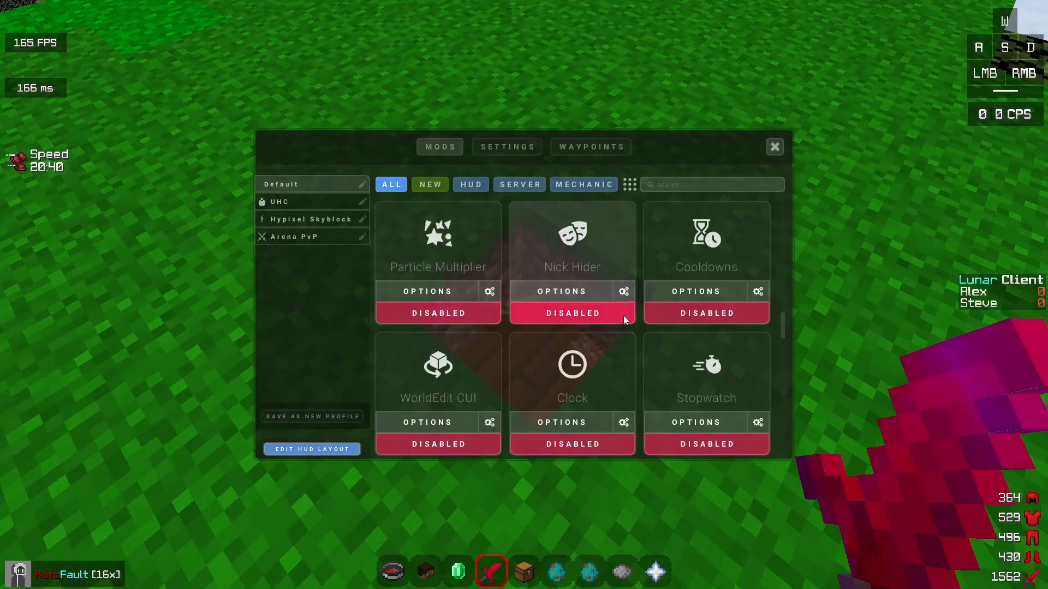
Step: Try Nick Hider, Cooldowns options and Memory Usage, leaving them off
click(573, 314)
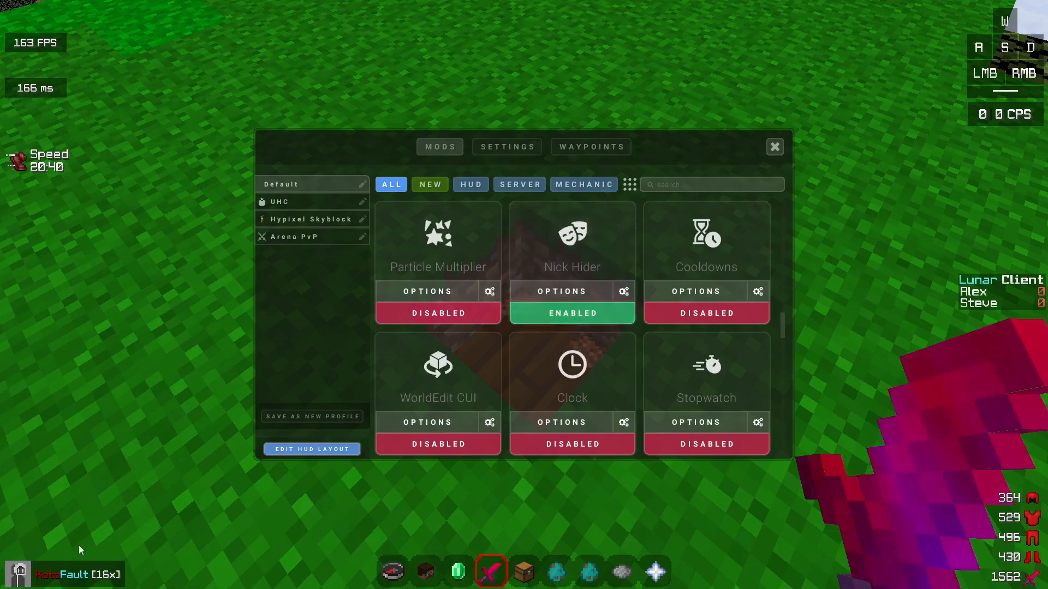
mouse_move(2, 581)
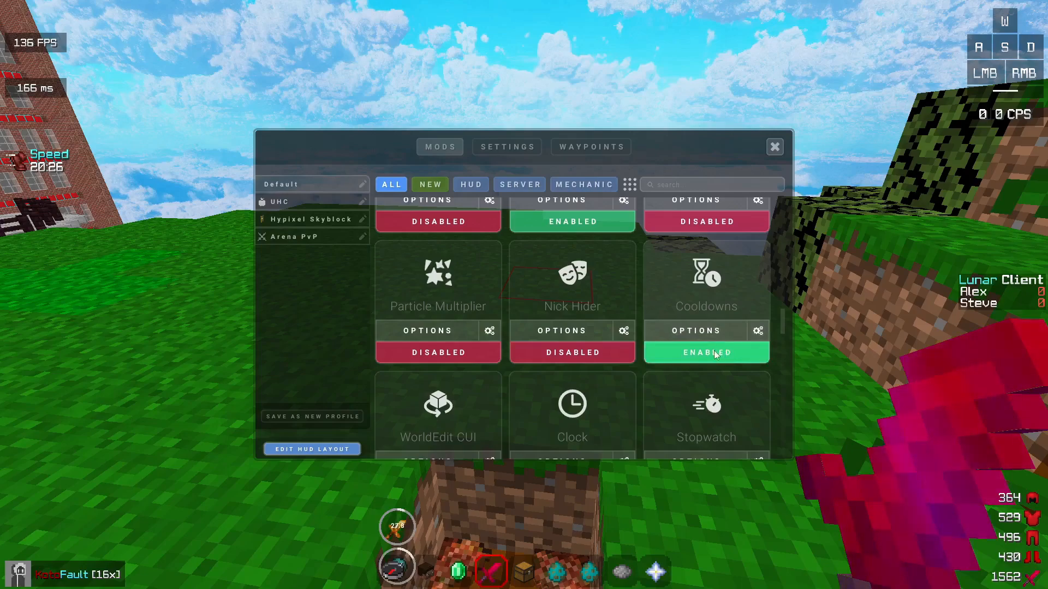
click(696, 331)
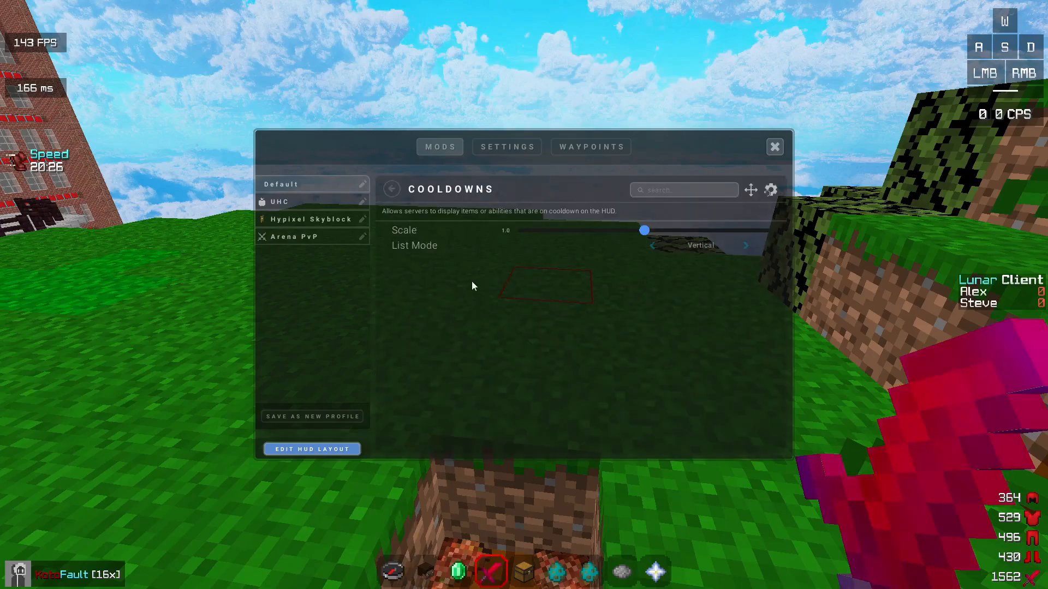
click(392, 189)
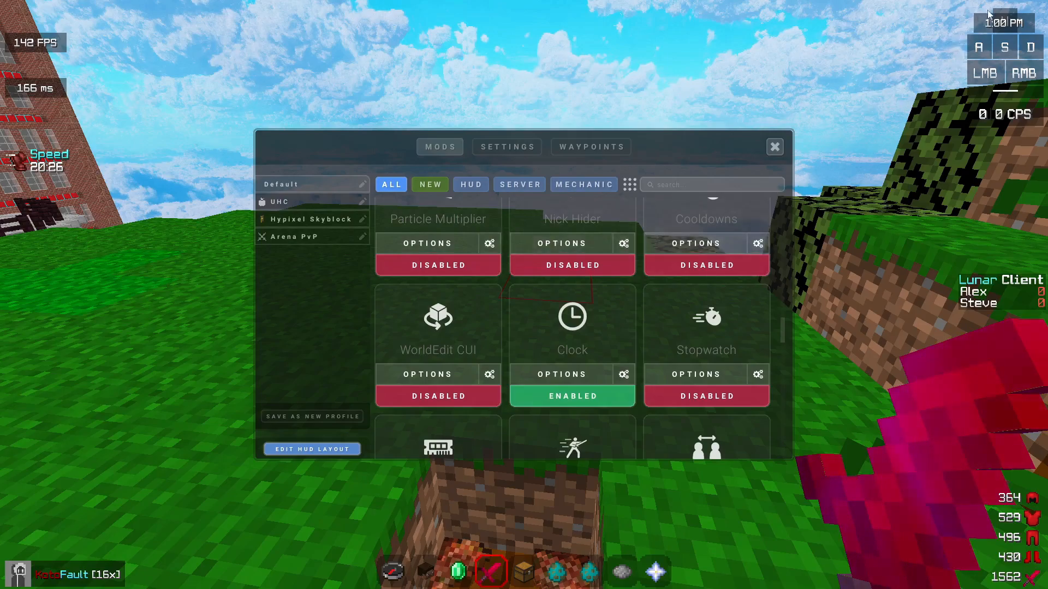
scroll(down, 3)
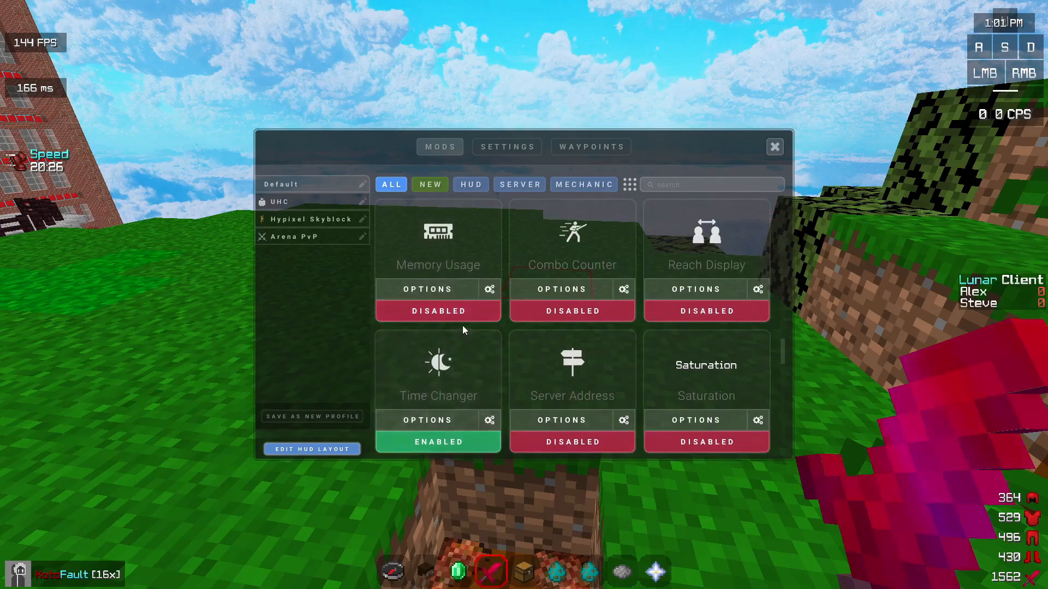
click(438, 311)
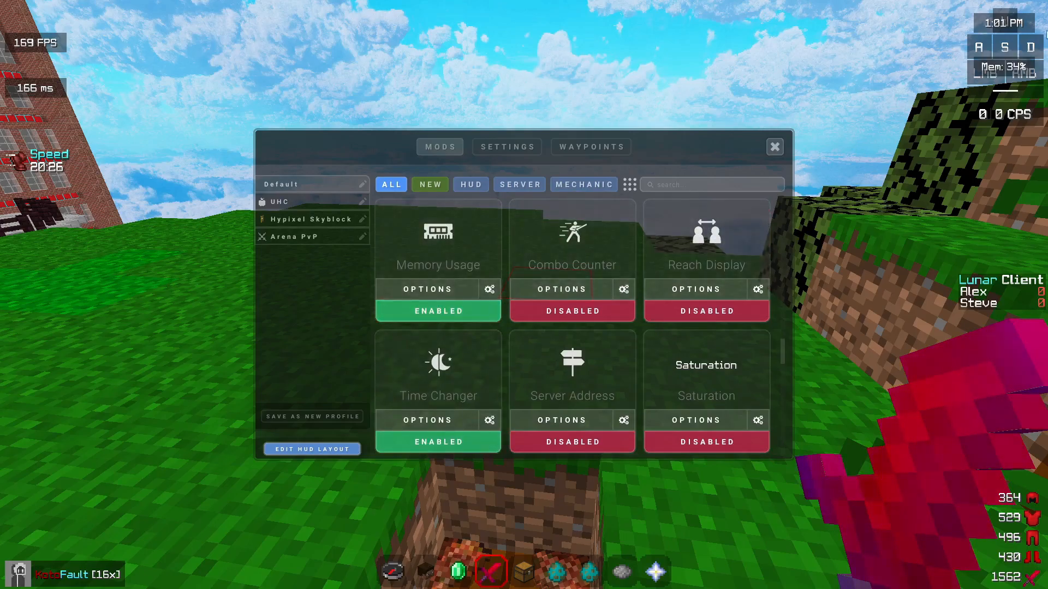
click(572, 311)
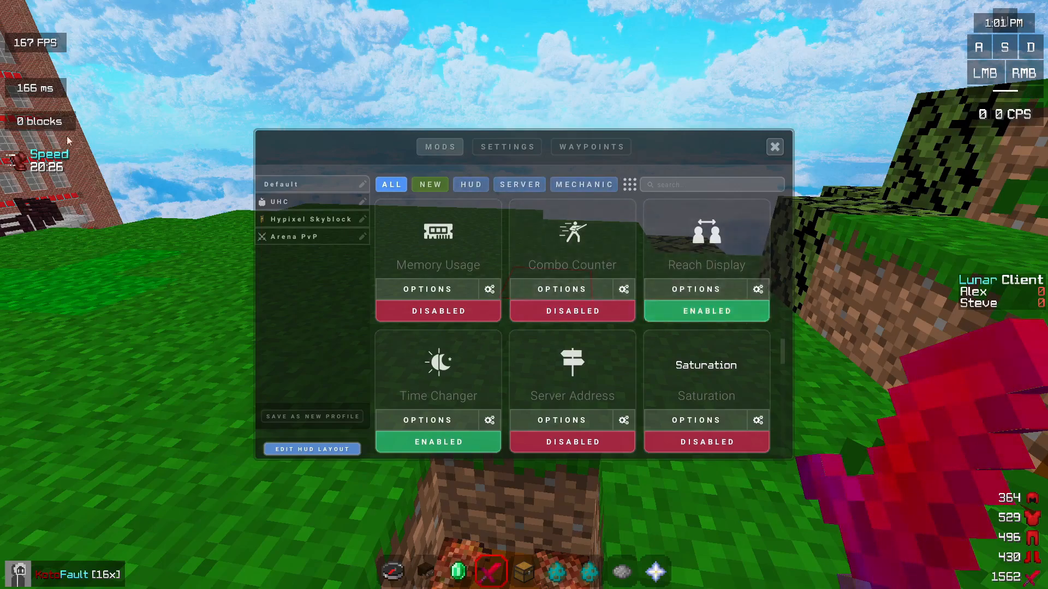
Step: Adjust the Time Changer mod's fixed time of day with the Time slider
scroll(down, 3)
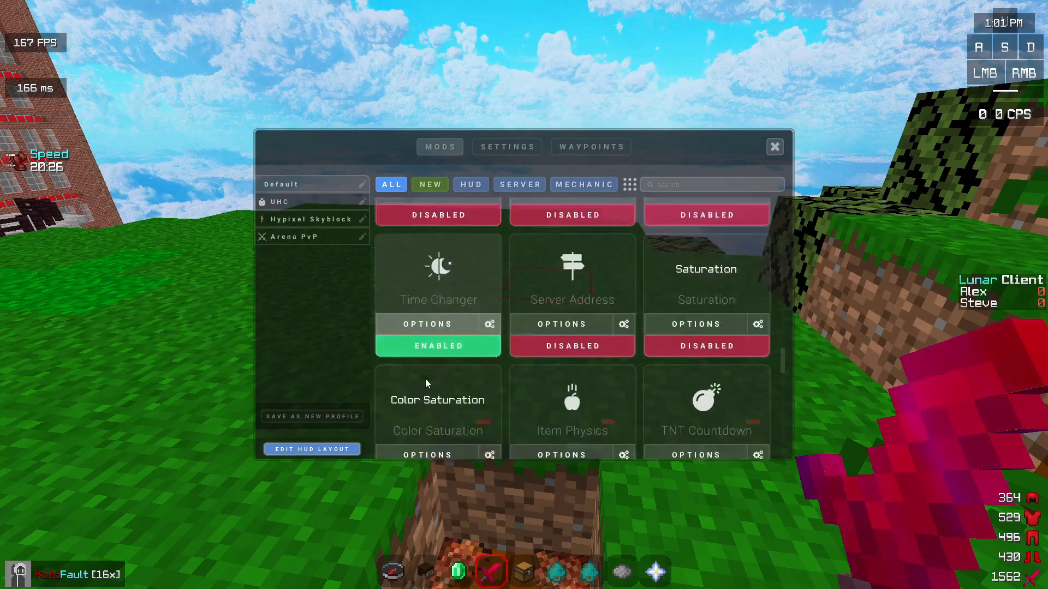
click(426, 324)
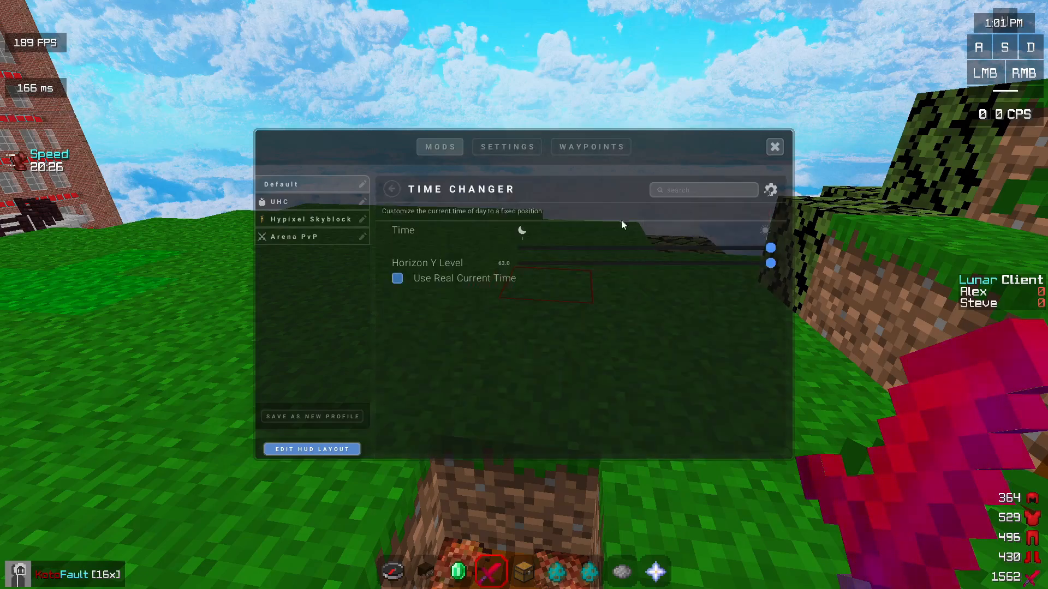
drag(770, 248, 599, 248)
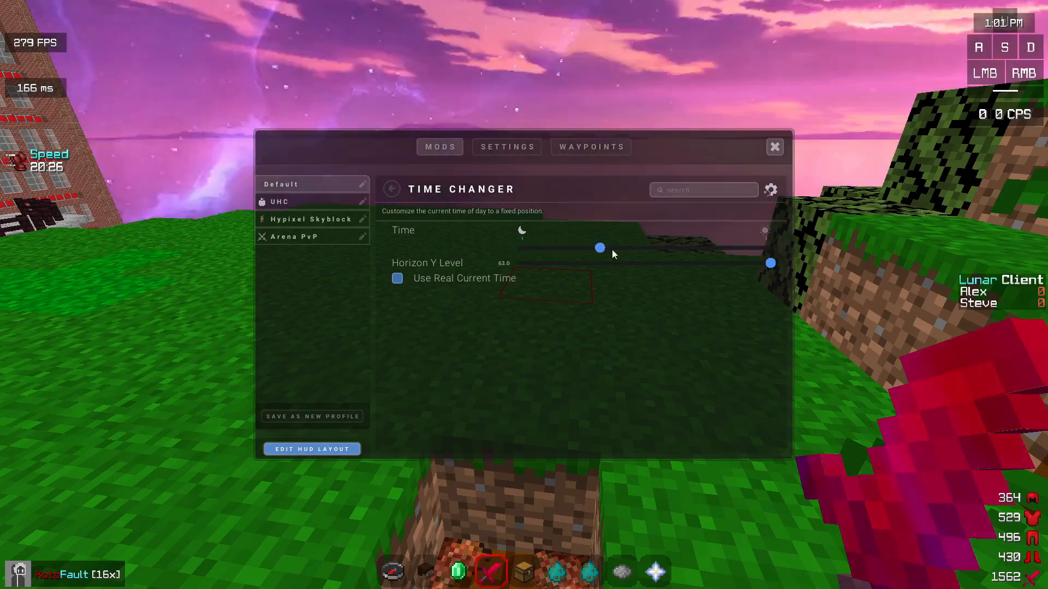
drag(600, 248, 771, 248)
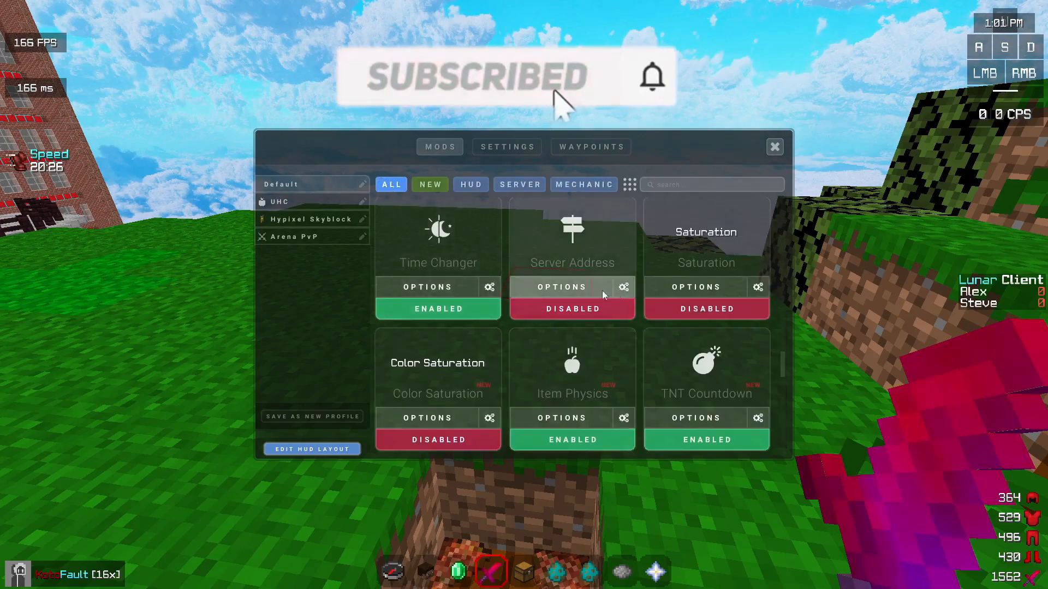
Step: Enable the Server Address and Item Physics mods in the mods list
click(572, 309)
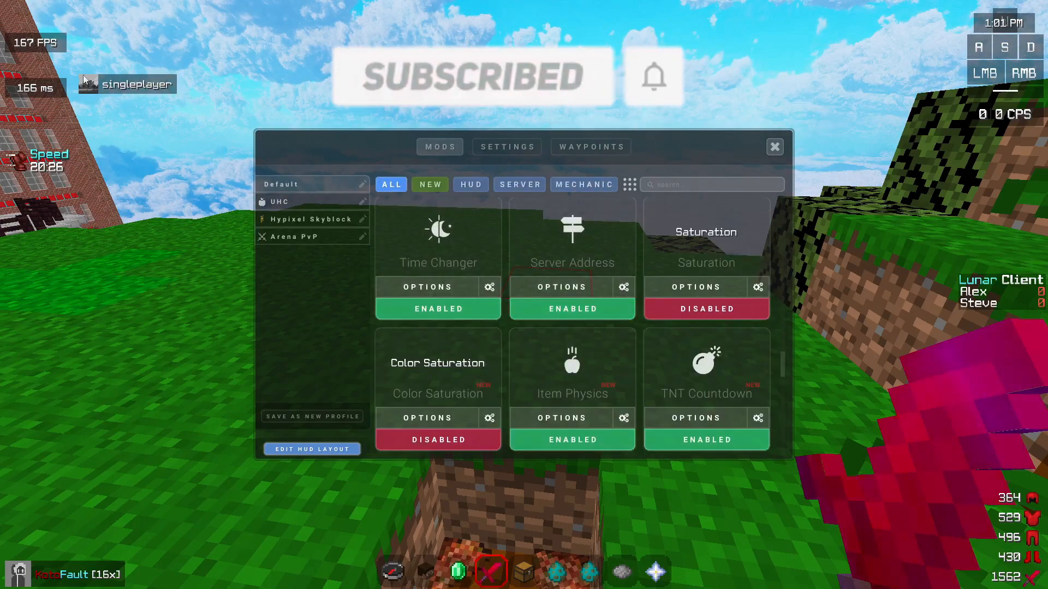
scroll(down, 3)
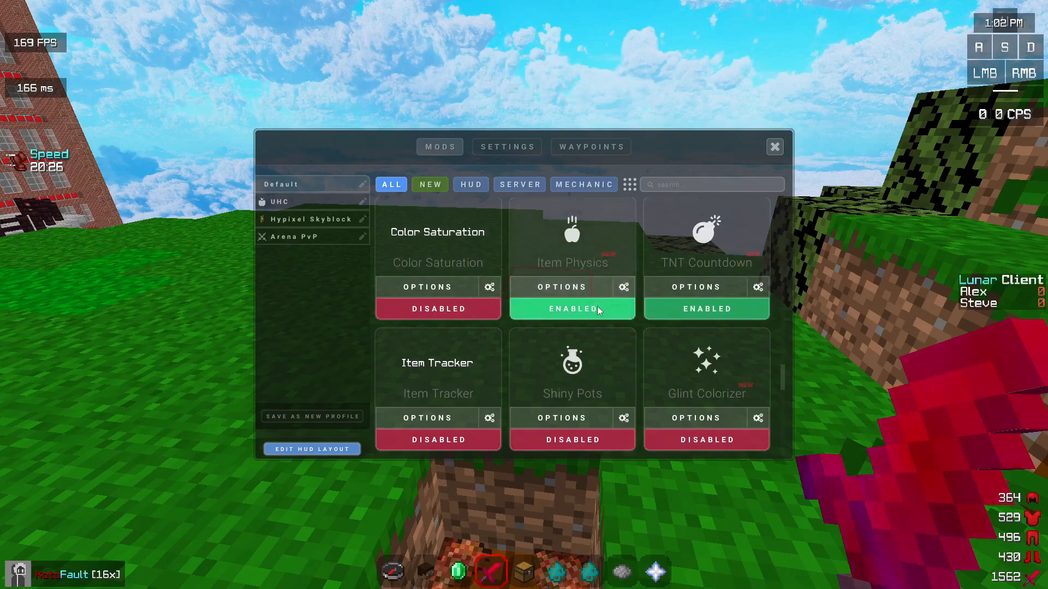
click(775, 146)
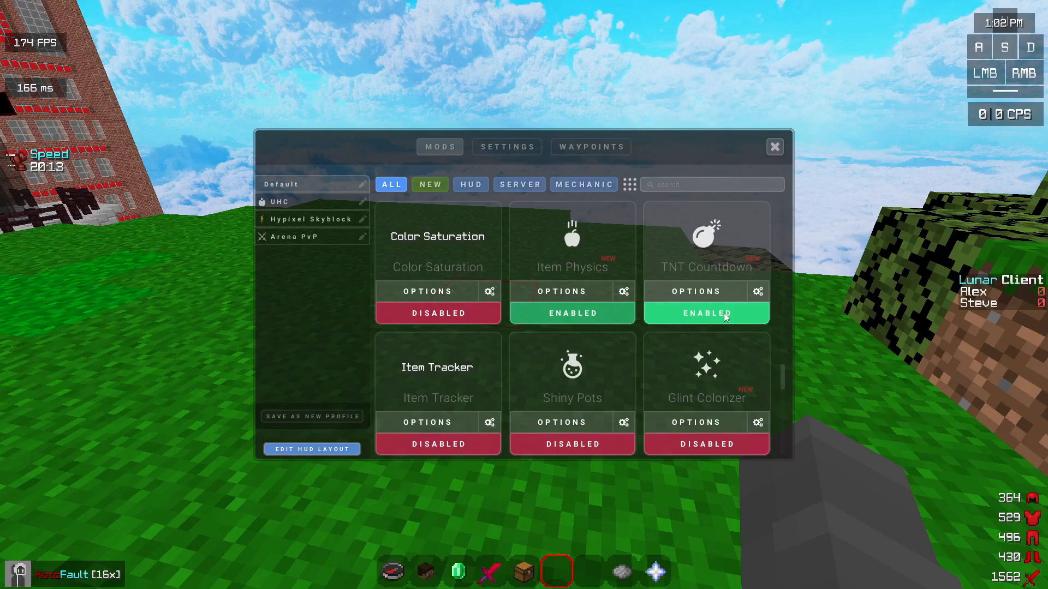
scroll(down, 3)
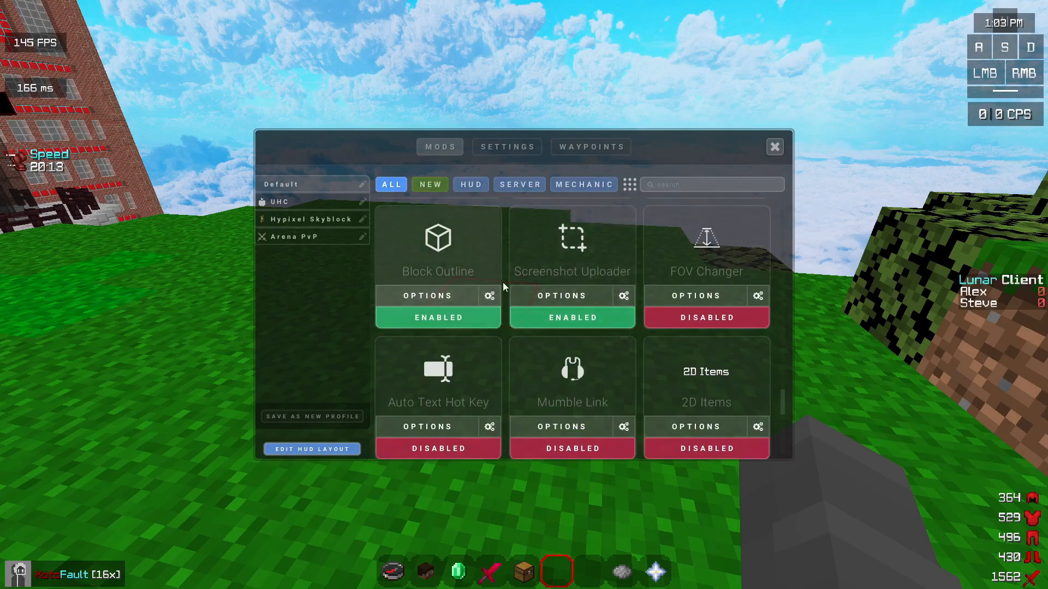
mouse_move(411, 277)
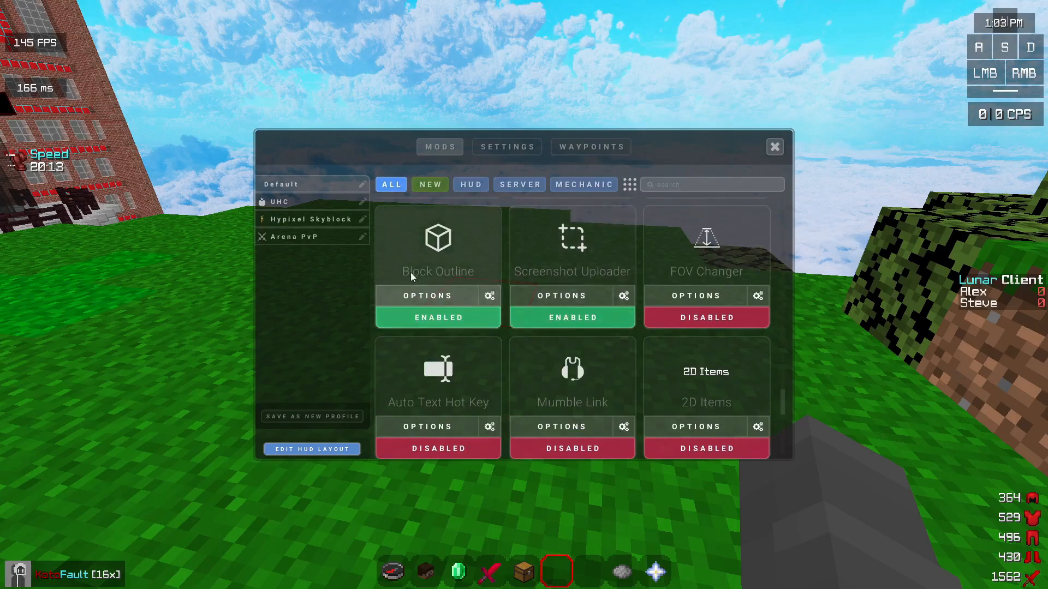
Step: Find Hitbox in the Lunar mods list and switch it to Enabled
click(427, 295)
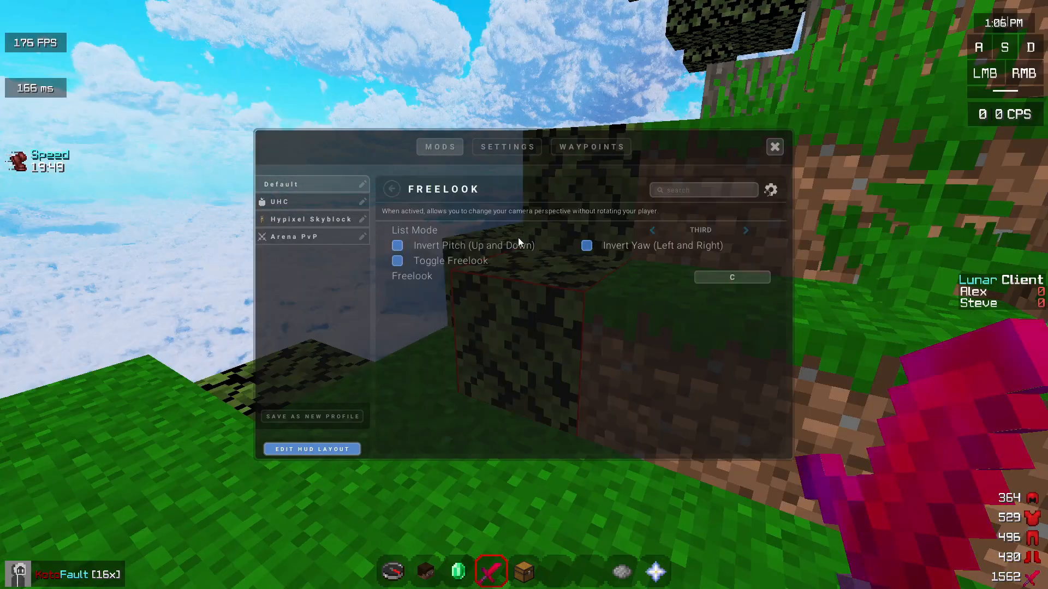
mouse_move(716, 188)
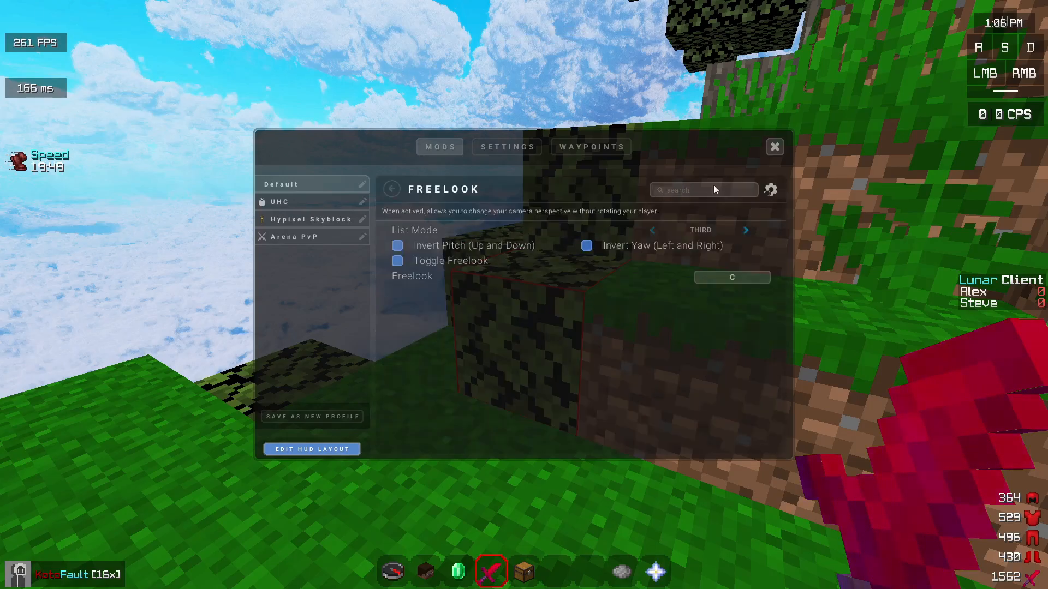
click(774, 147)
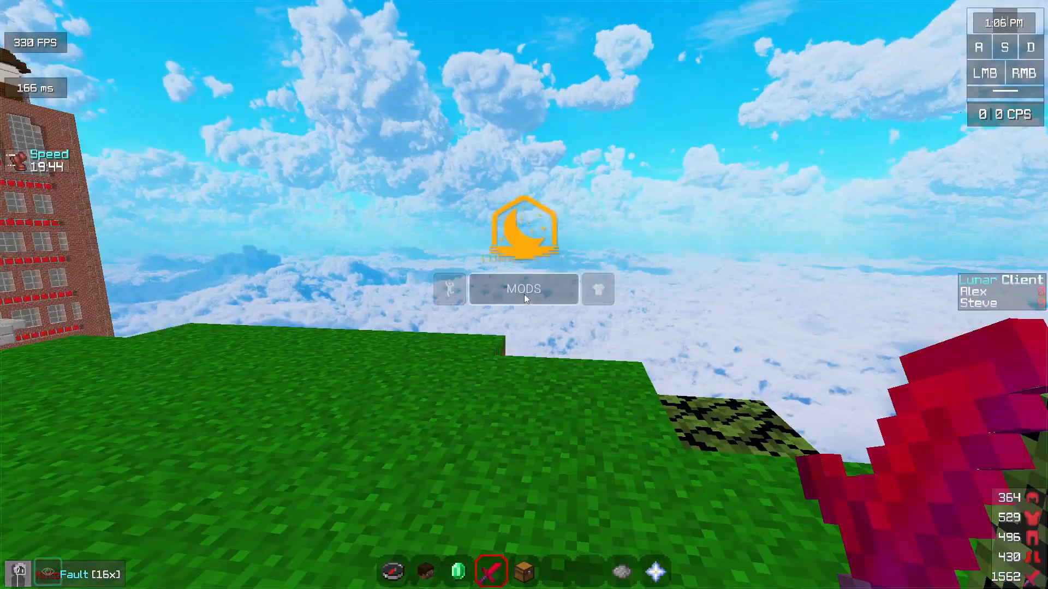
click(522, 289)
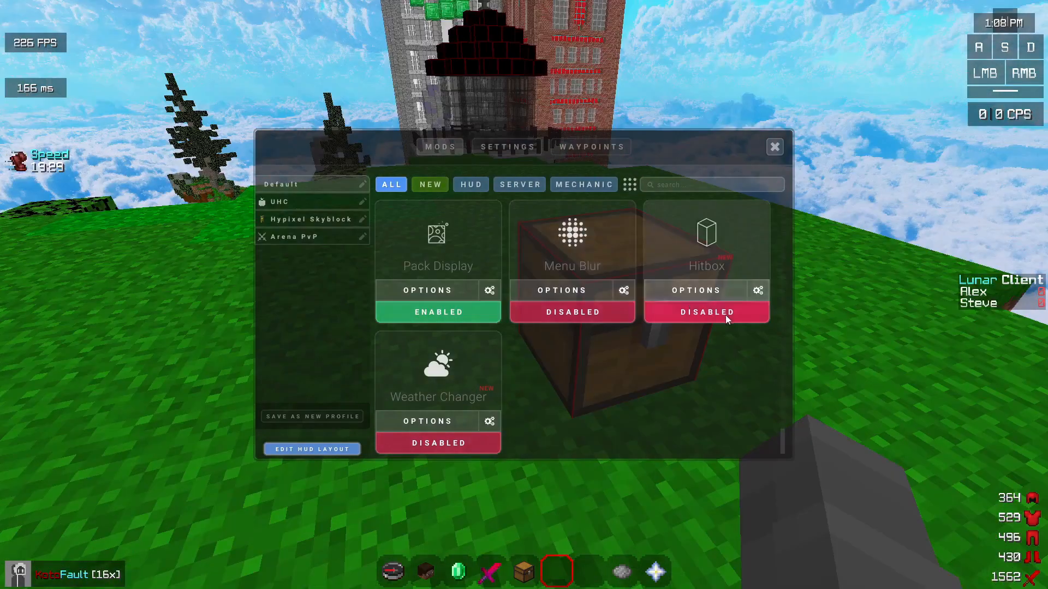
click(706, 312)
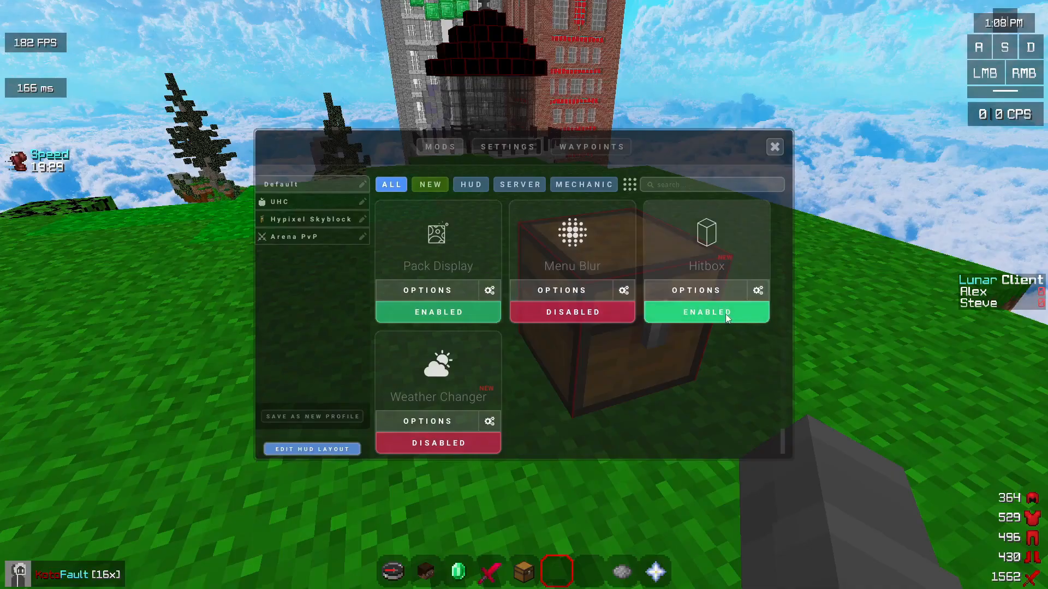
click(775, 147)
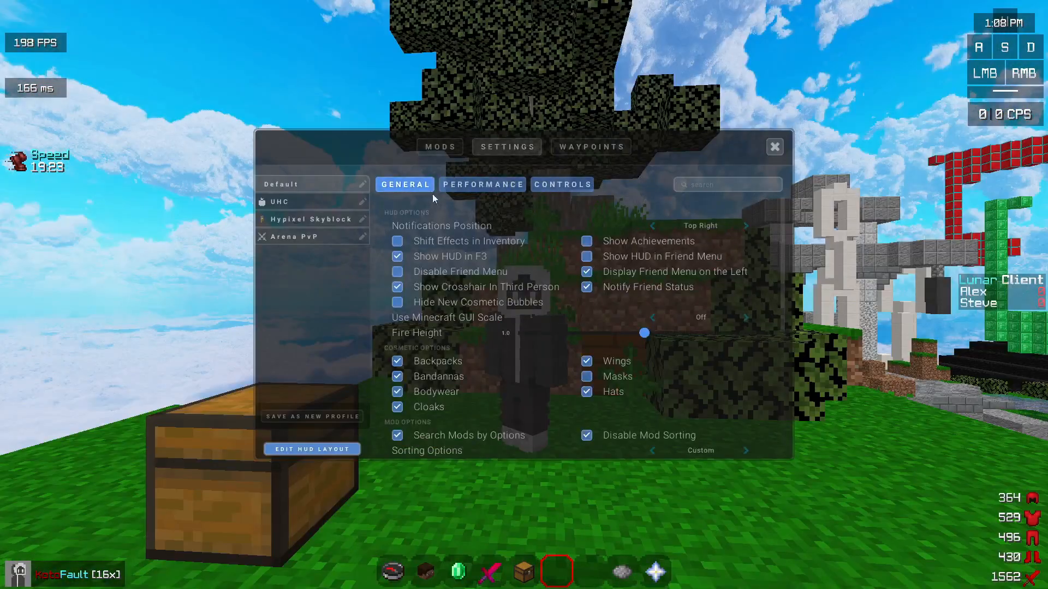
mouse_move(530, 315)
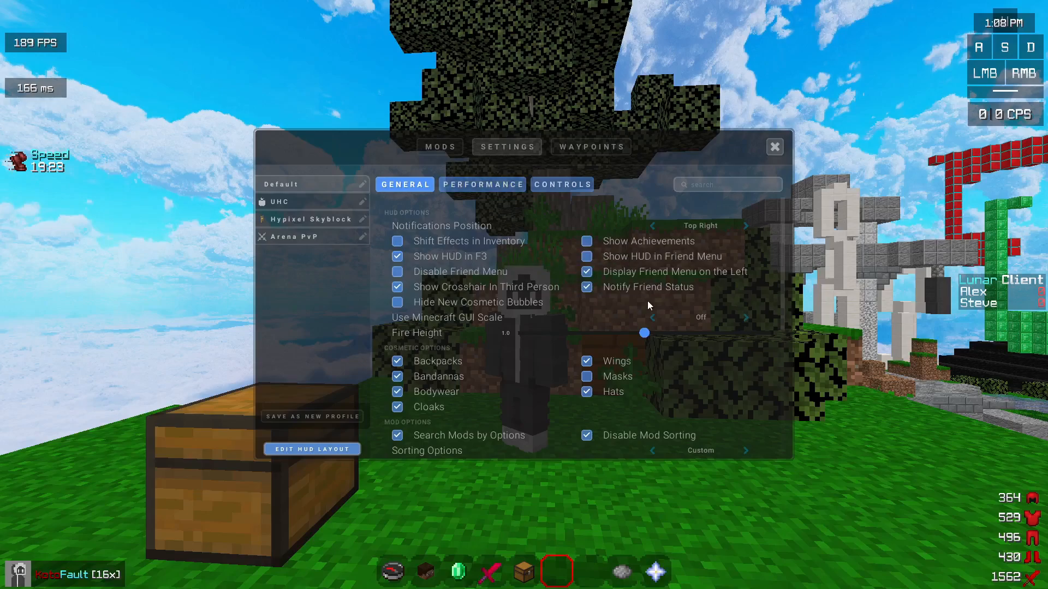
mouse_move(476, 248)
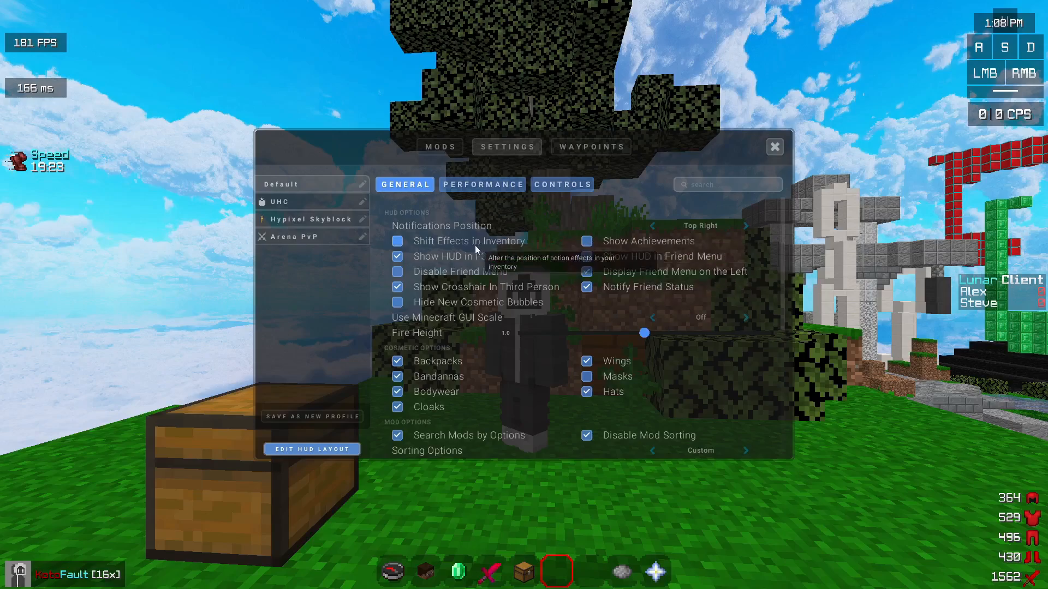
mouse_move(513, 306)
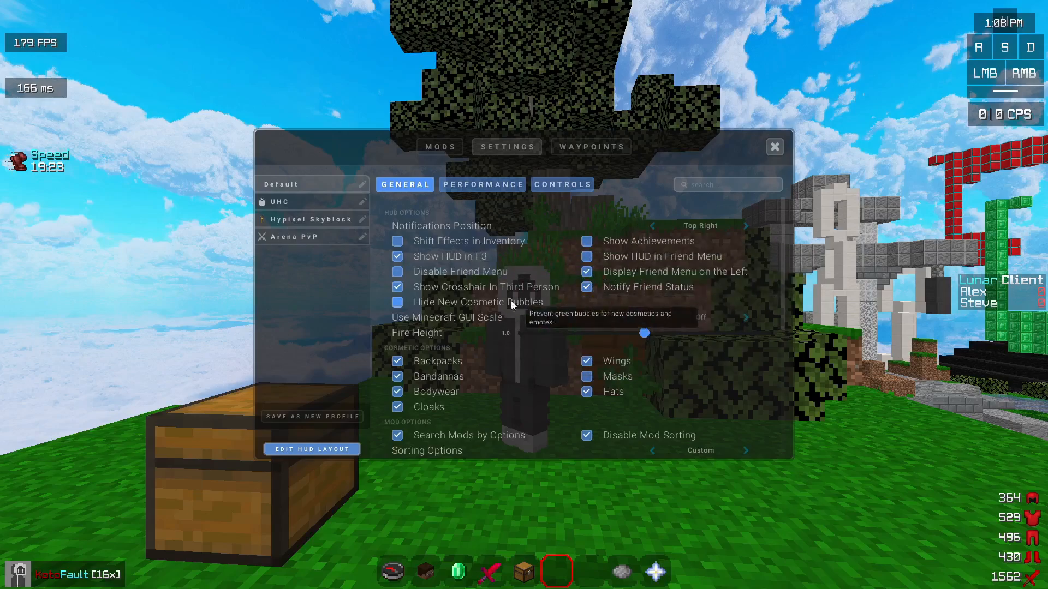
Step: Scroll the General settings down to the Misc and Texture Pack options
scroll(down, 3)
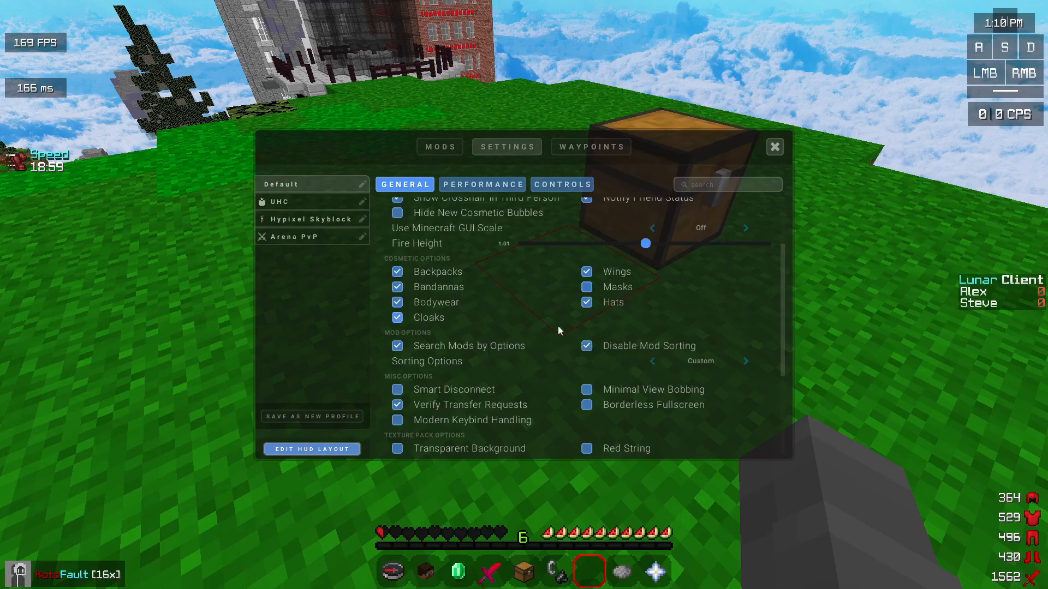
Step: Open the Branding Color picker in General settings, showing hex #FFFFAA00
scroll(down, 3)
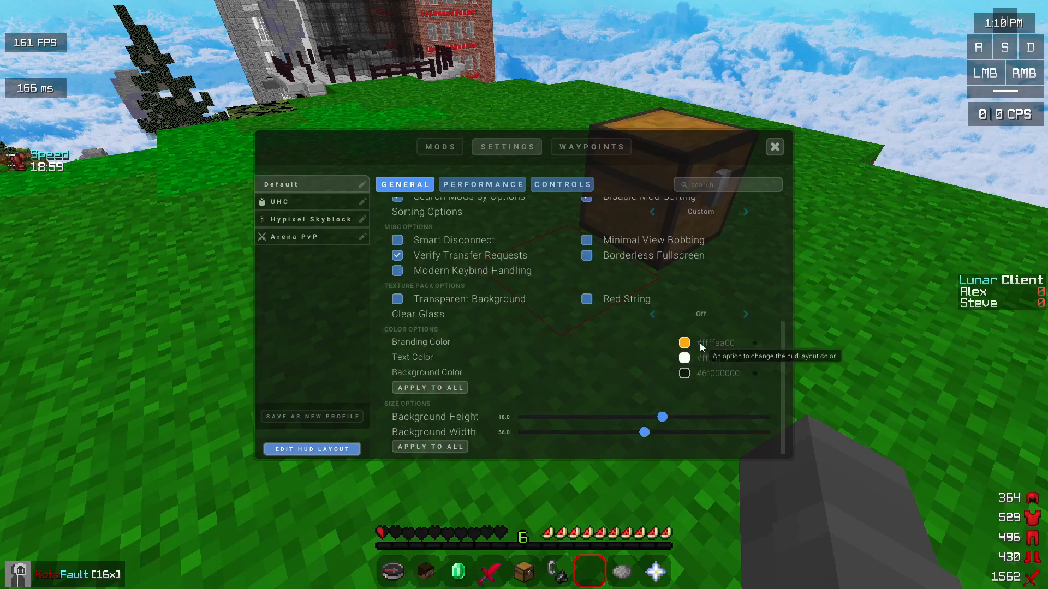
click(684, 343)
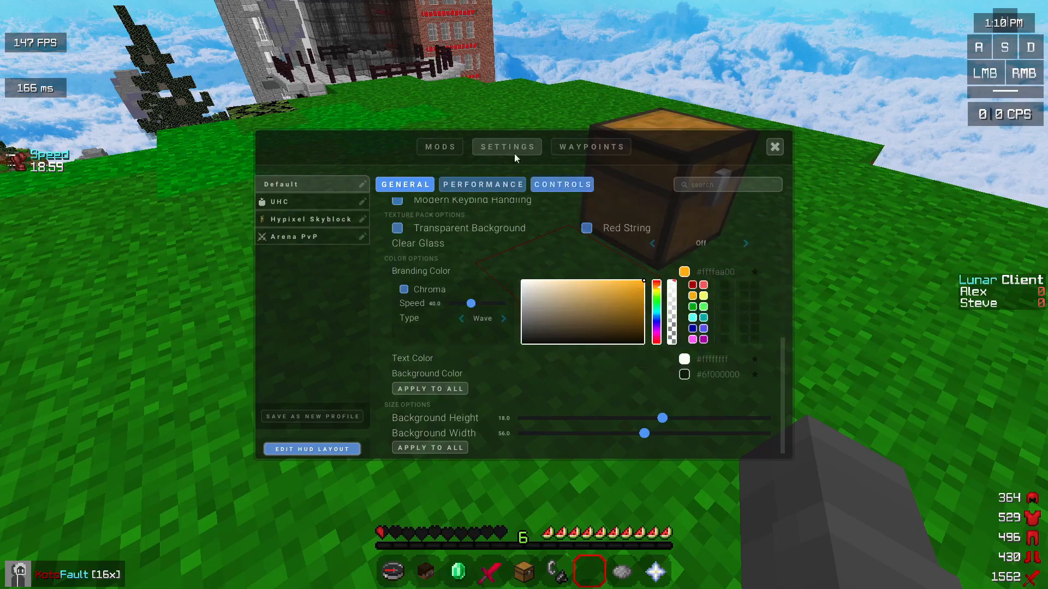
click(774, 146)
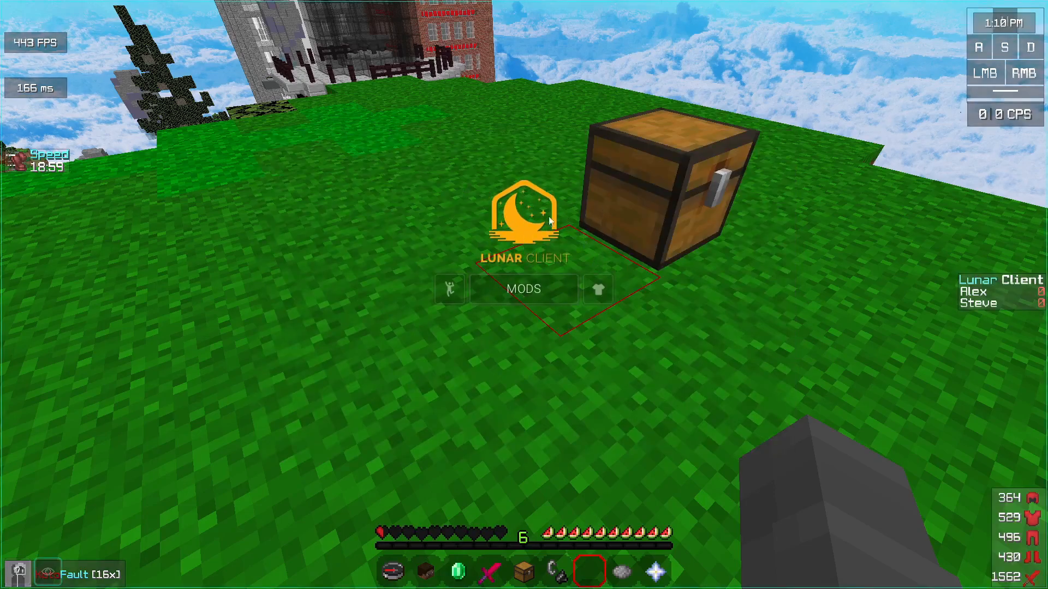
click(523, 289)
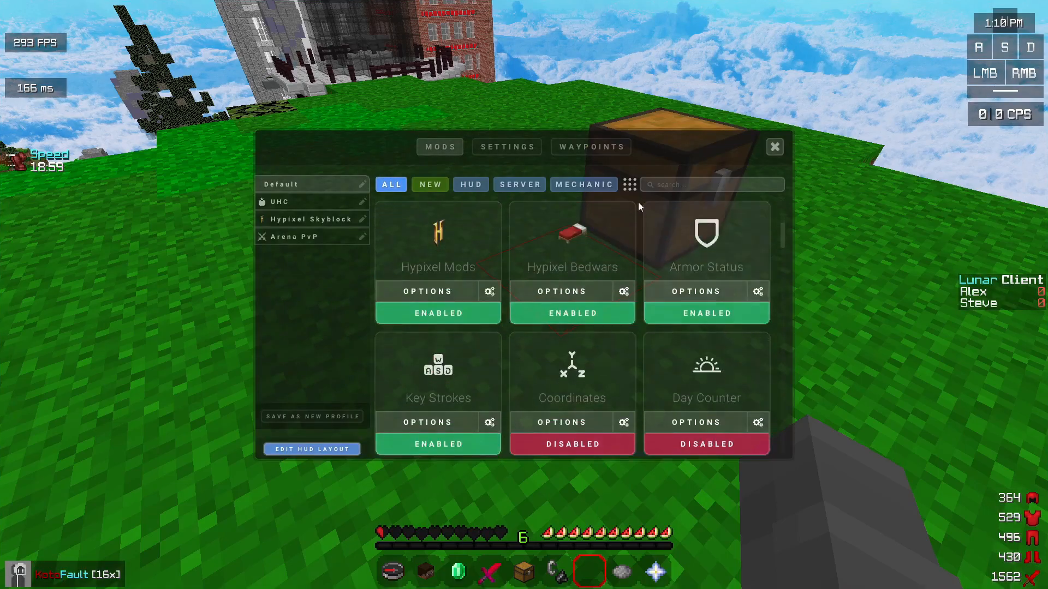
click(506, 147)
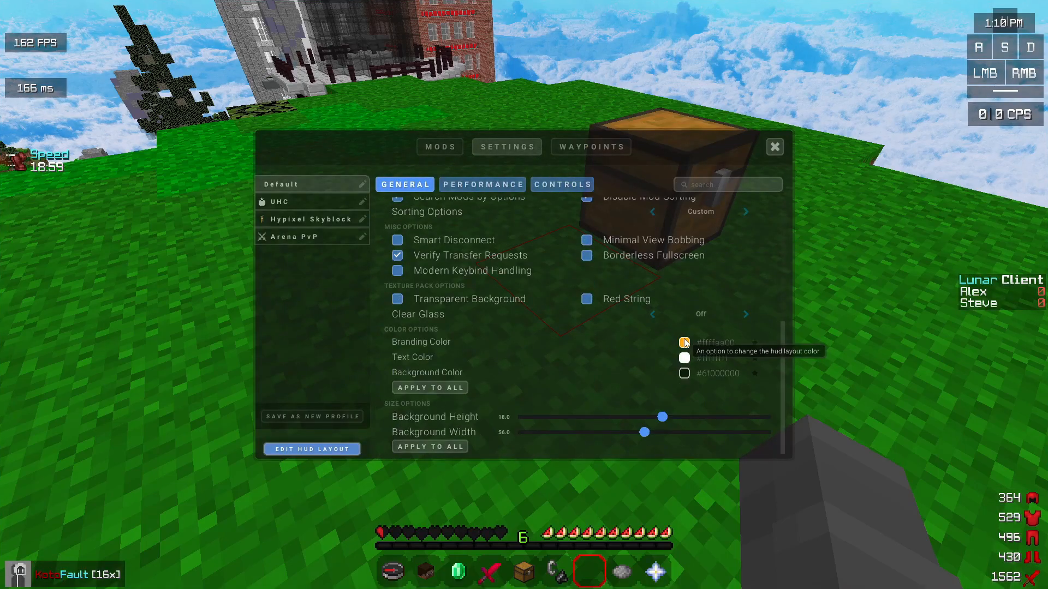
click(683, 343)
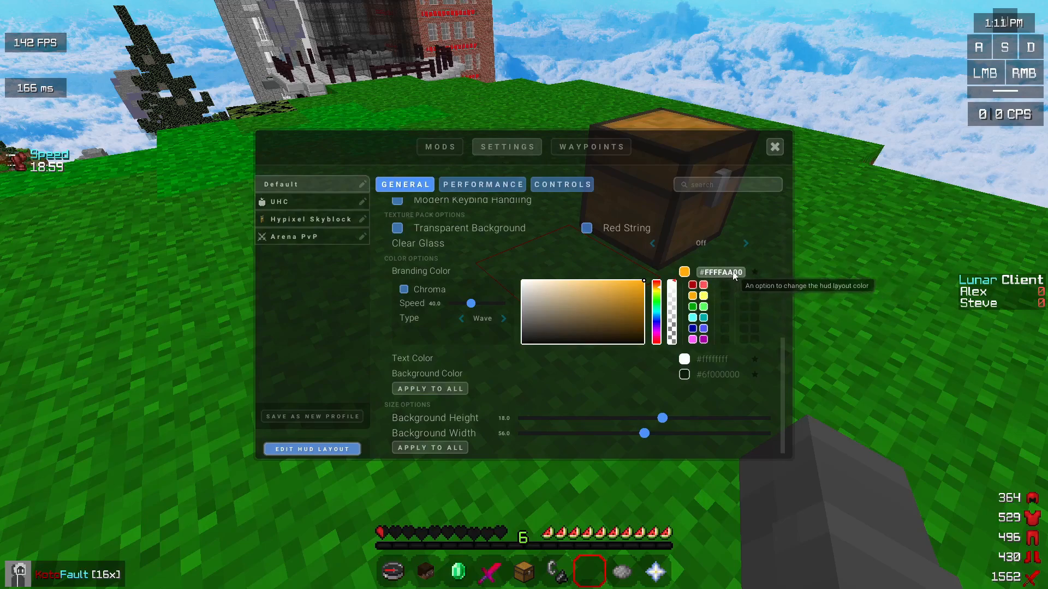
Step: Toggle Hide Digging Particles off and back on in the performance settings
click(483, 184)
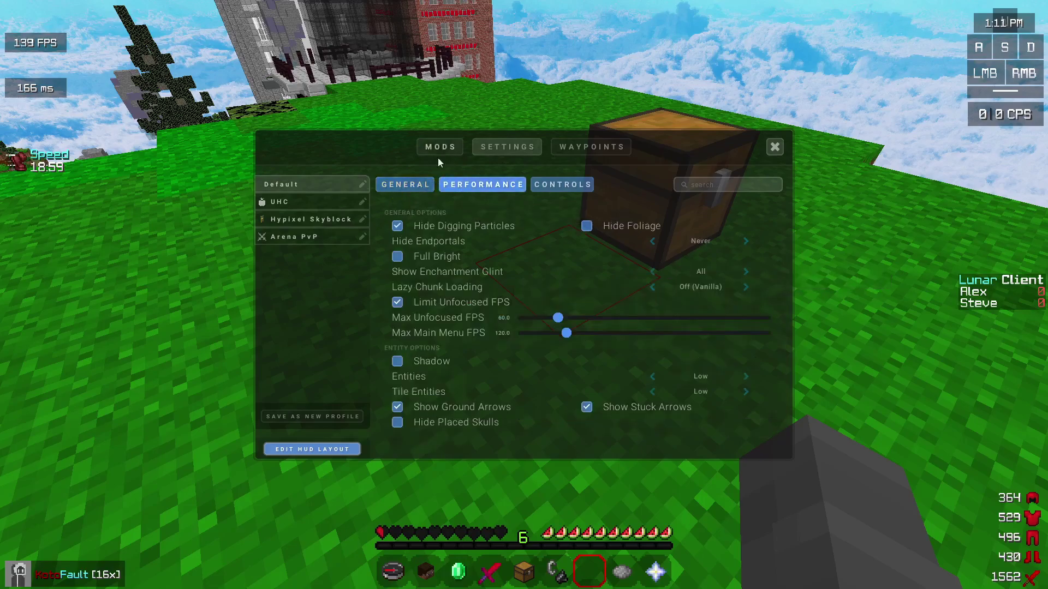
click(397, 226)
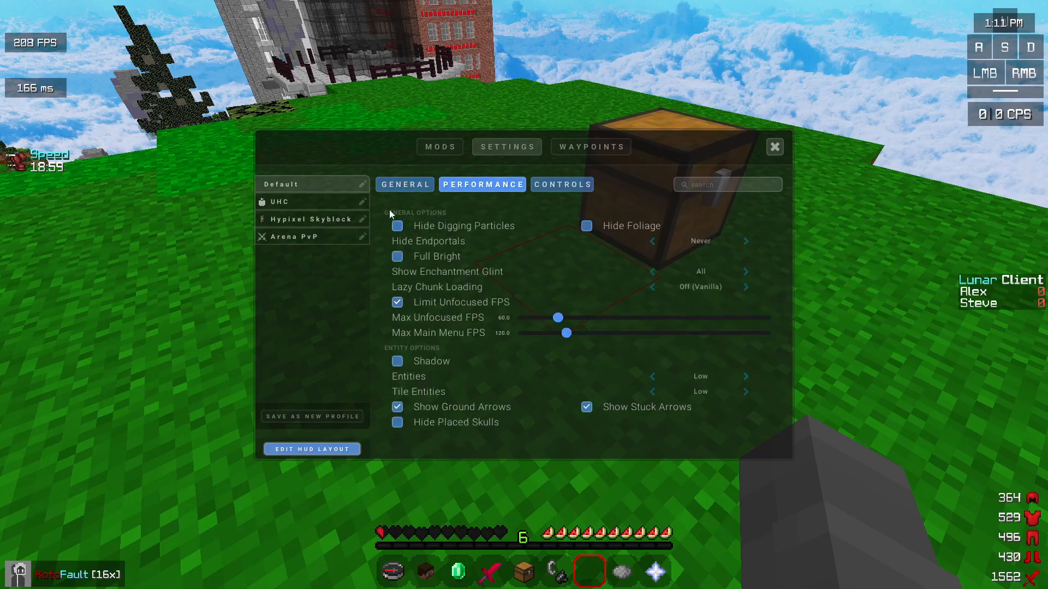
click(397, 226)
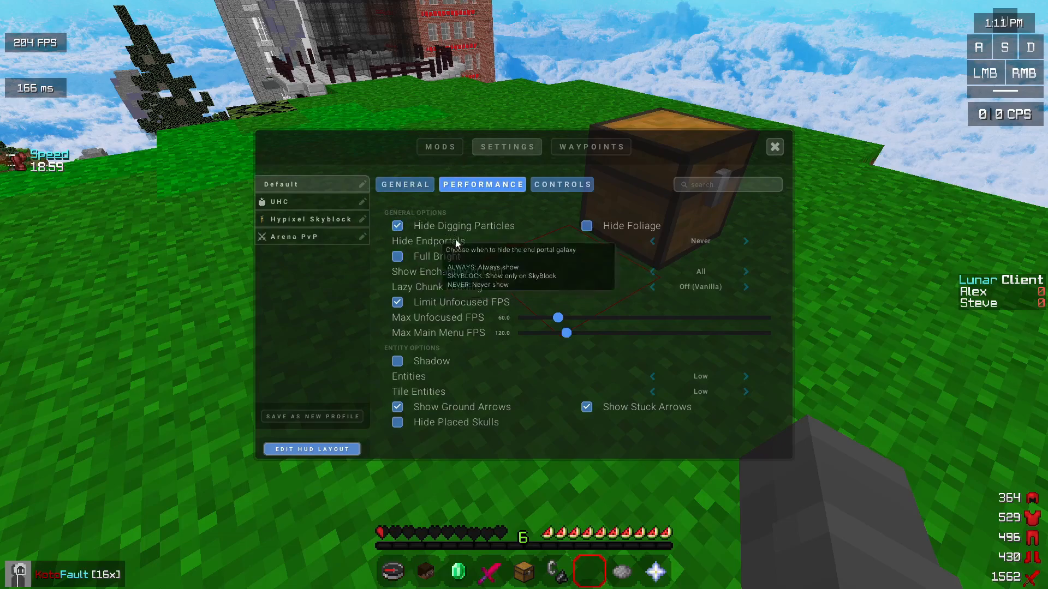
click(775, 147)
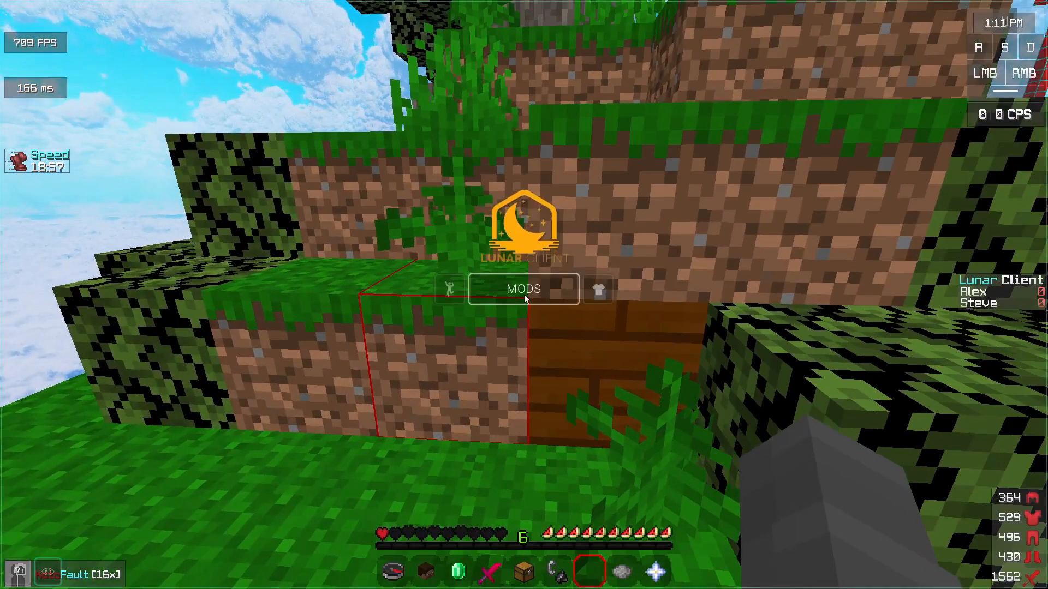
Step: Turn on Hide Foliage in the performance settings to hide grass
click(523, 289)
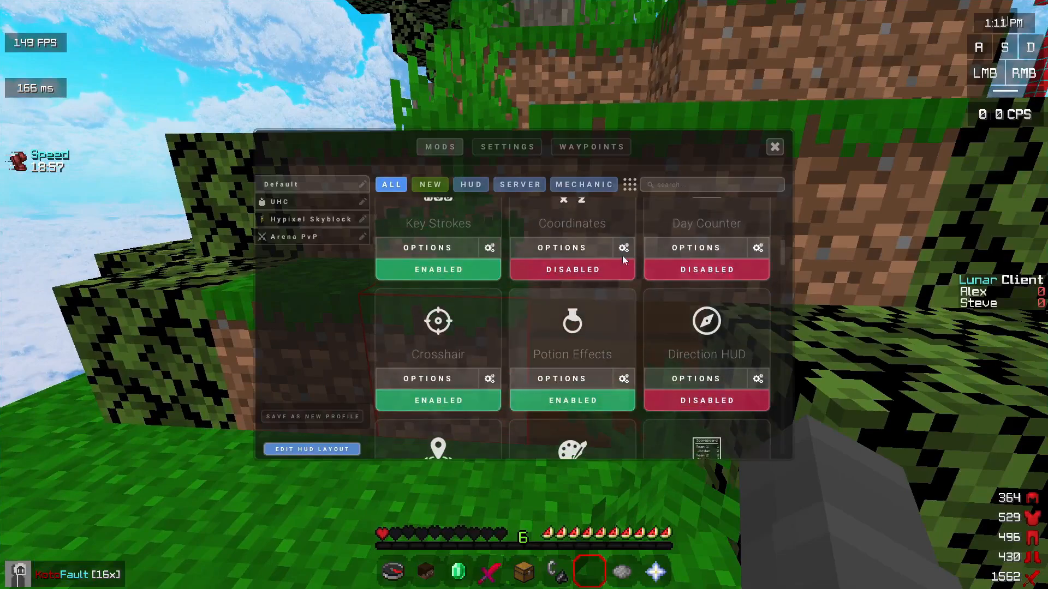
click(506, 147)
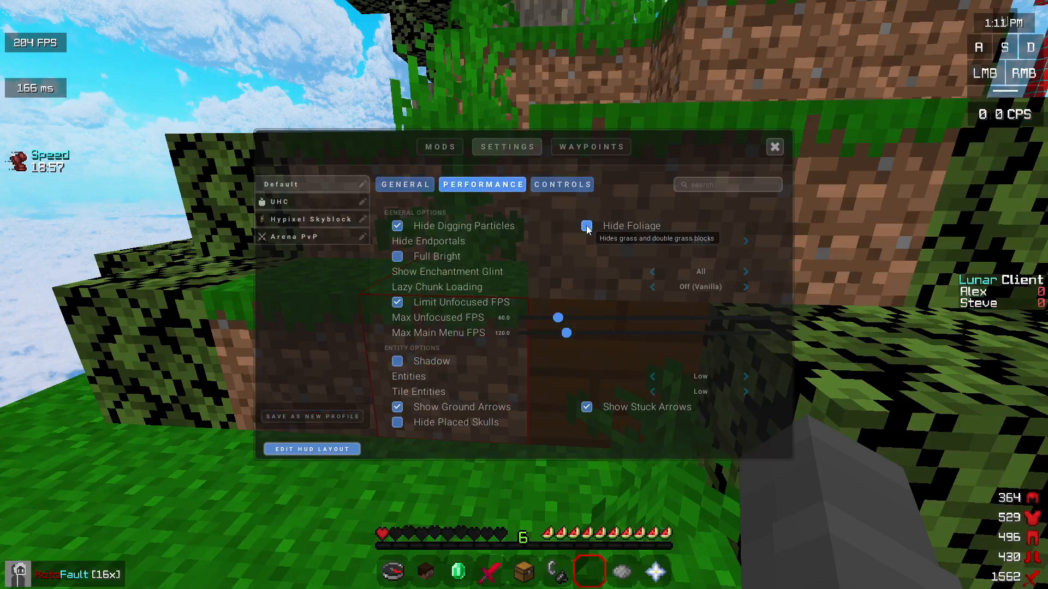
click(587, 226)
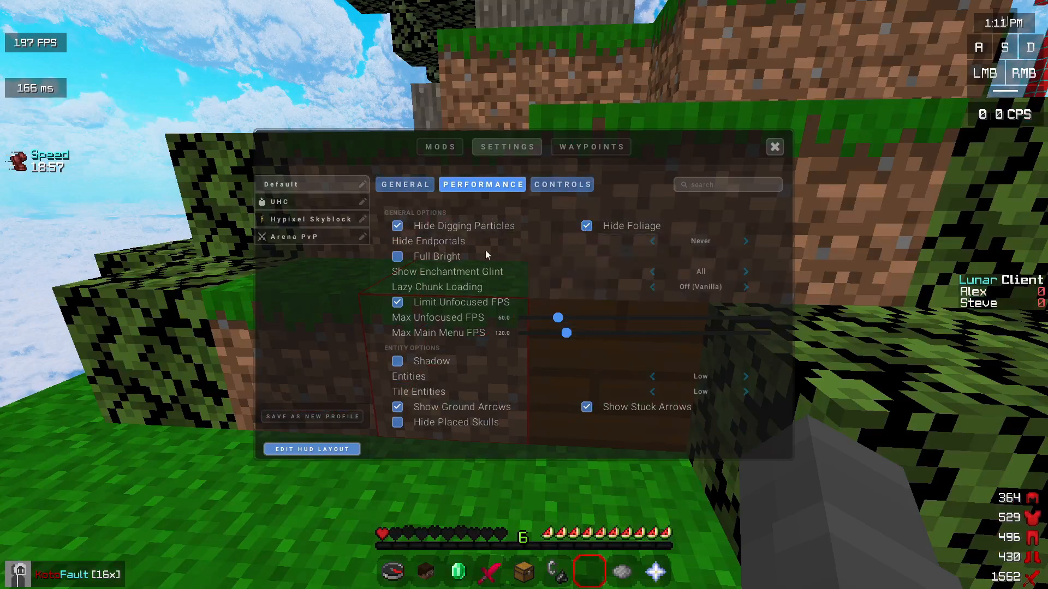
click(775, 146)
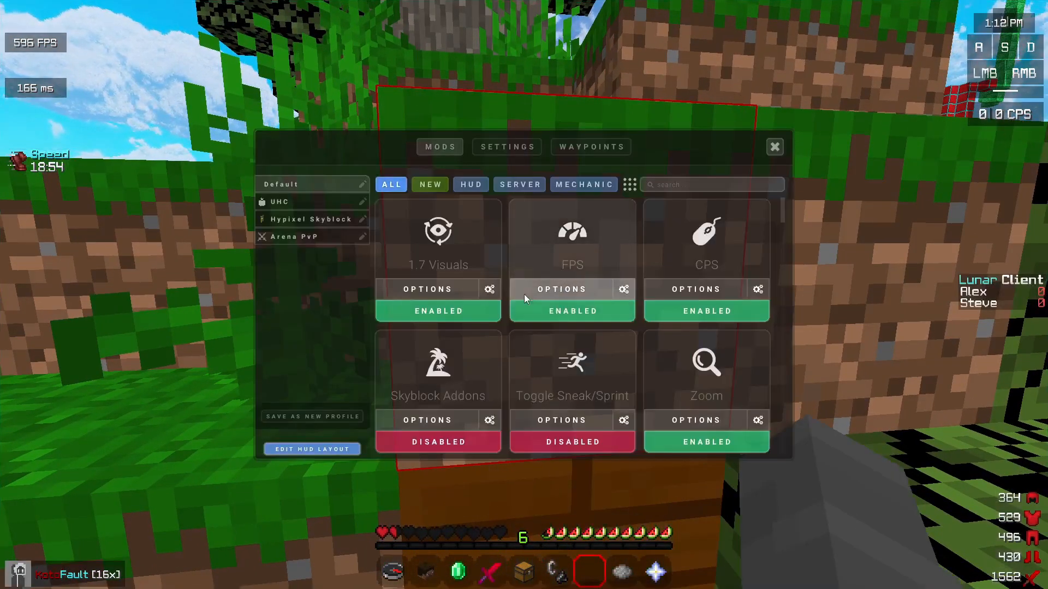
Step: Turn on Hide Digging Particles and Full Bright, then close the Lunar menu
click(507, 146)
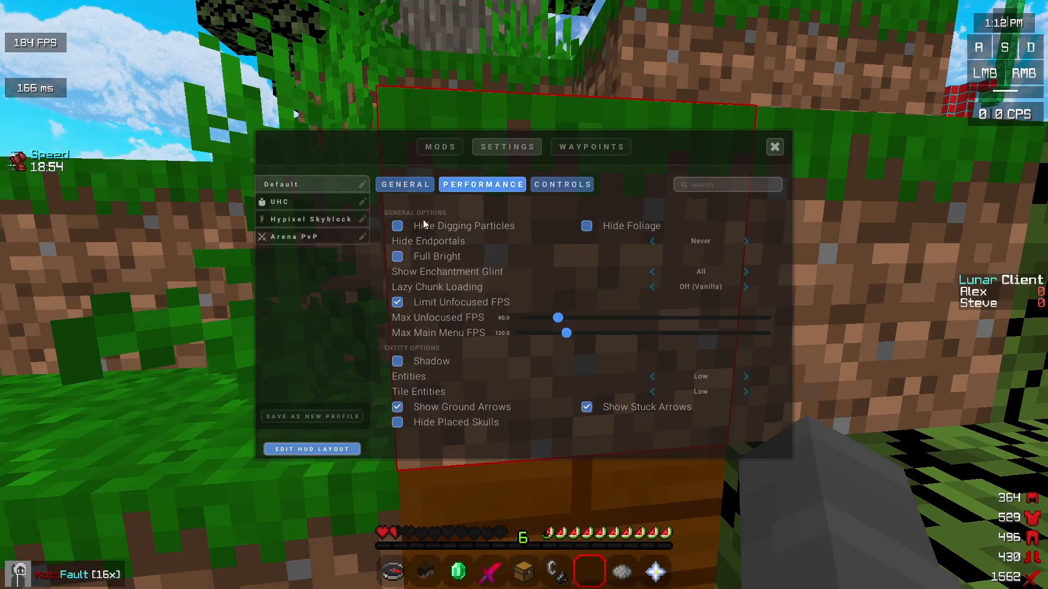
click(396, 226)
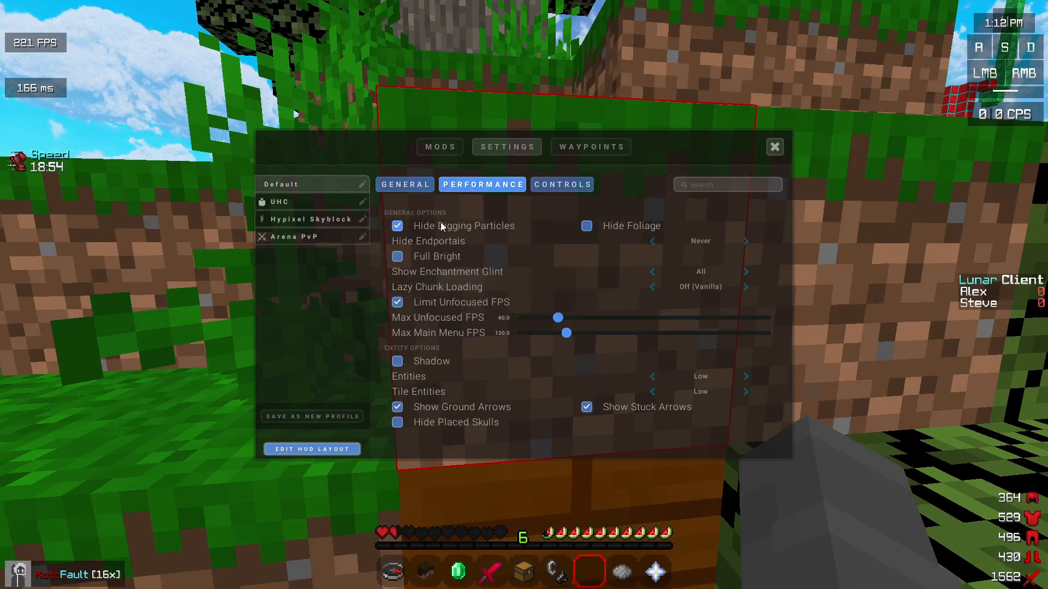
mouse_move(421, 260)
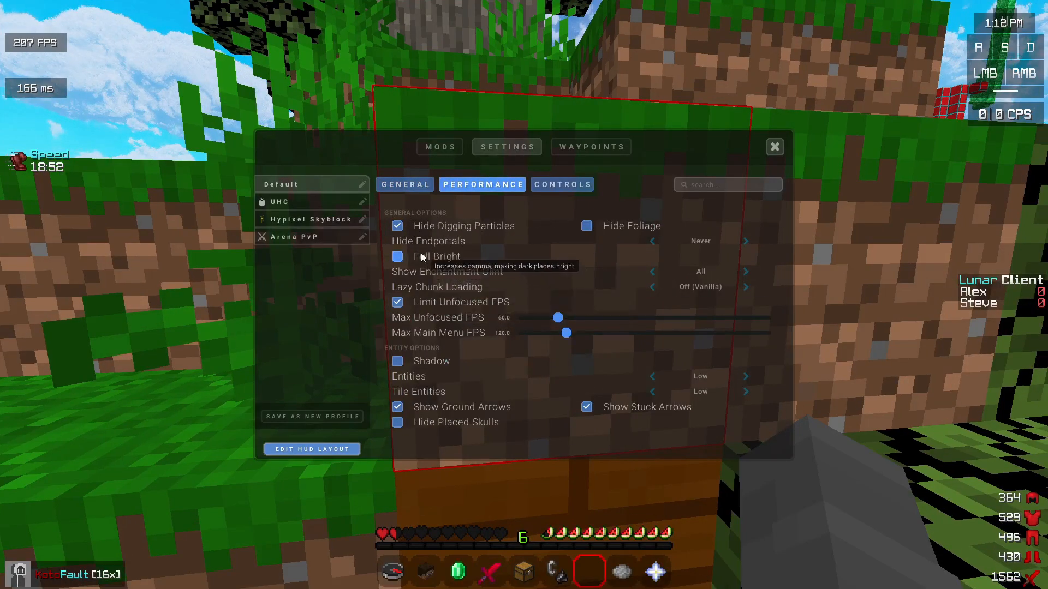
click(397, 256)
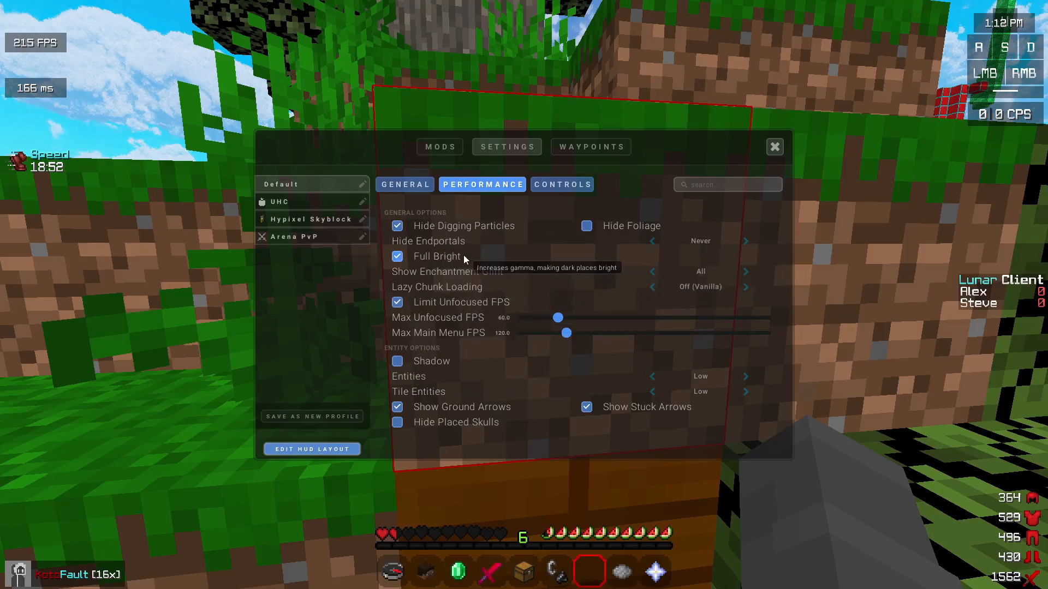
mouse_move(433, 258)
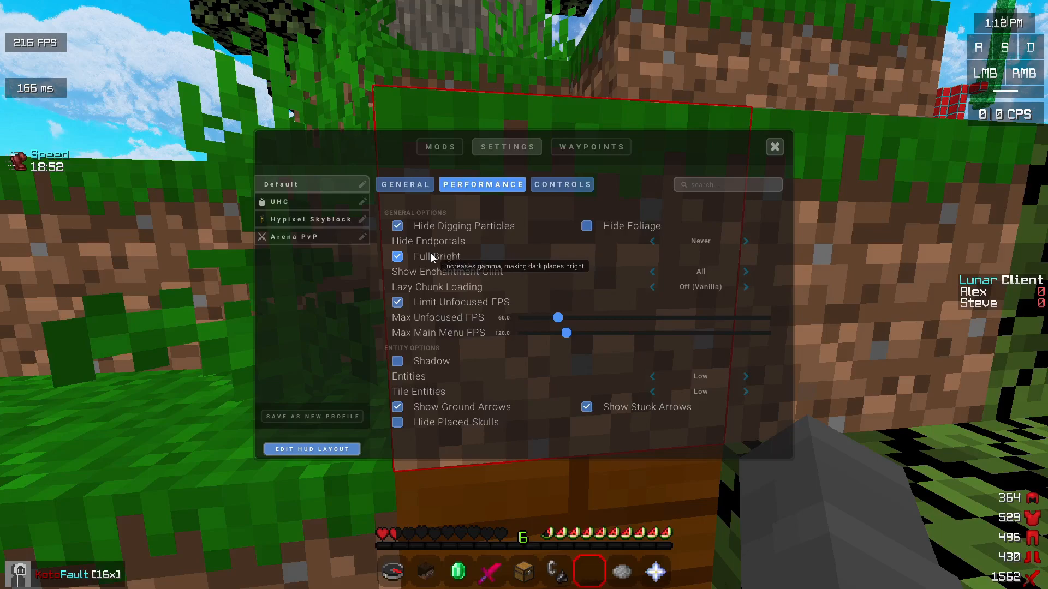
mouse_move(417, 246)
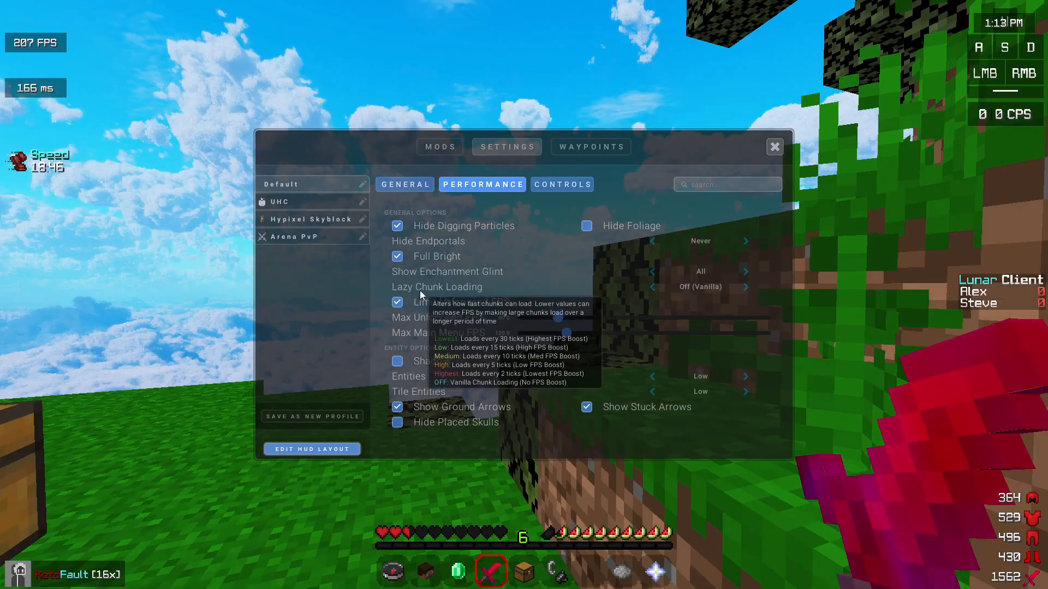
mouse_move(649, 291)
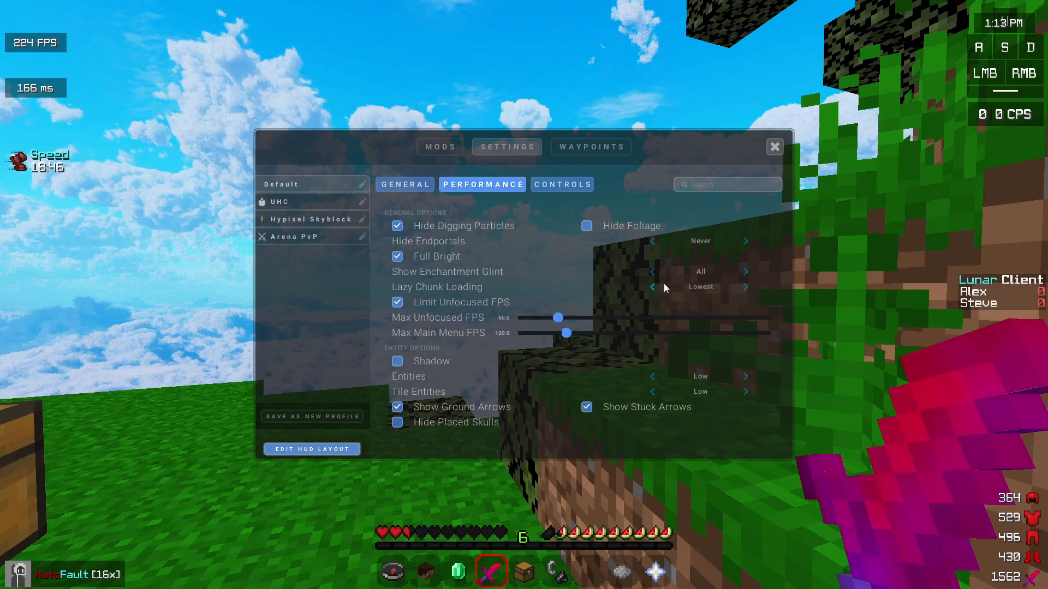
click(775, 147)
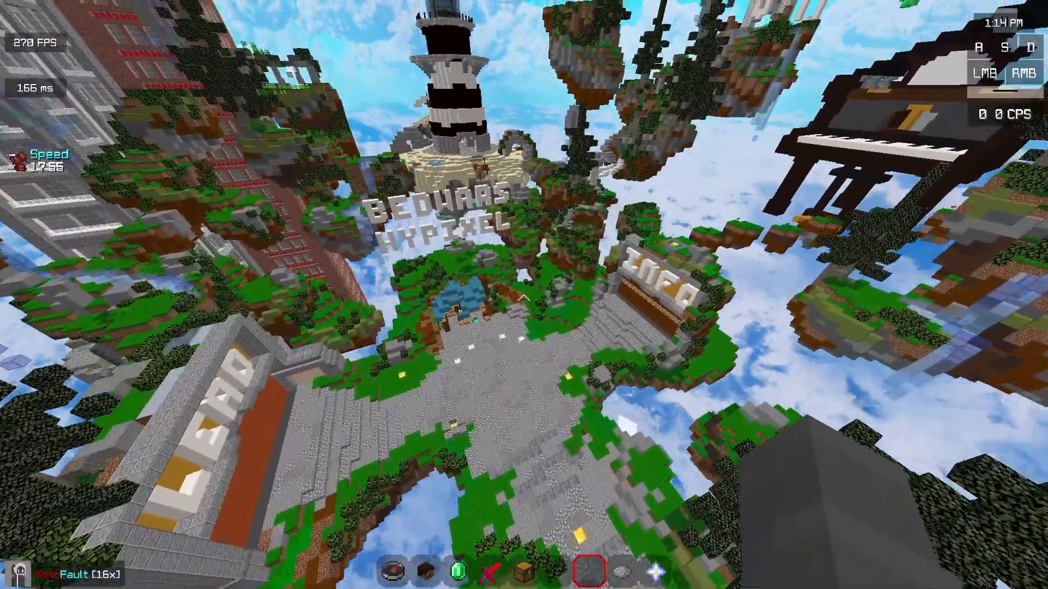
mouse_move(524, 302)
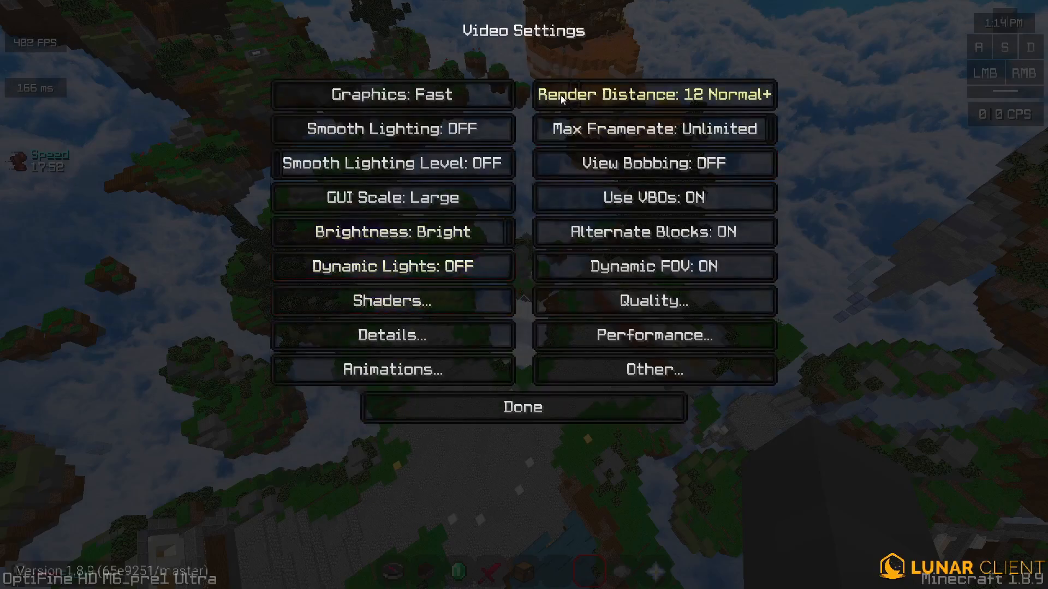
Step: Leave Video Settings and the game menu, then reopen Lunar's performance settings
click(523, 407)
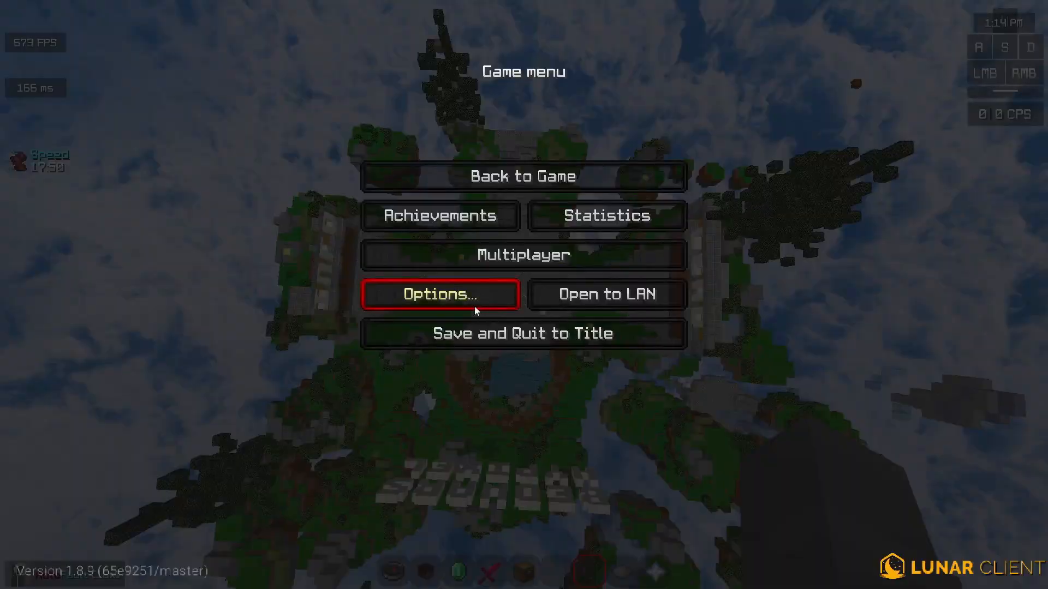
click(440, 294)
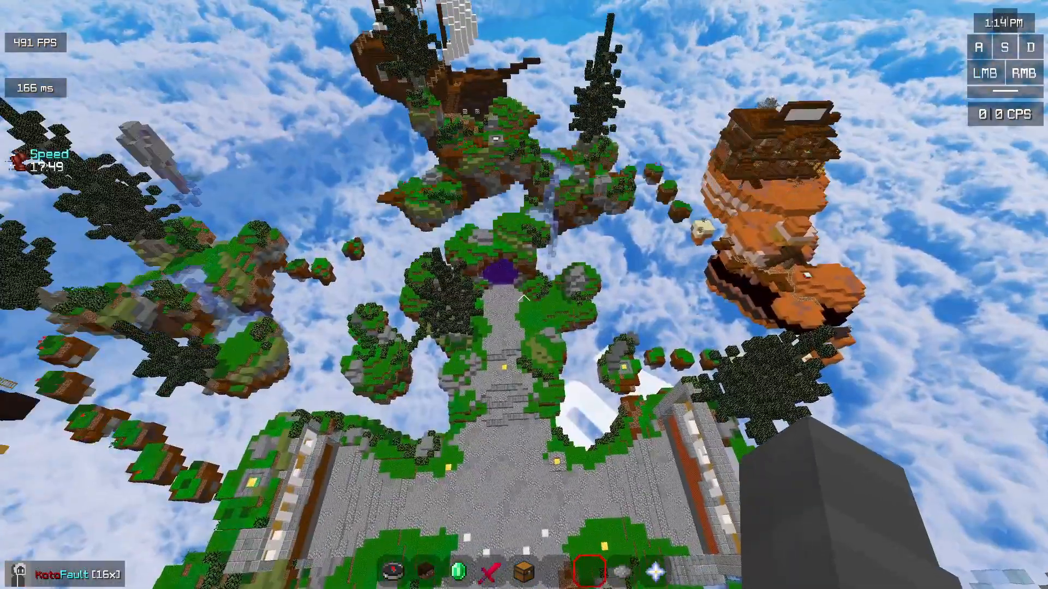
key(Escape)
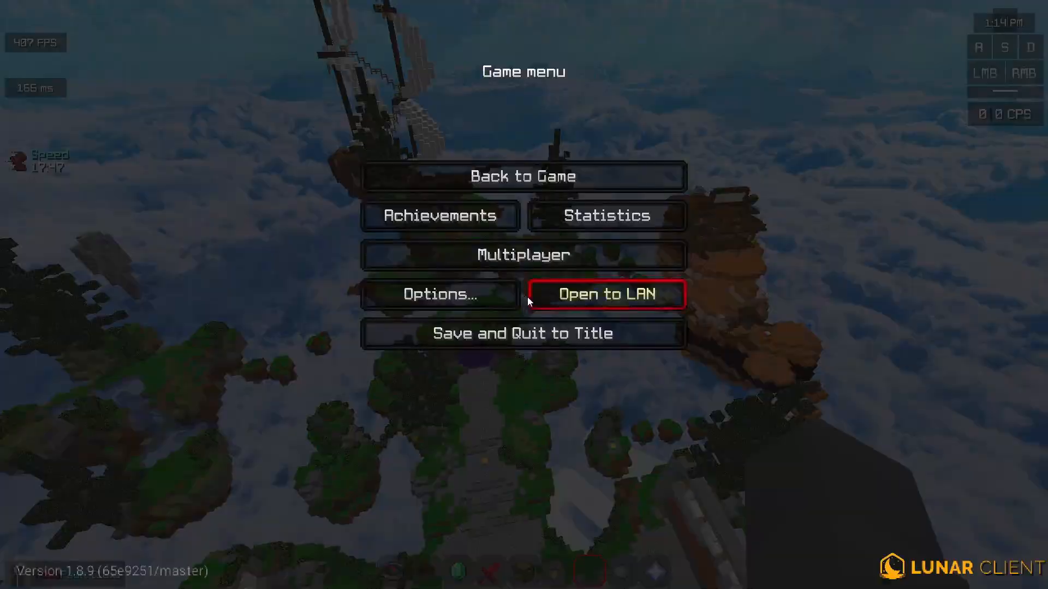
click(442, 293)
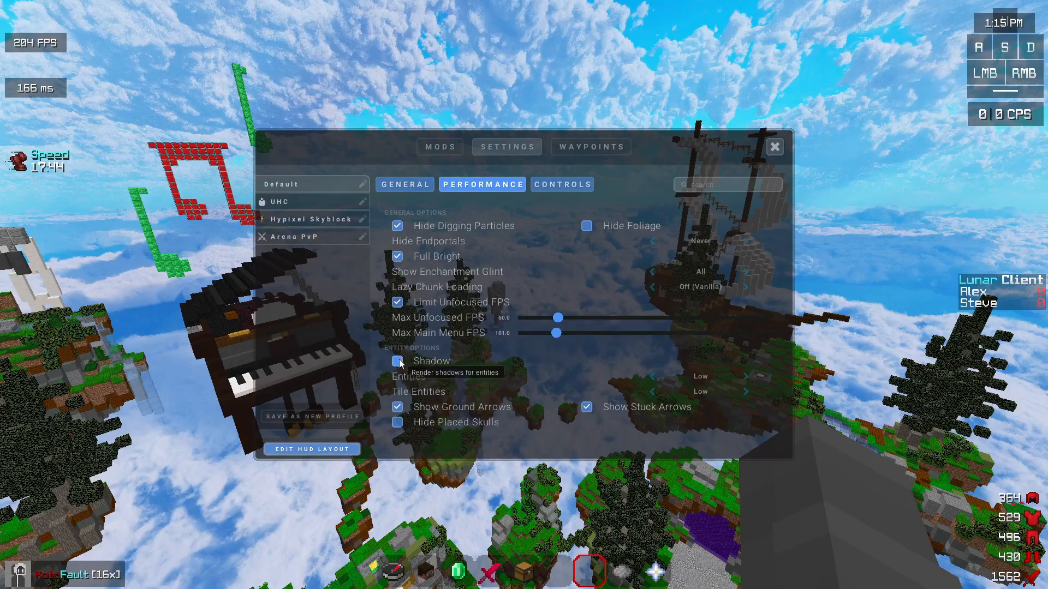
Step: Untick entity Shadow and set Entities to Medium in the performance settings
click(774, 147)
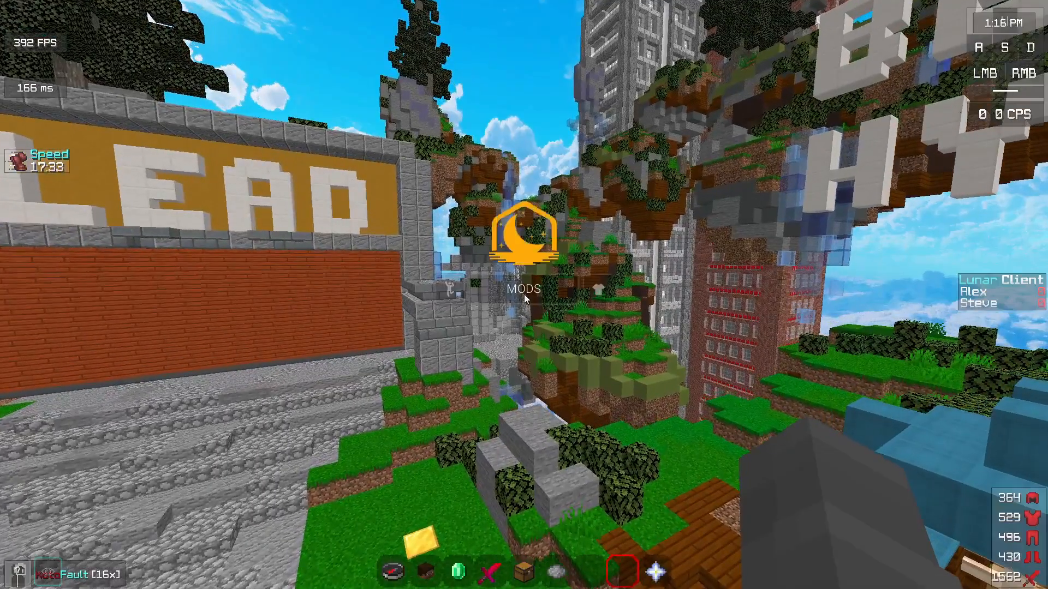
click(523, 245)
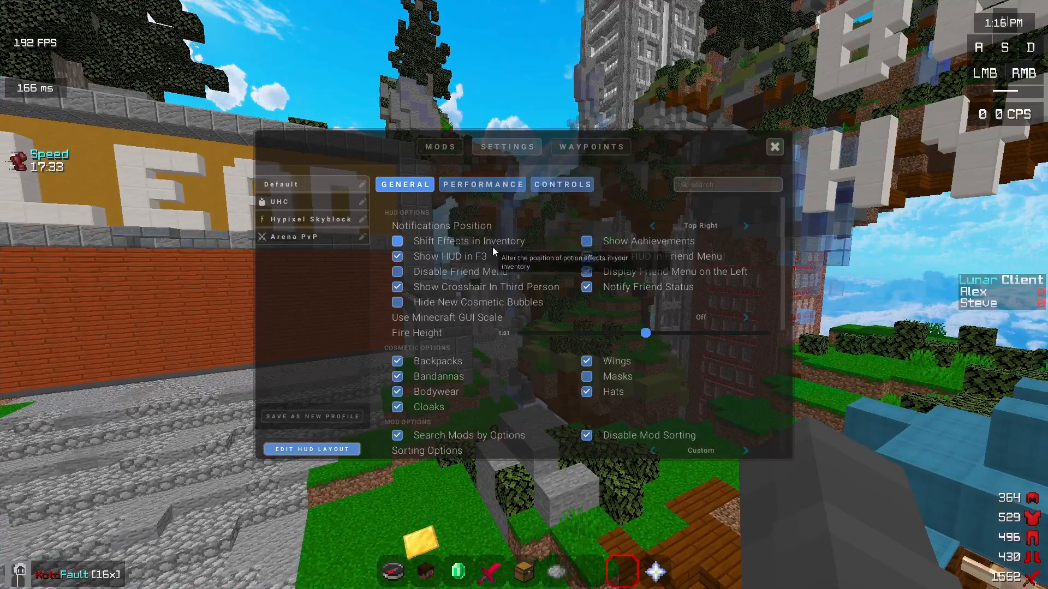
click(482, 184)
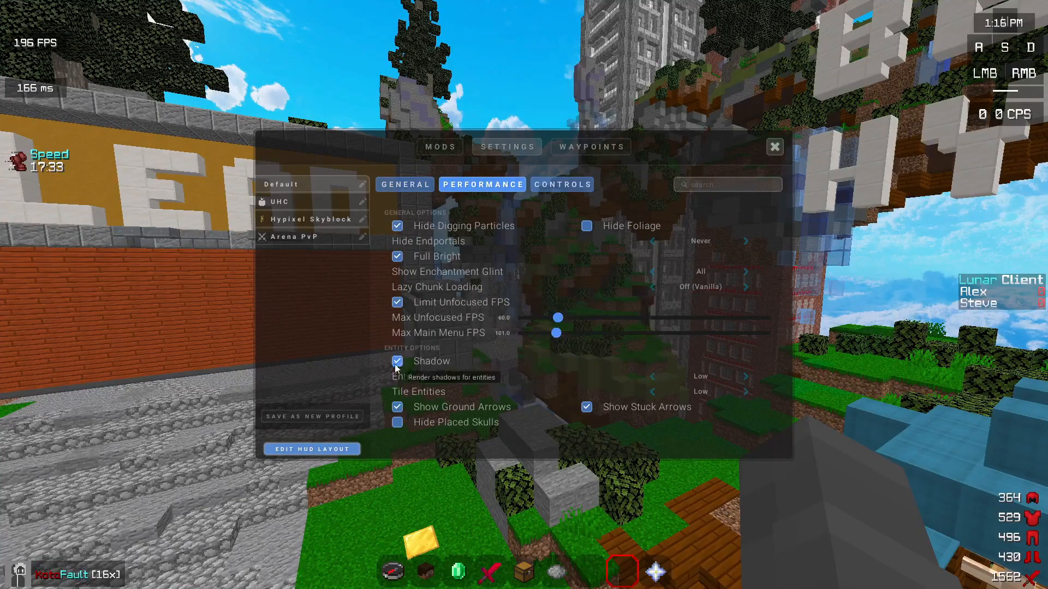
click(397, 362)
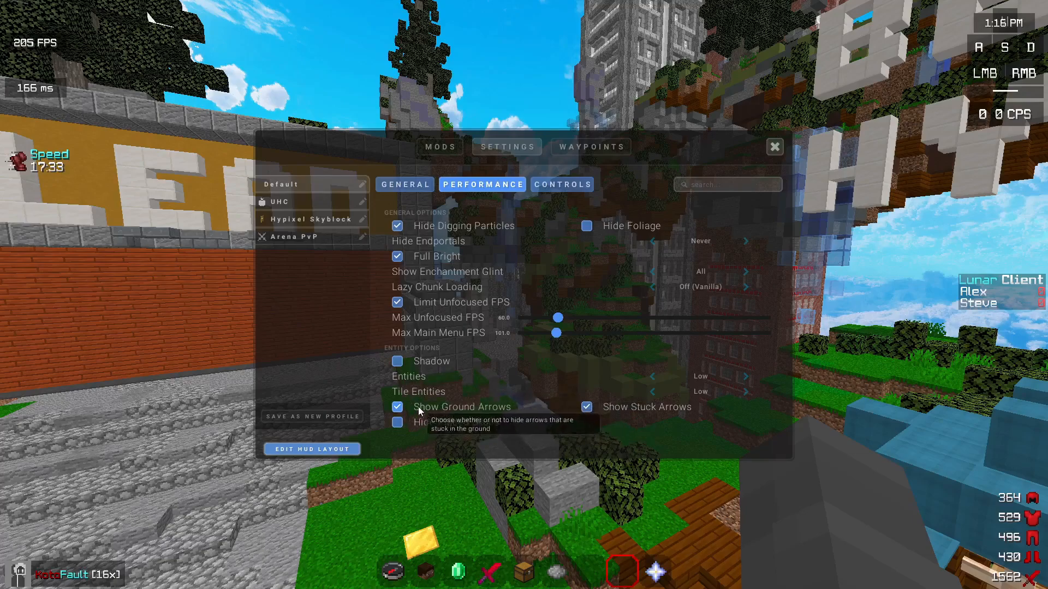
mouse_move(618, 411)
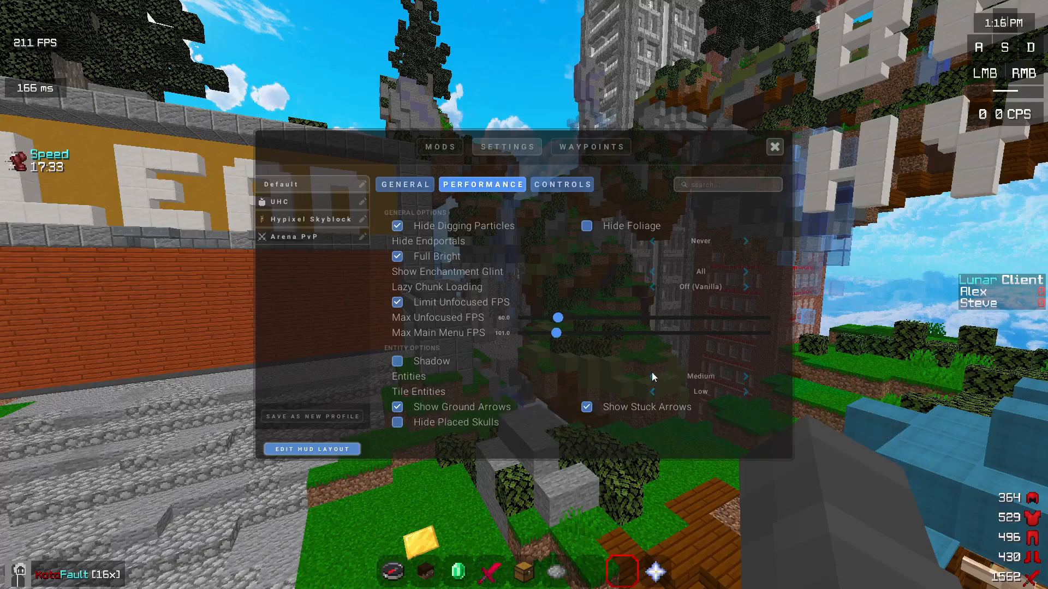
click(653, 377)
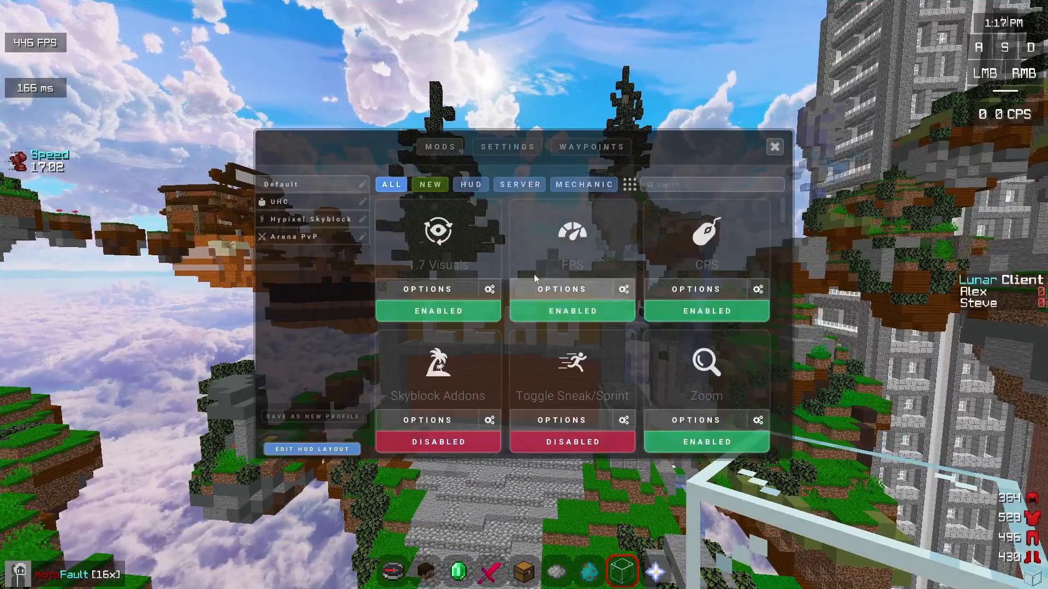
Step: Raise Entities to High and Tile Entities to Medium, then close Video Settings
click(507, 147)
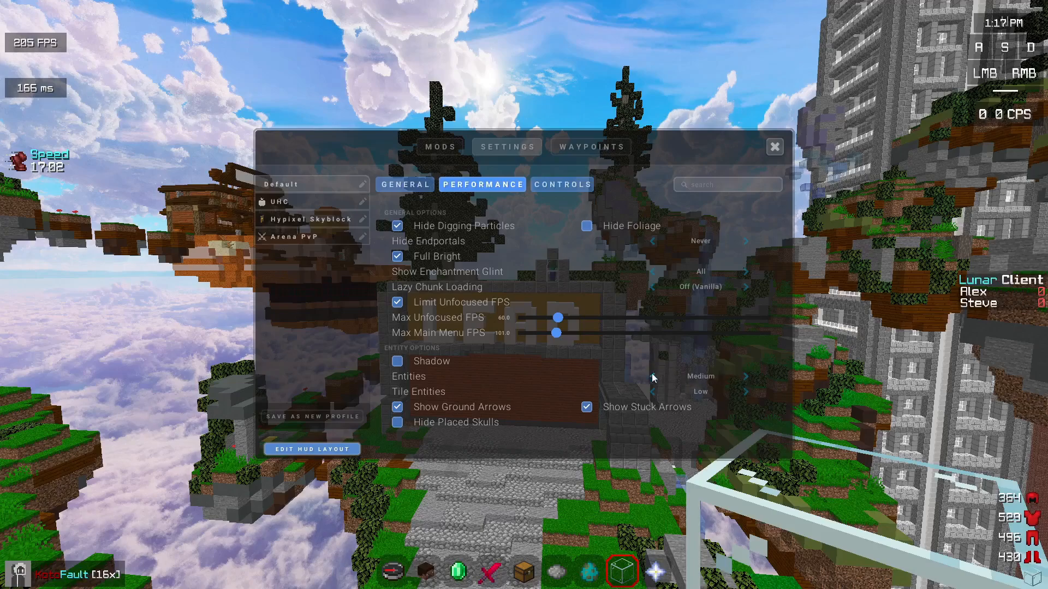
click(748, 377)
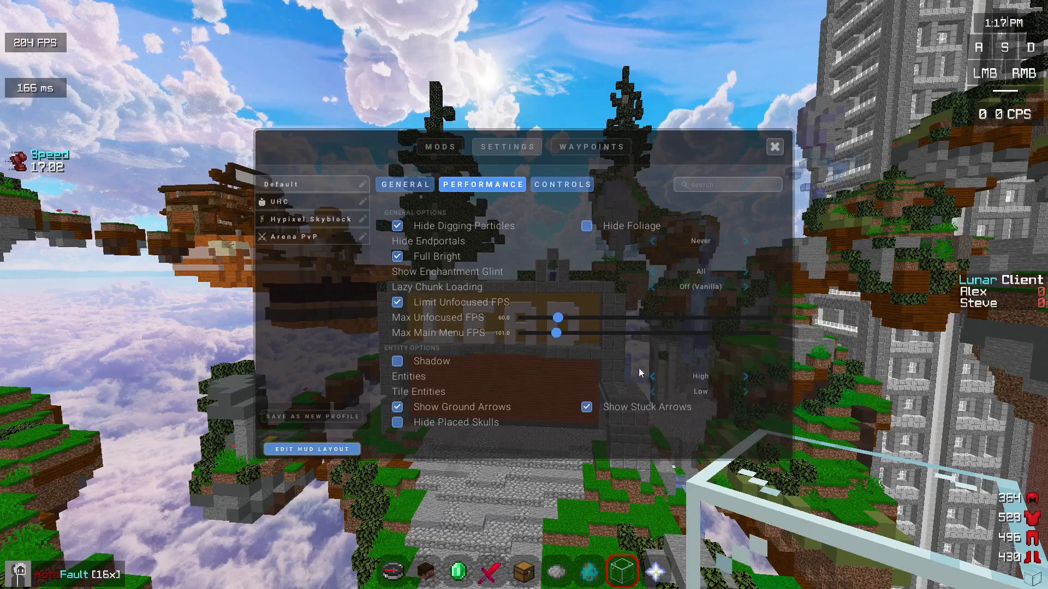
mouse_move(633, 267)
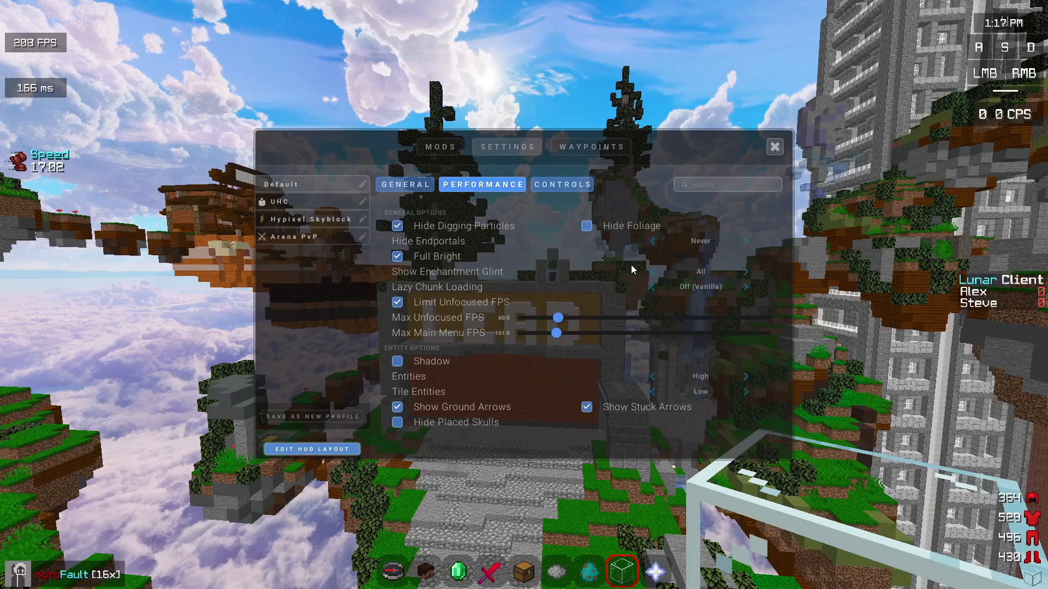
click(746, 391)
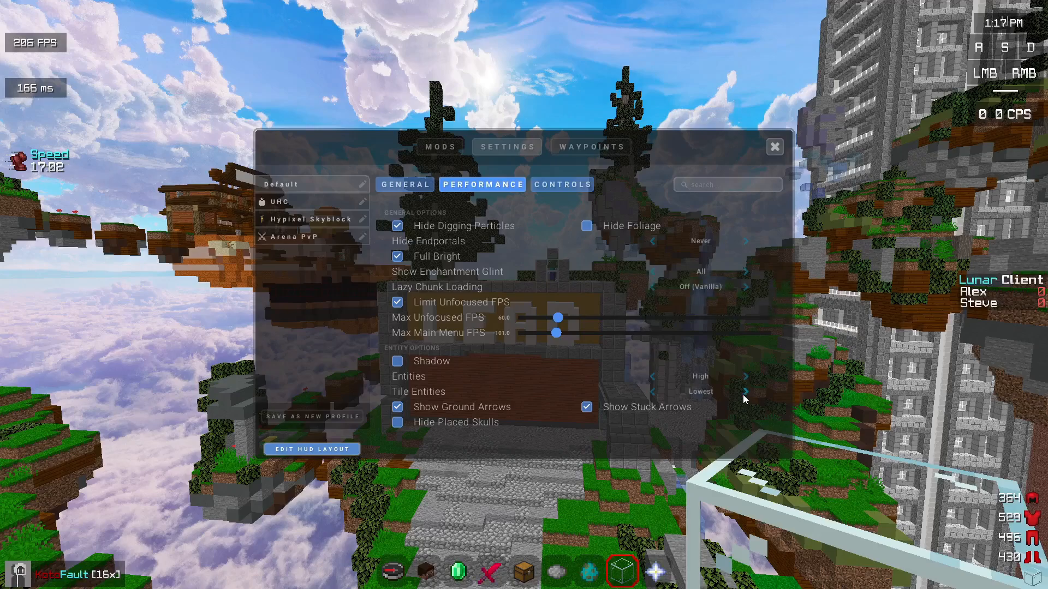
click(745, 391)
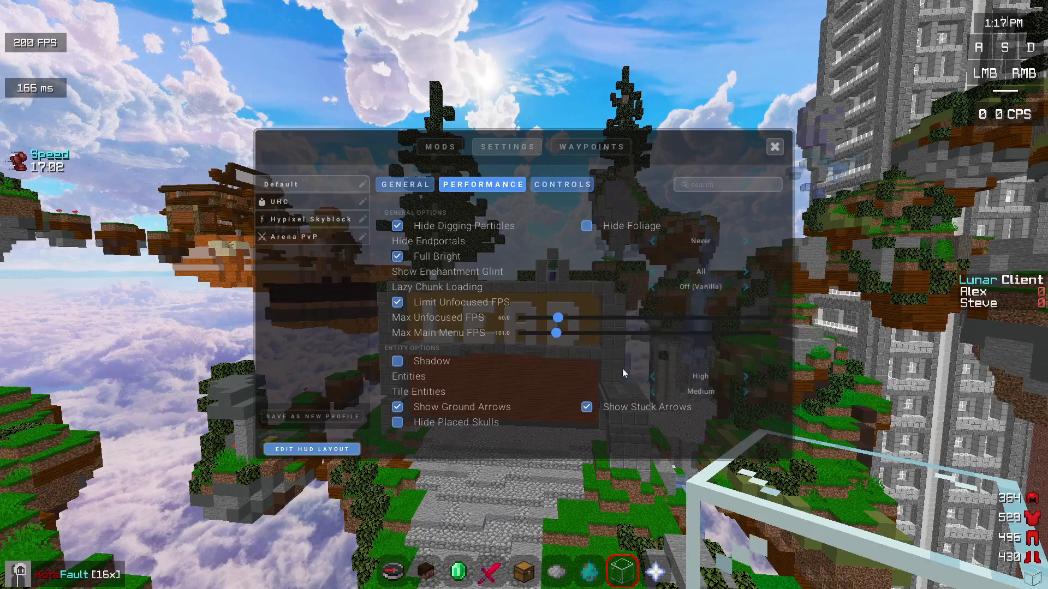
mouse_move(695, 378)
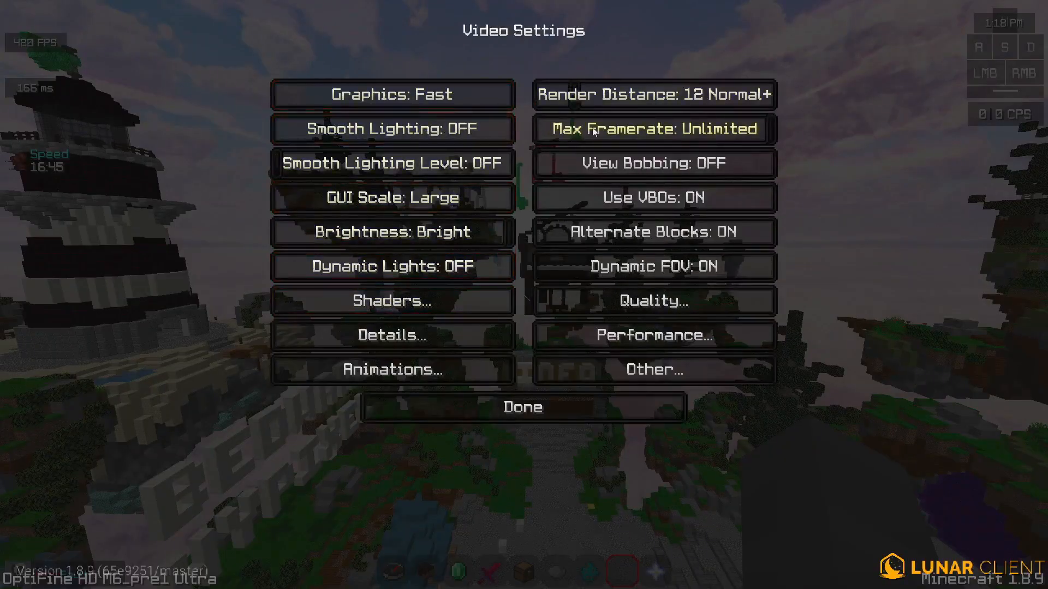
click(523, 407)
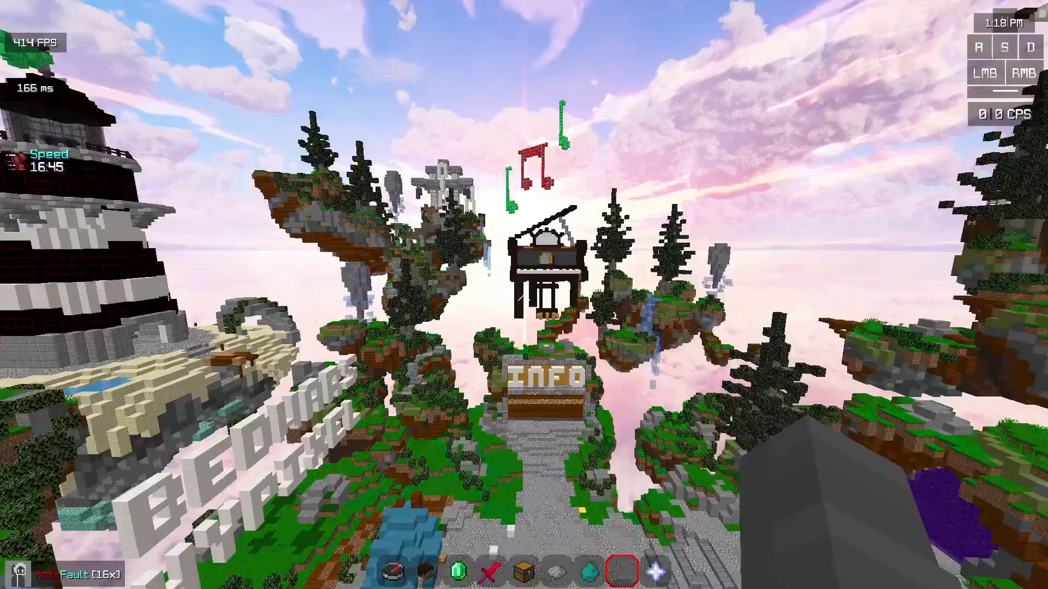